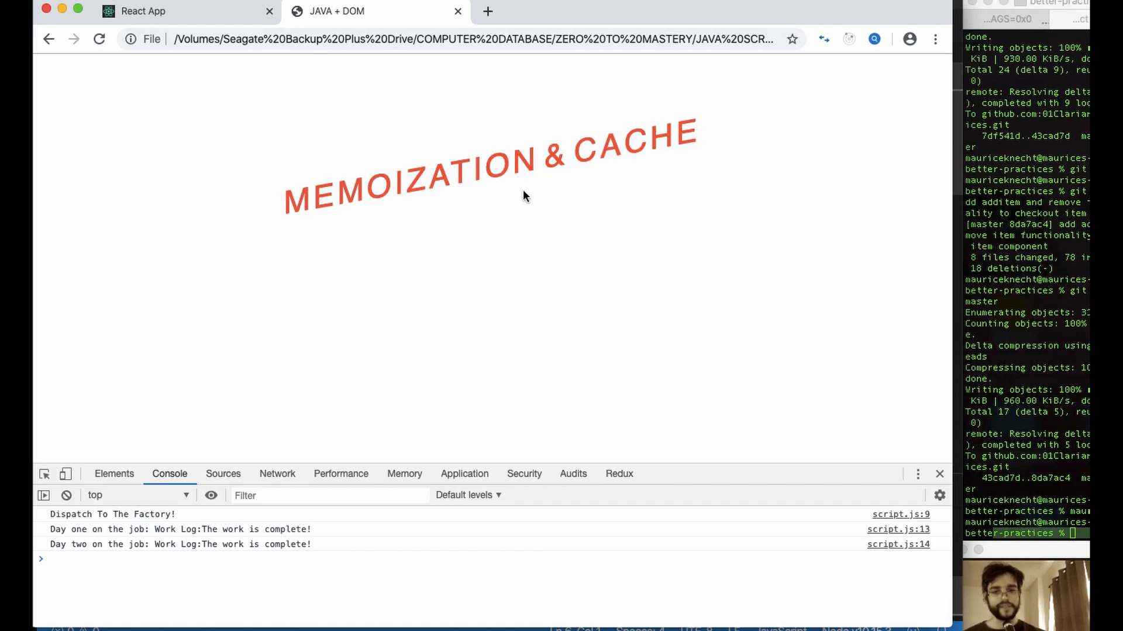
{"action": "mouse_move", "coordinate": [502, 182]}
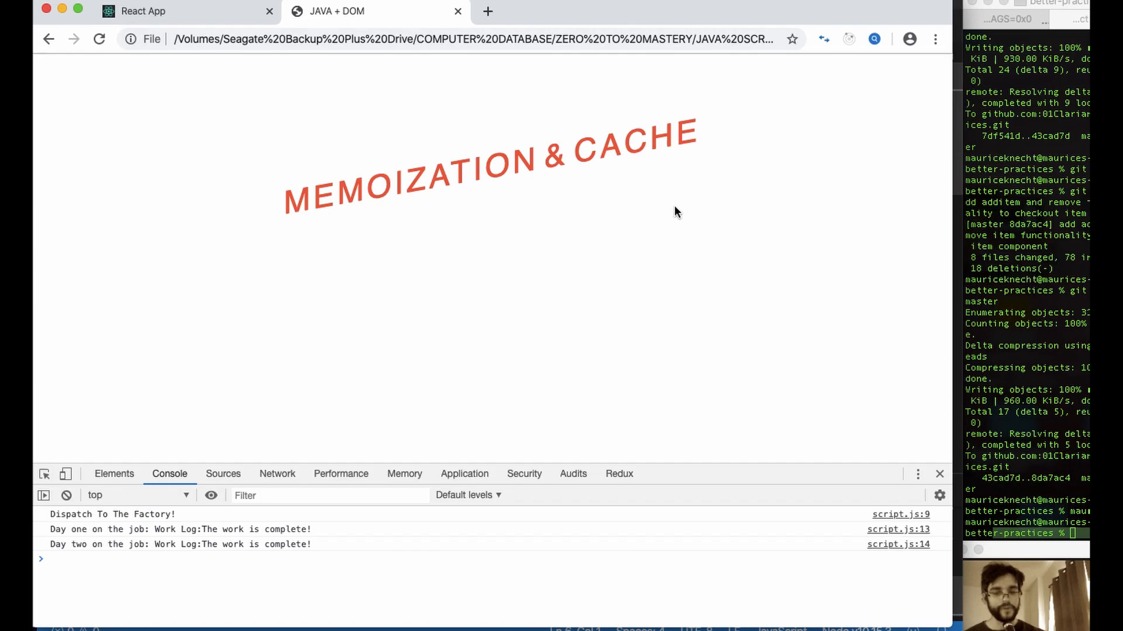
{"action": "mouse_move", "coordinate": [712, 207]}
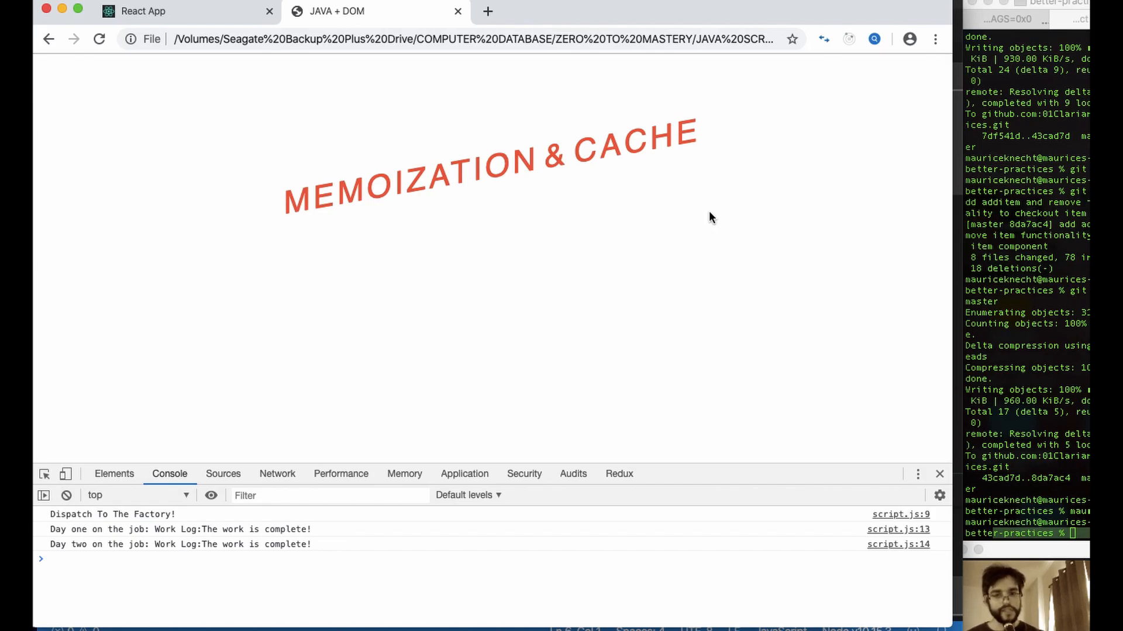
{"action": "mouse_move", "coordinate": [470, 167]}
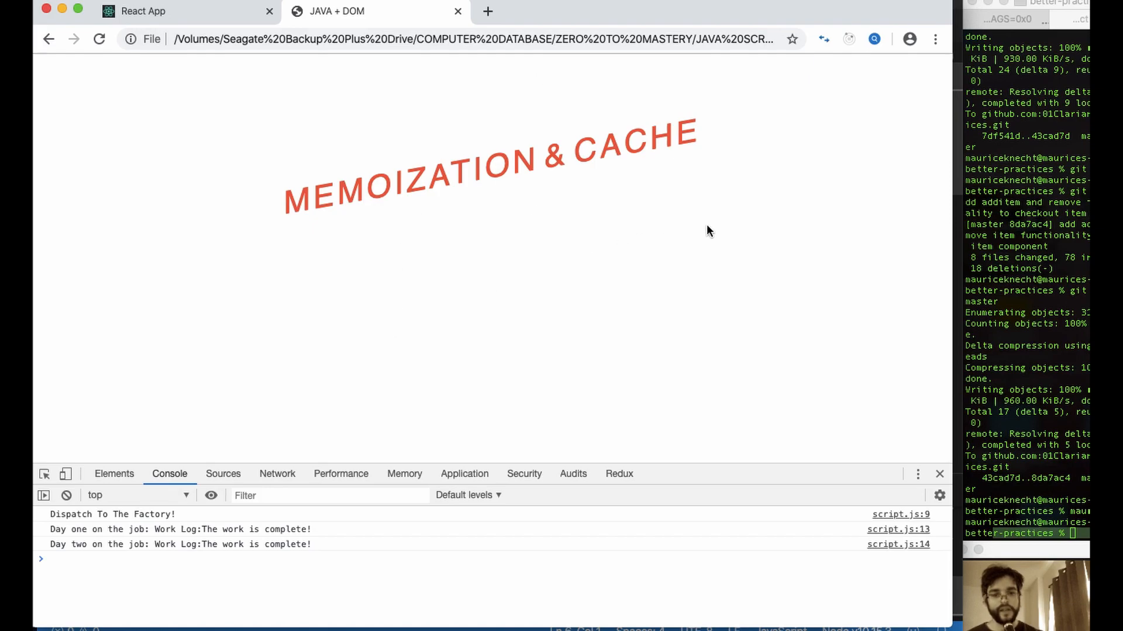
{"action": "mouse_move", "coordinate": [675, 234]}
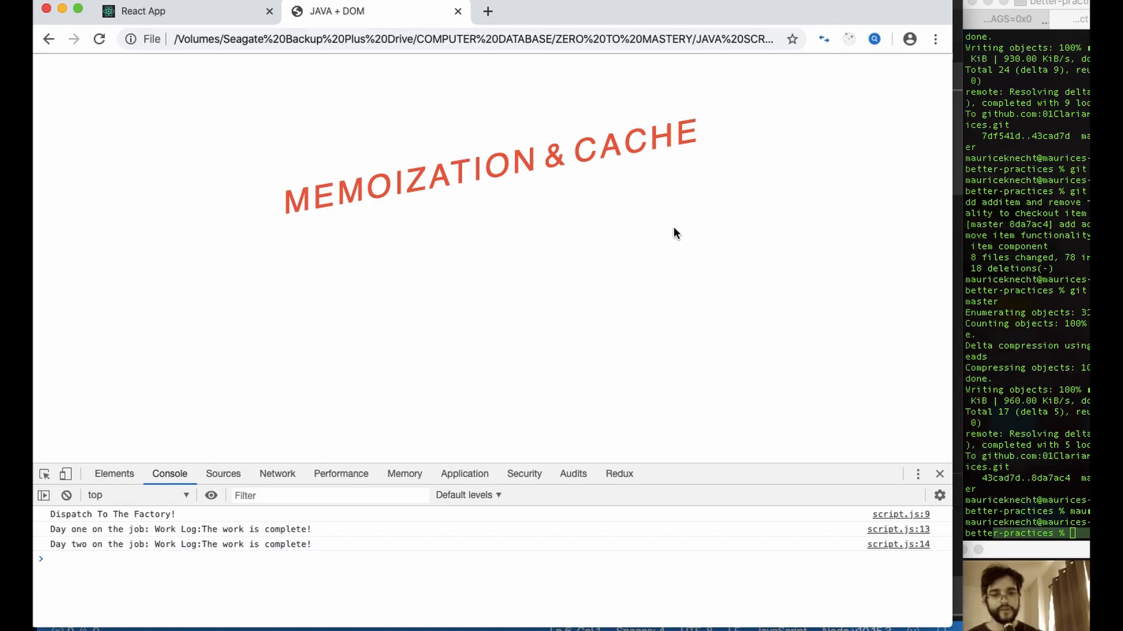
{"action": "mouse_move", "coordinate": [520, 224]}
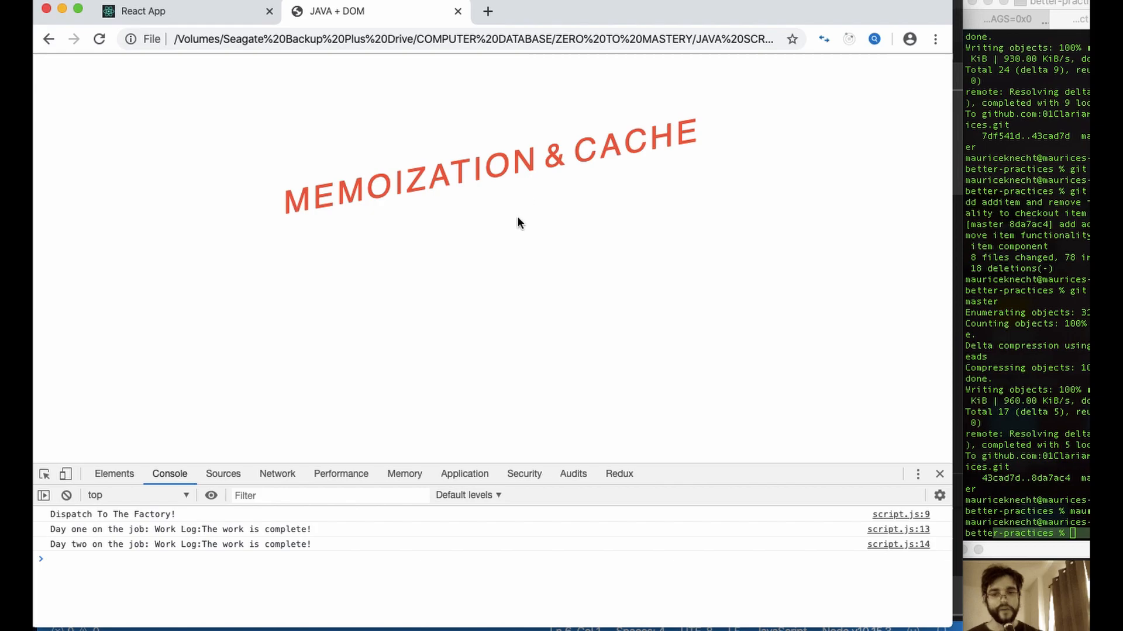
{"action": "mouse_move", "coordinate": [532, 319]}
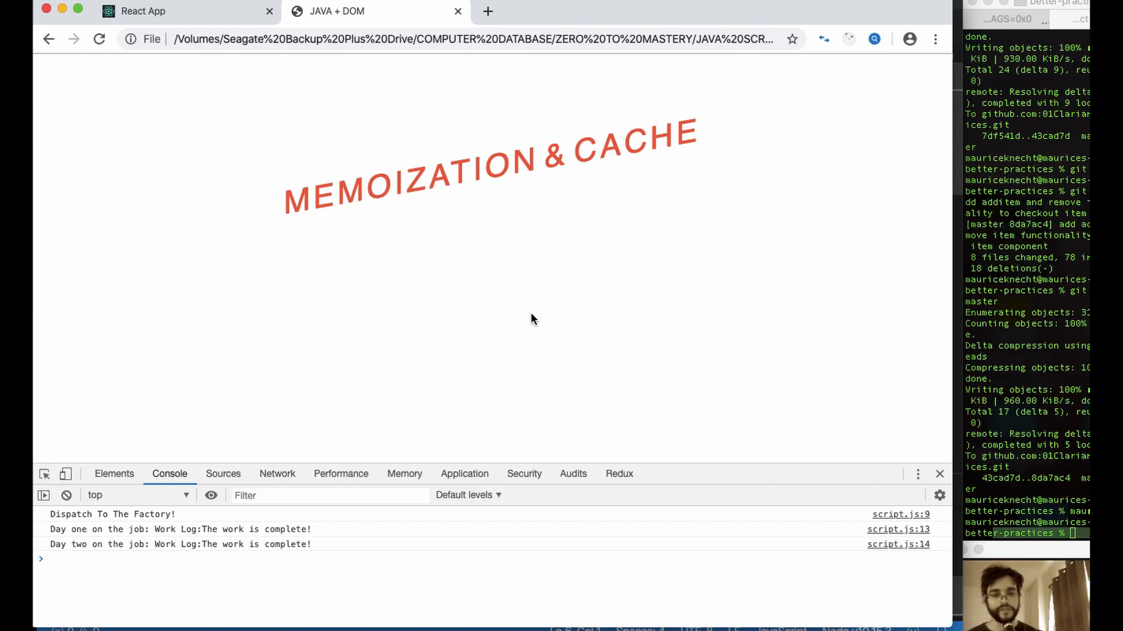
{"action": "mouse_move", "coordinate": [723, 226]}
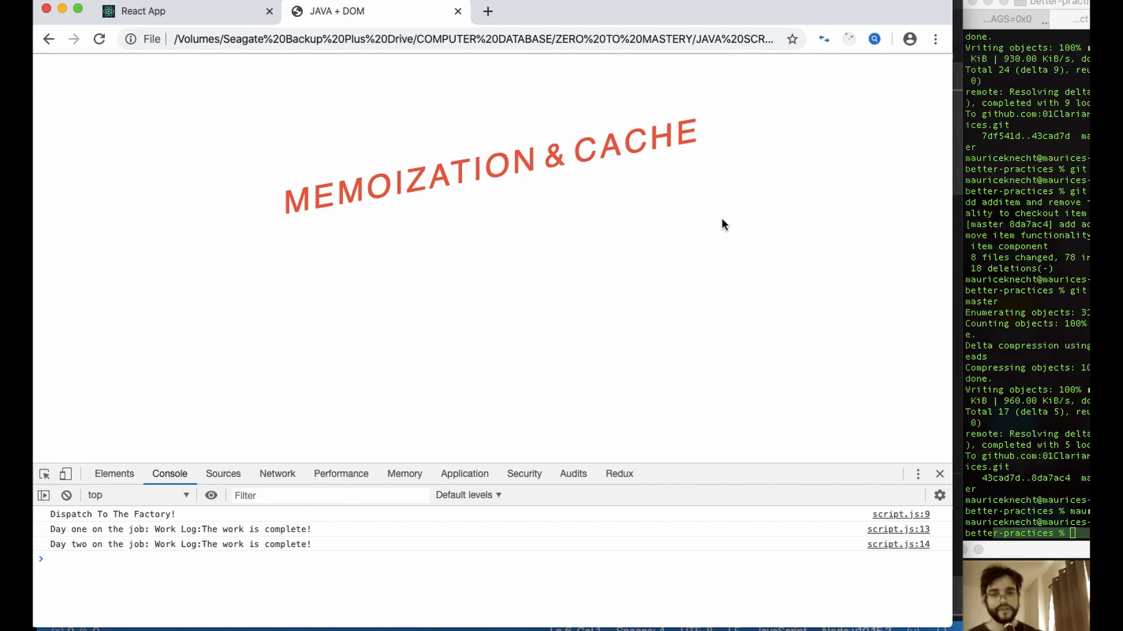
{"action": "mouse_move", "coordinate": [598, 430]}
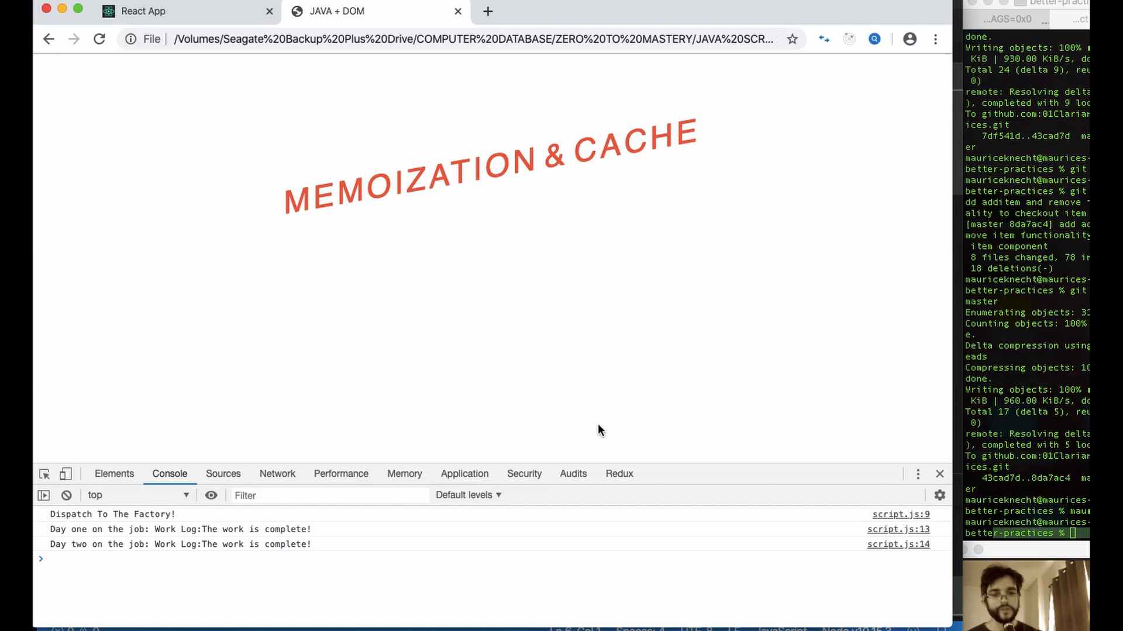
{"action": "mouse_move", "coordinate": [581, 312]}
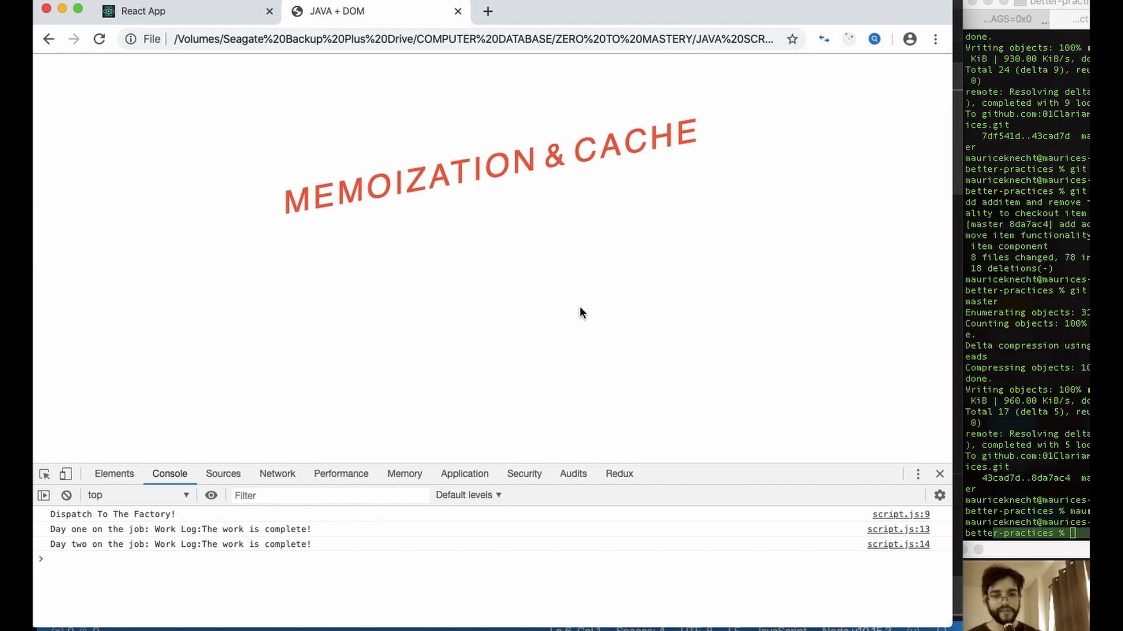
{"action": "mouse_move", "coordinate": [471, 257]}
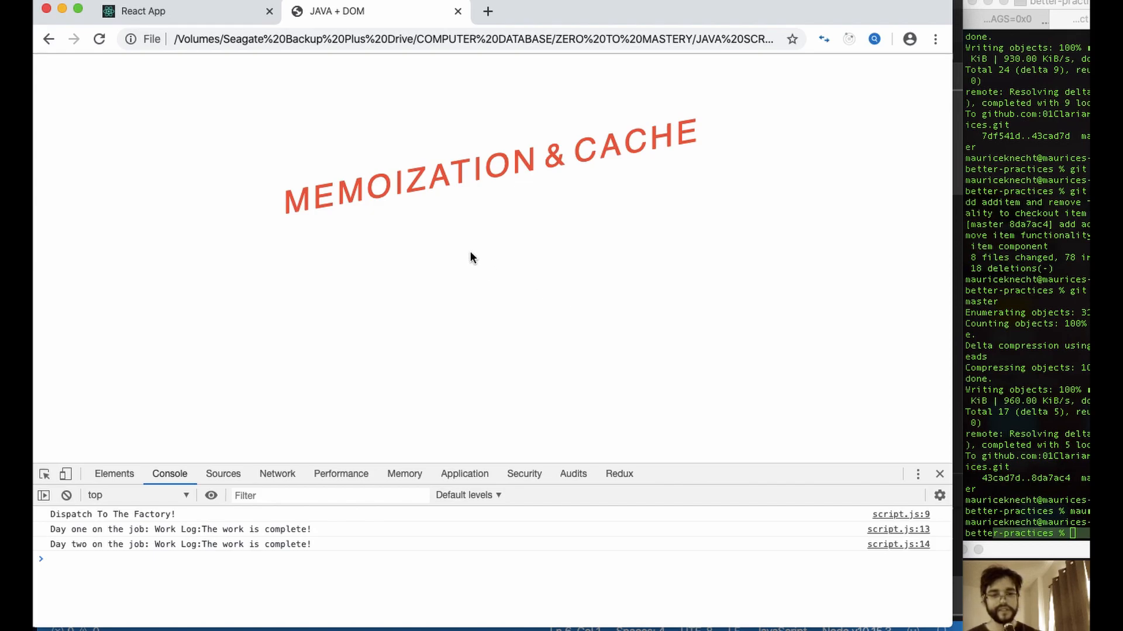
{"action": "mouse_move", "coordinate": [315, 359]}
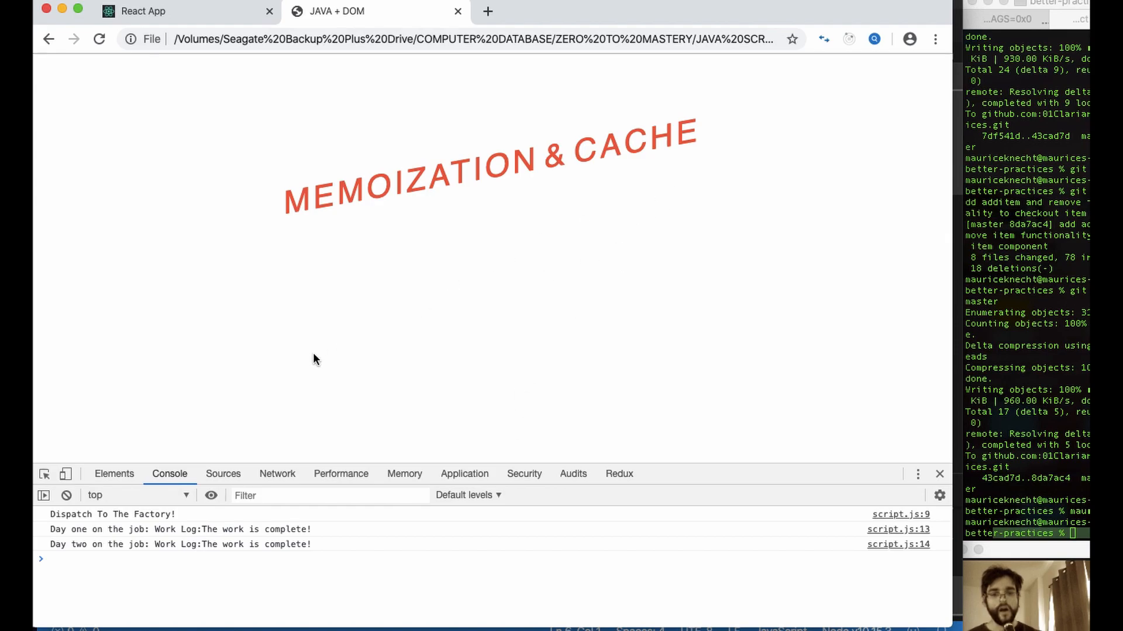
{"action": "mouse_move", "coordinate": [560, 318]}
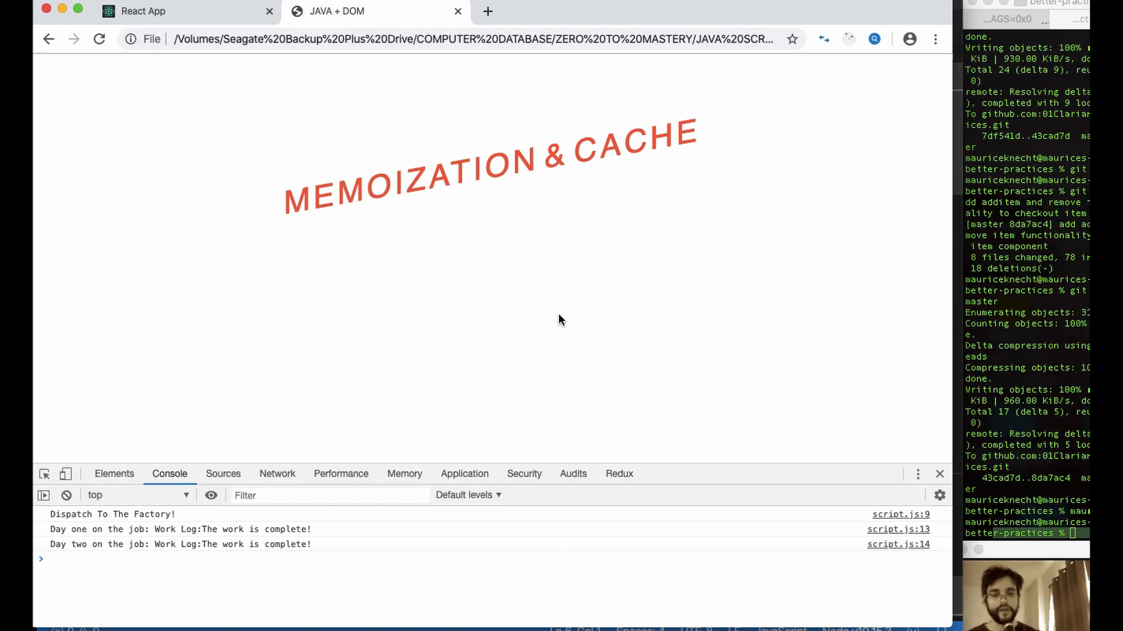
{"action": "mouse_move", "coordinate": [553, 268]}
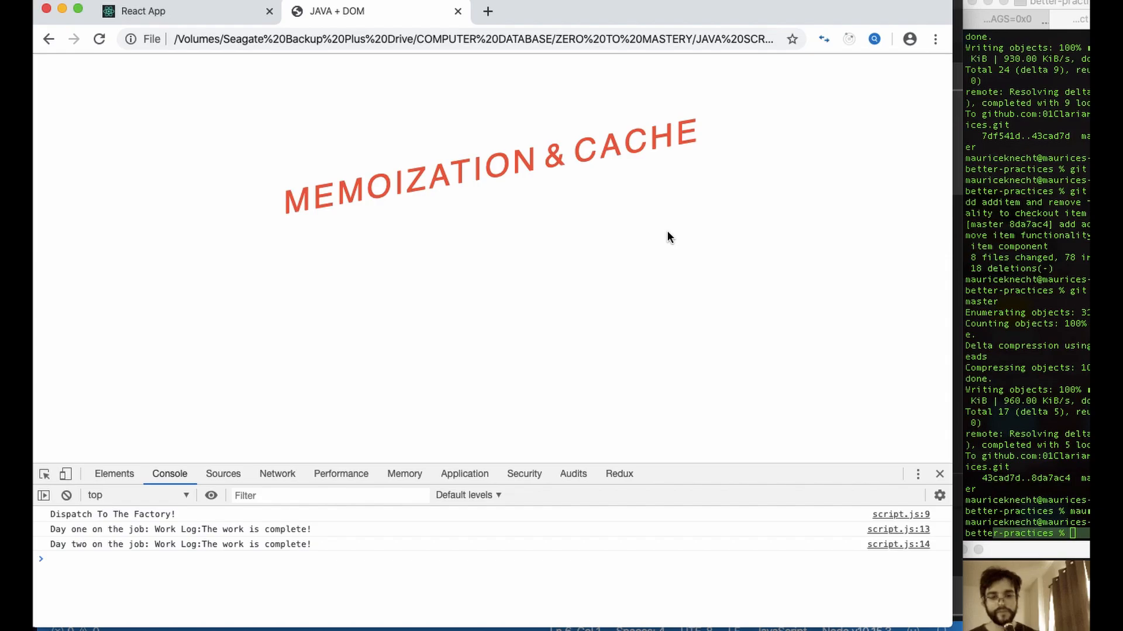
{"action": "mouse_move", "coordinate": [611, 310]}
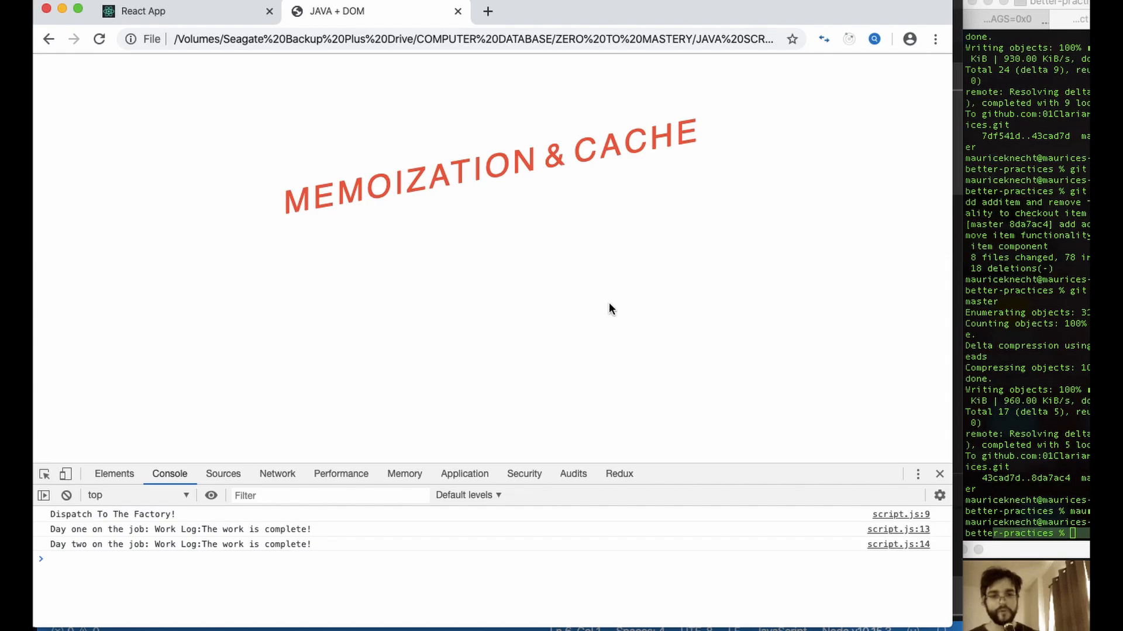
{"action": "mouse_move", "coordinate": [629, 233]}
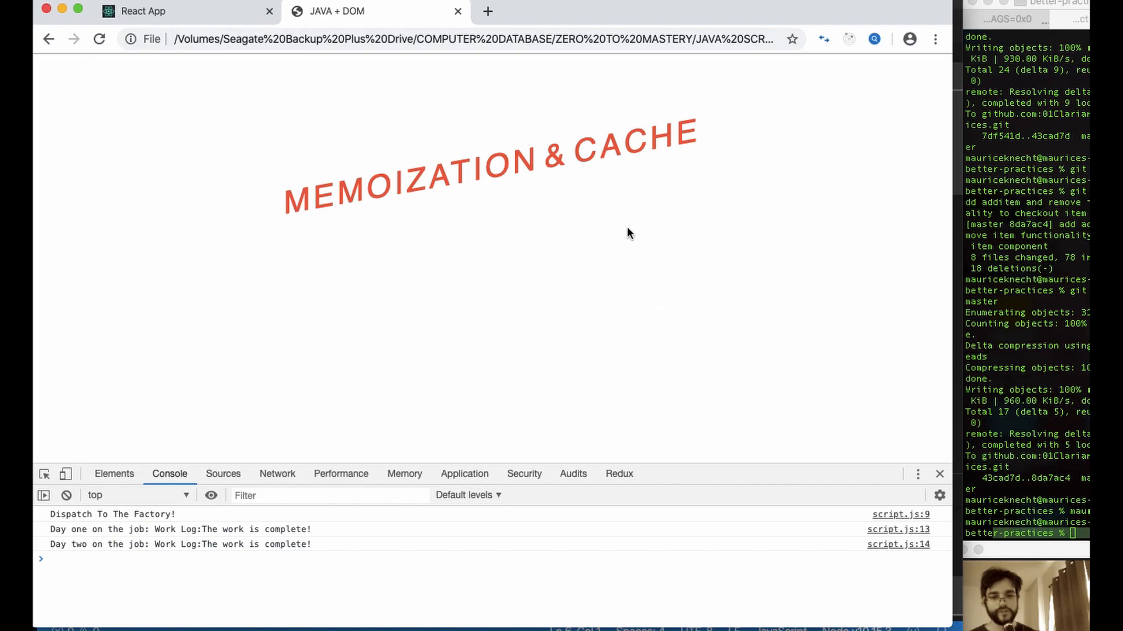
{"action": "mouse_move", "coordinate": [628, 252]}
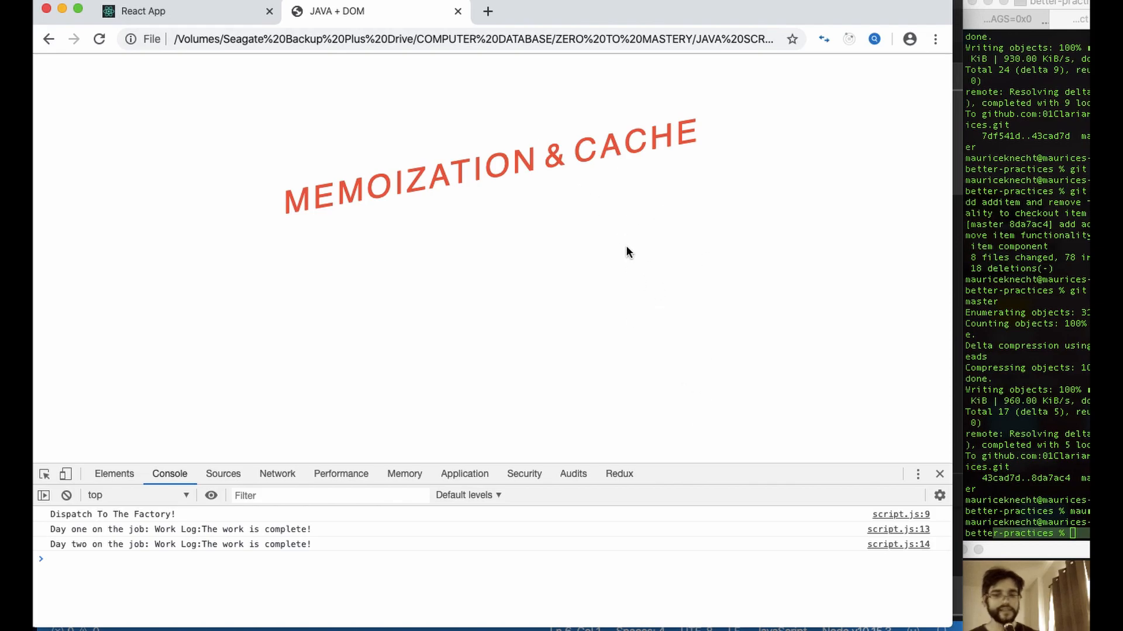
{"action": "mouse_move", "coordinate": [587, 366]}
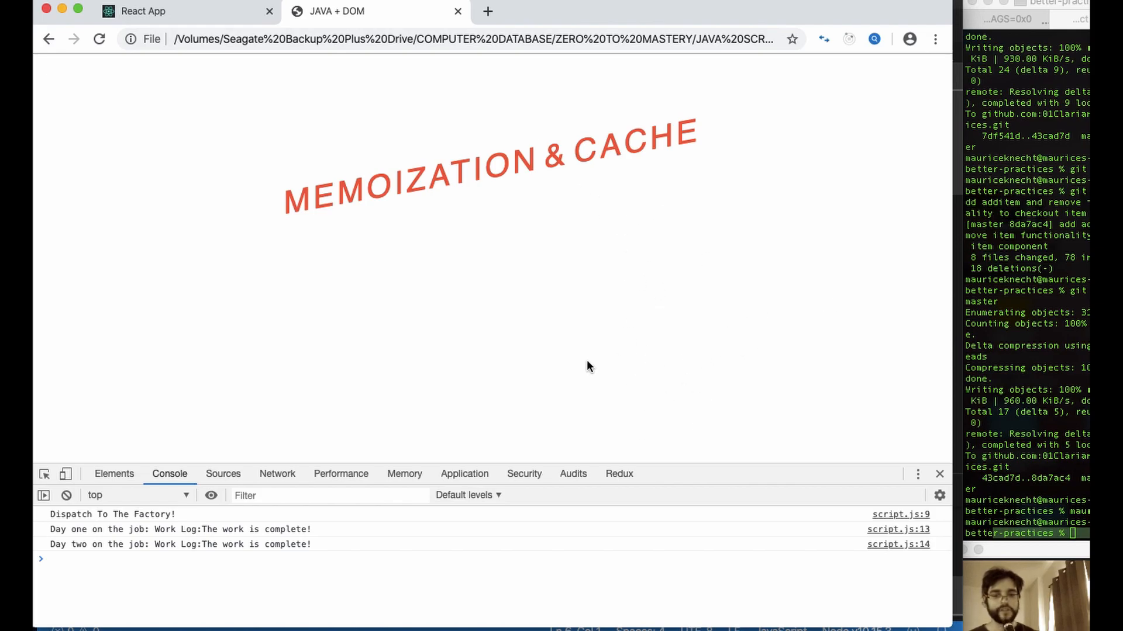
{"action": "mouse_move", "coordinate": [777, 349]}
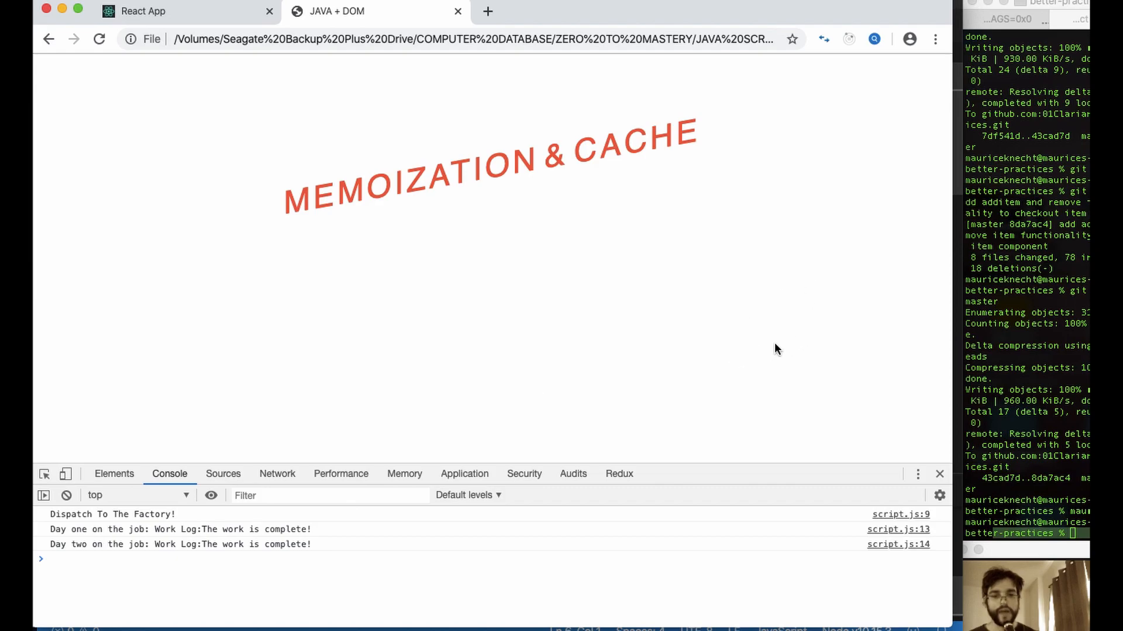
{"action": "mouse_move", "coordinate": [678, 240]}
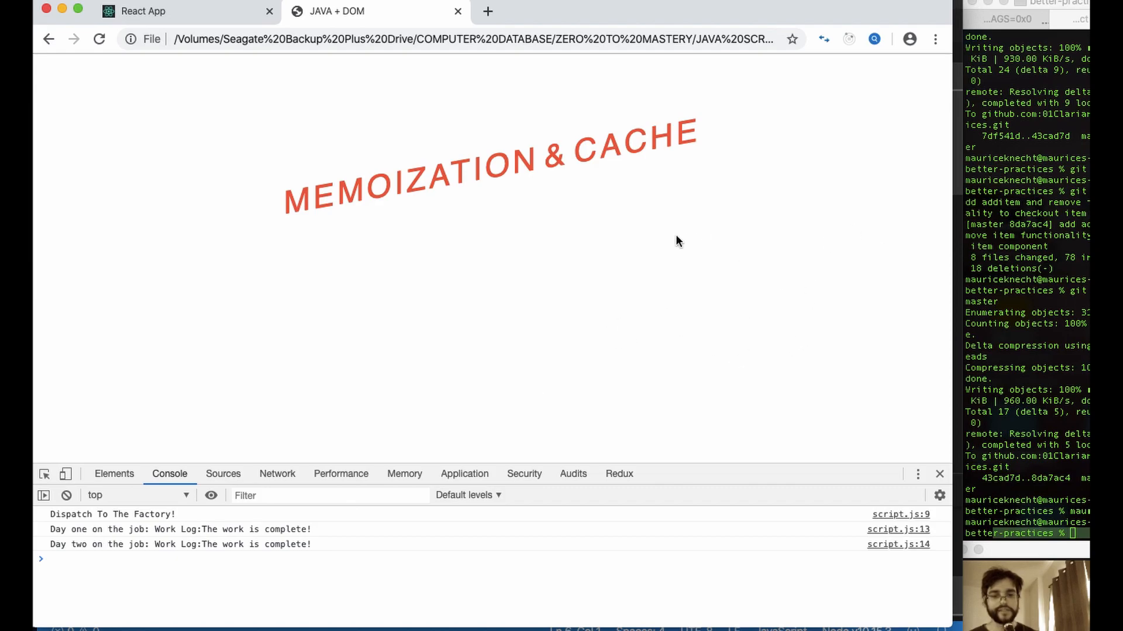
{"action": "mouse_move", "coordinate": [564, 239]}
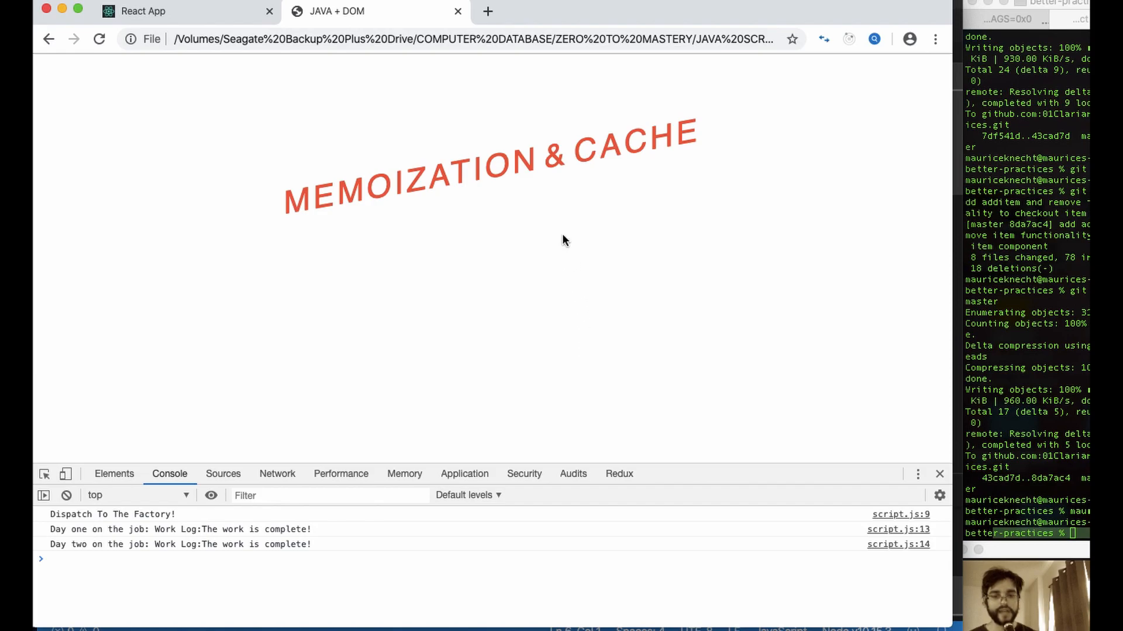
{"action": "mouse_move", "coordinate": [599, 229]}
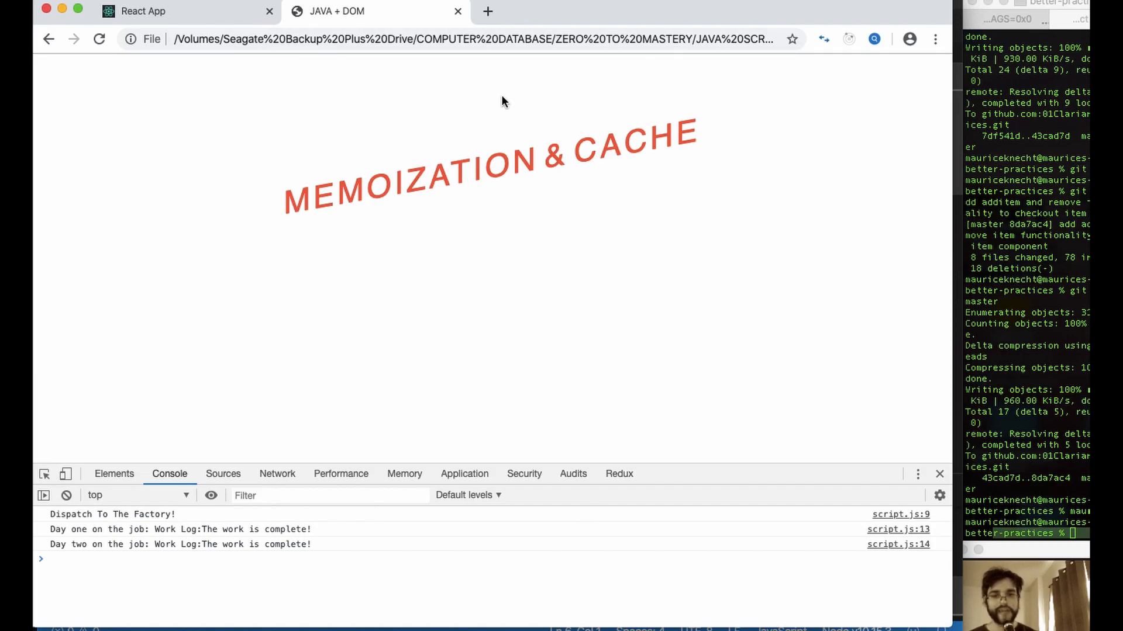
{"action": "mouse_move", "coordinate": [637, 326]}
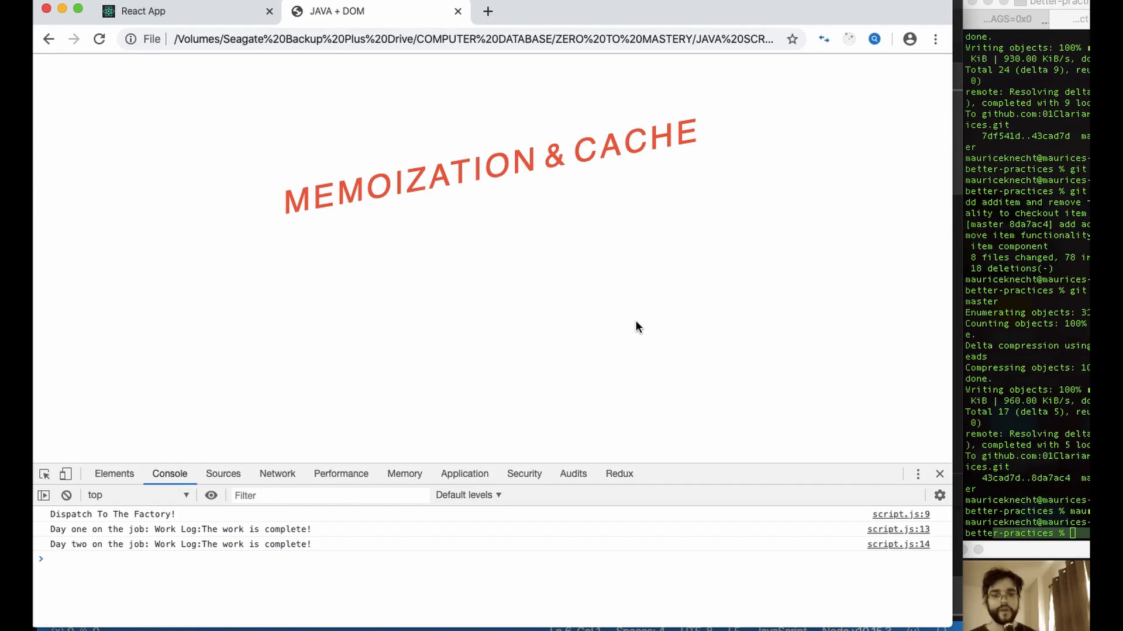
{"action": "mouse_move", "coordinate": [490, 377]}
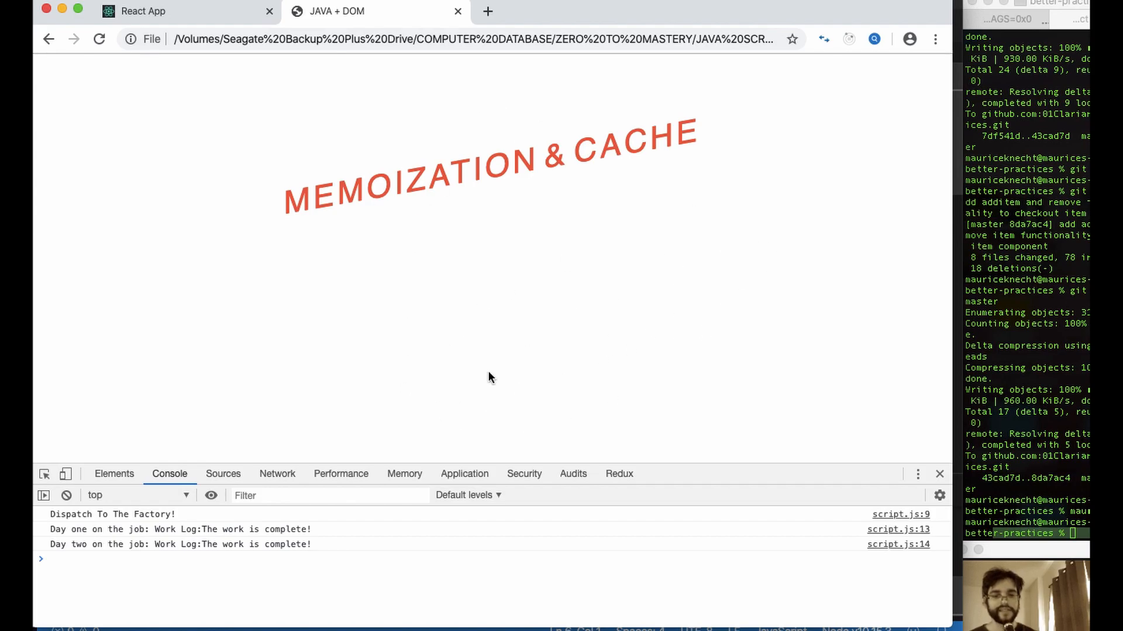
{"action": "mouse_move", "coordinate": [744, 280]}
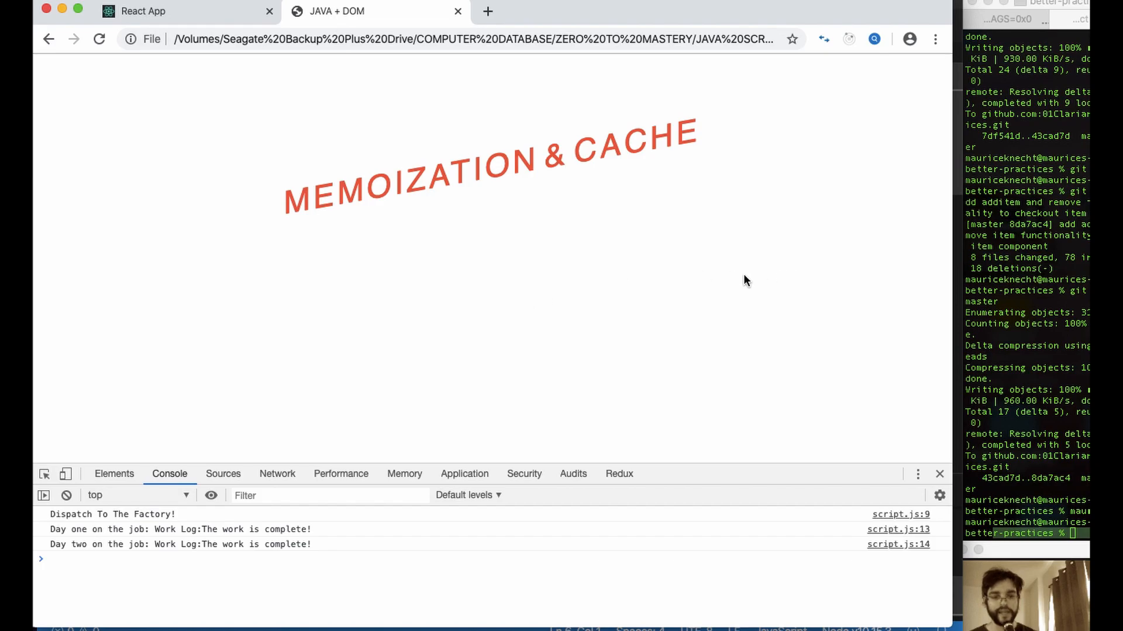
{"action": "mouse_move", "coordinate": [575, 279]}
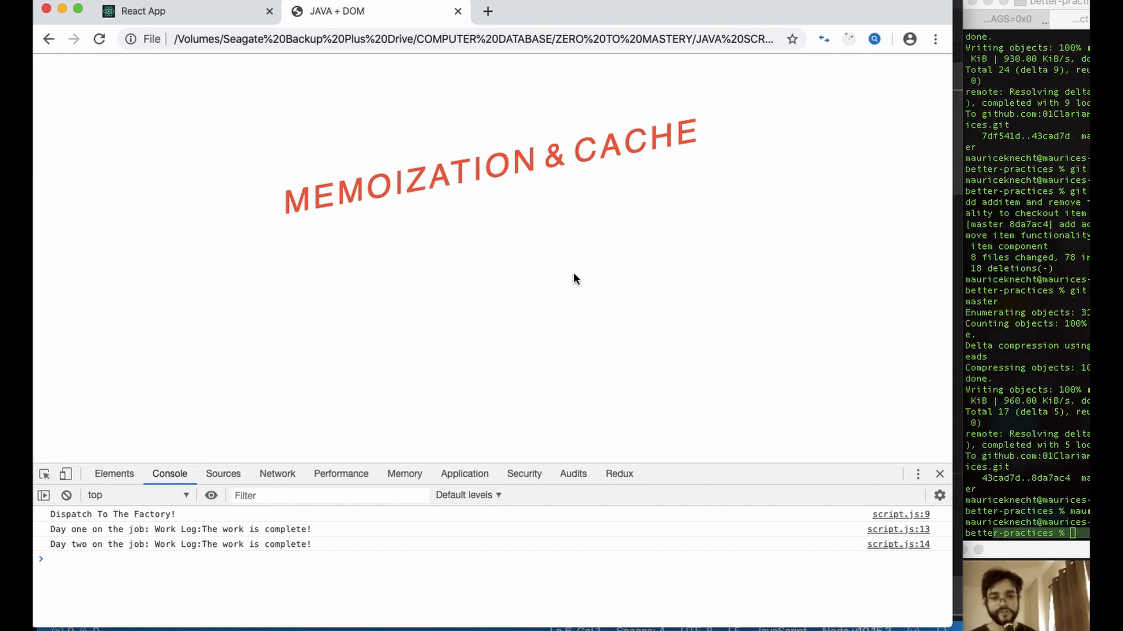
{"action": "mouse_move", "coordinate": [478, 241]}
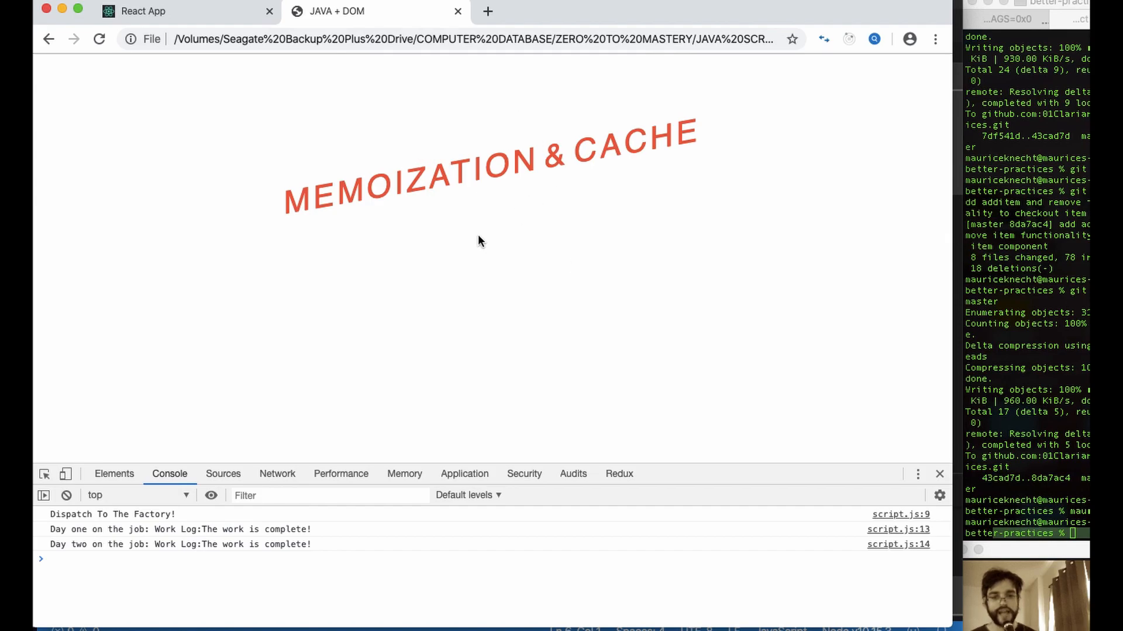
{"action": "mouse_move", "coordinate": [497, 366]}
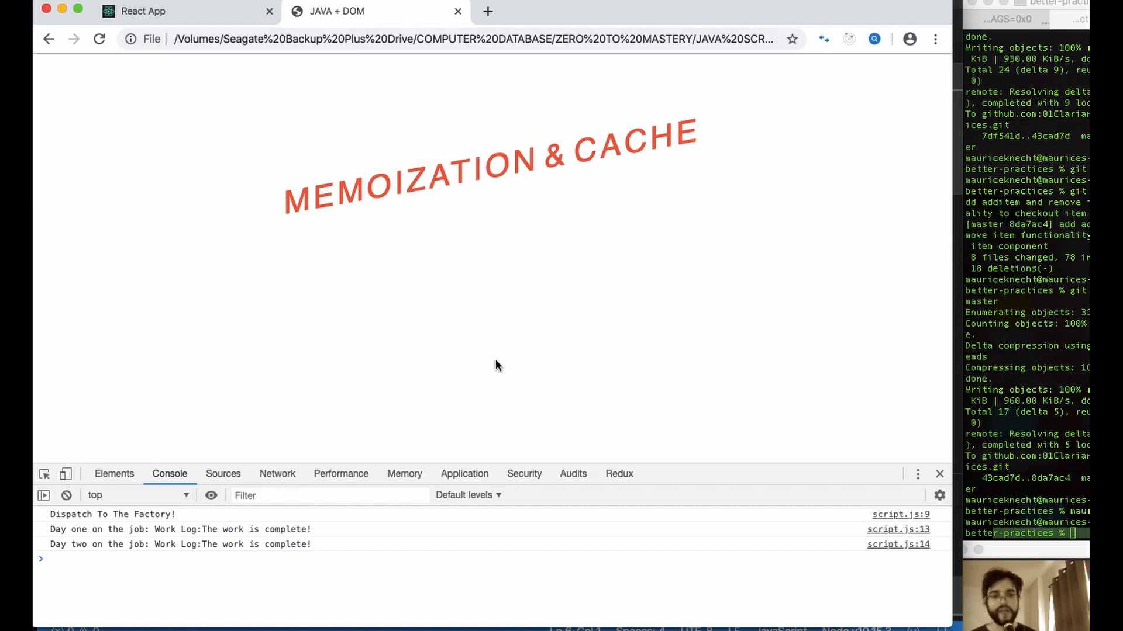
{"action": "mouse_move", "coordinate": [659, 534]}
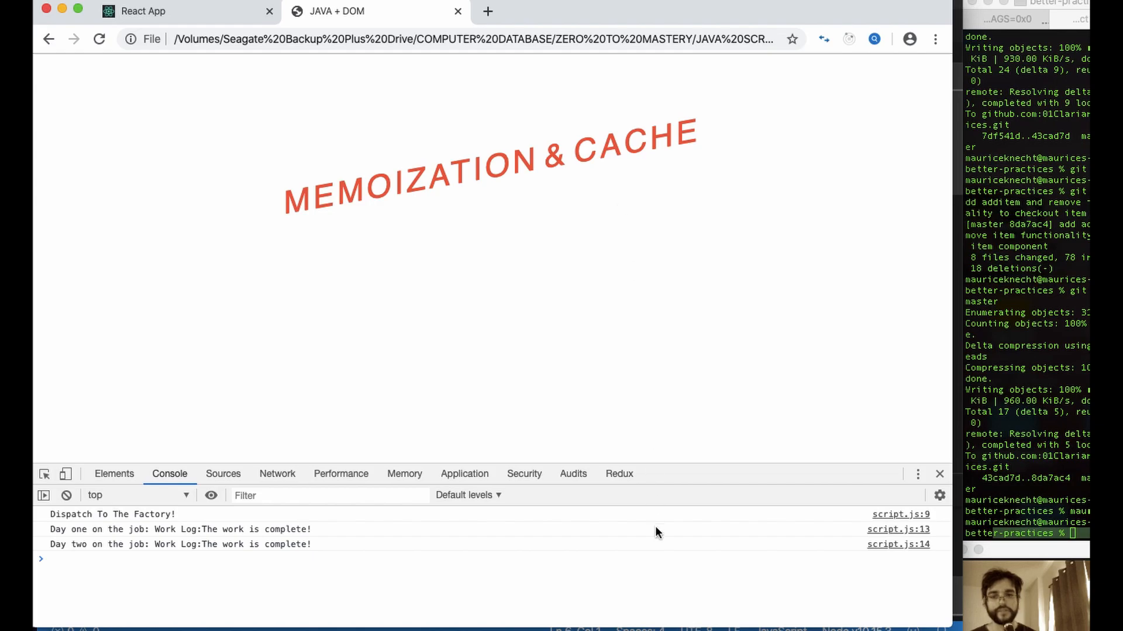
{"action": "mouse_move", "coordinate": [606, 224]}
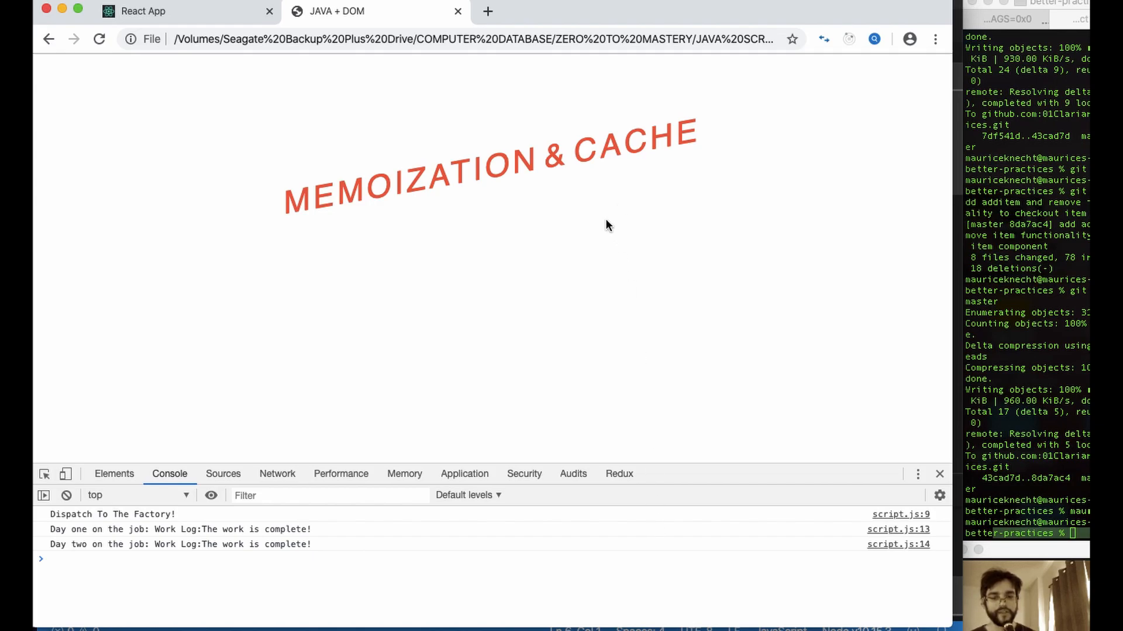
{"action": "mouse_move", "coordinate": [469, 386]}
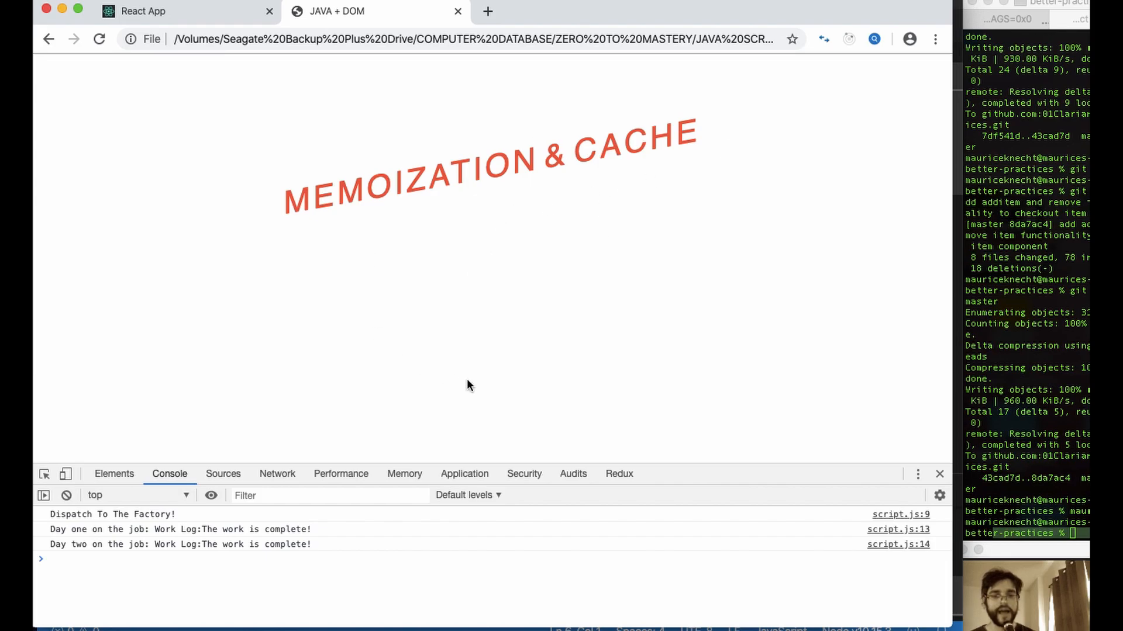
{"action": "mouse_move", "coordinate": [597, 332]}
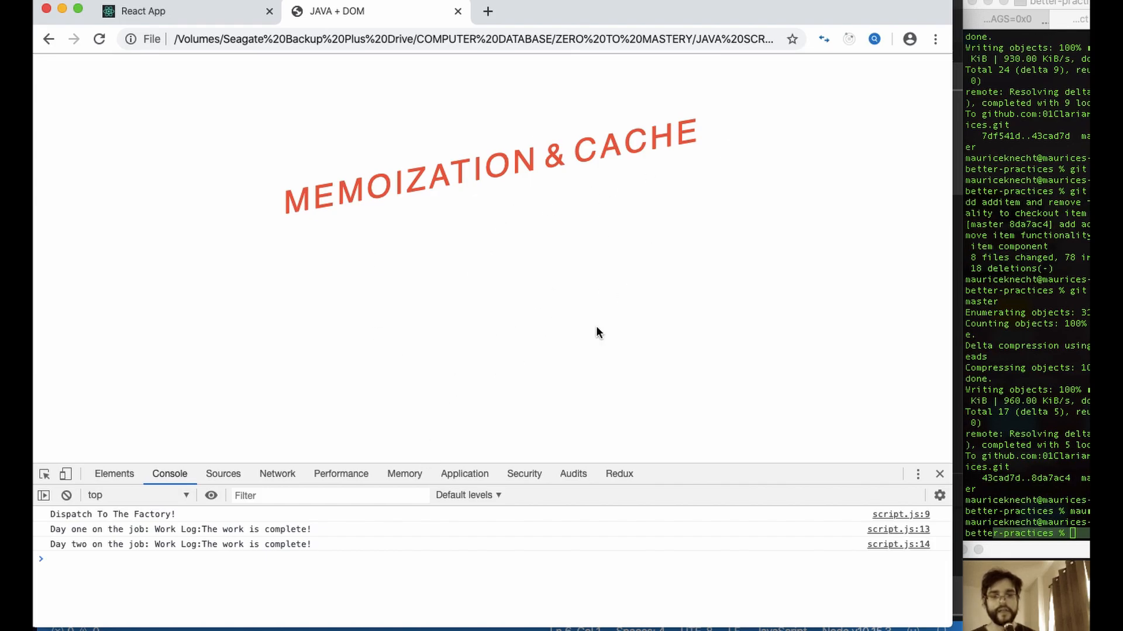
{"action": "mouse_move", "coordinate": [557, 371]}
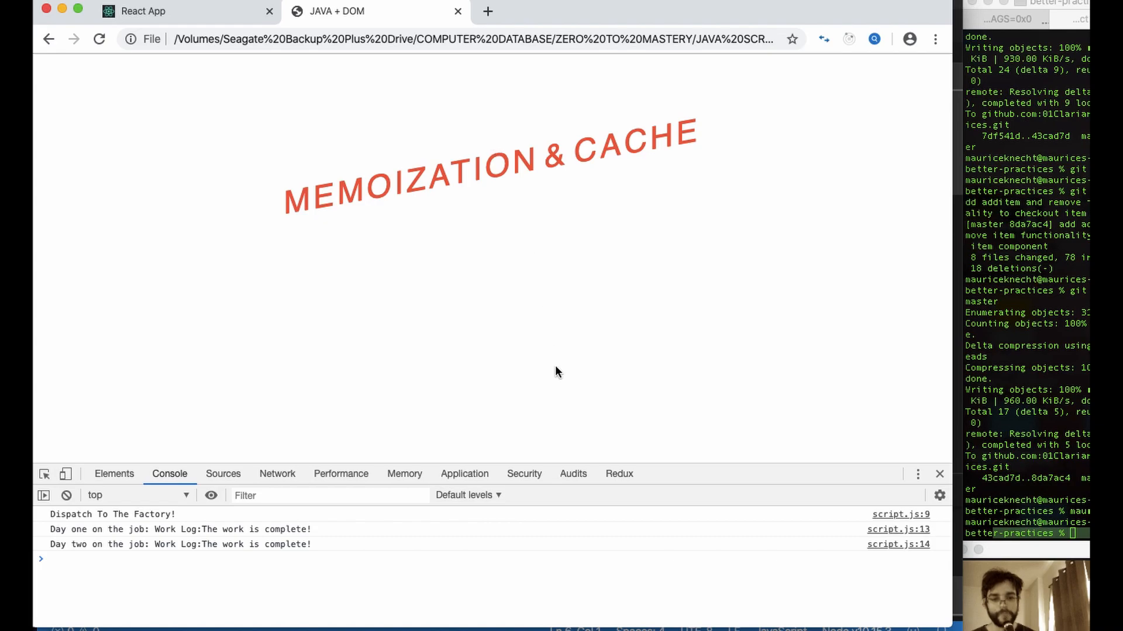
{"action": "mouse_move", "coordinate": [523, 320]}
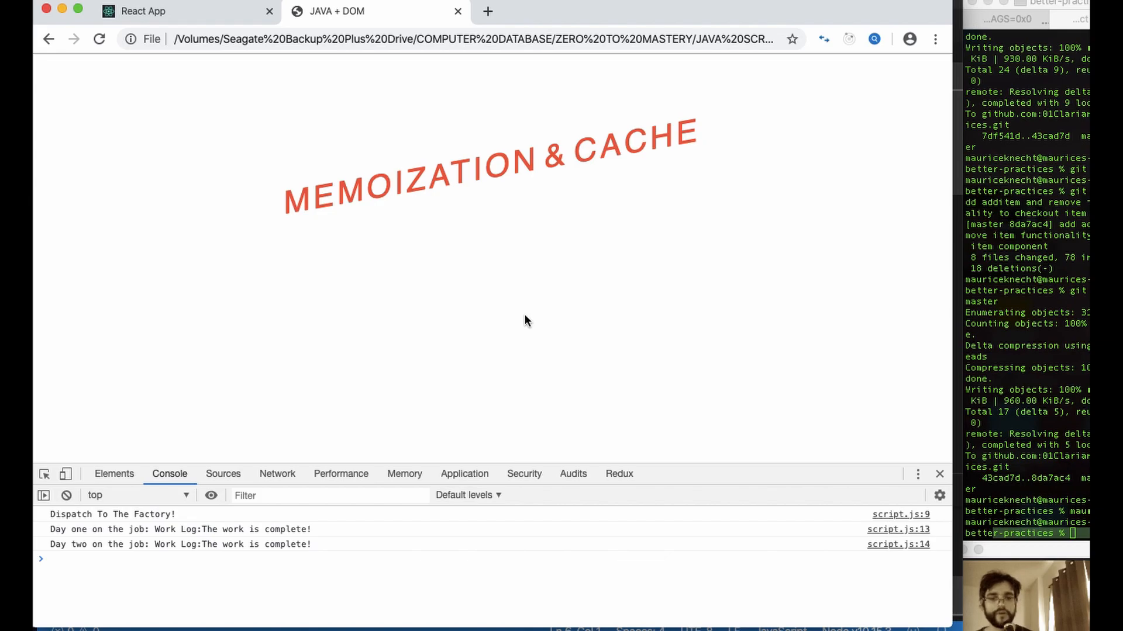
{"action": "mouse_move", "coordinate": [507, 155]}
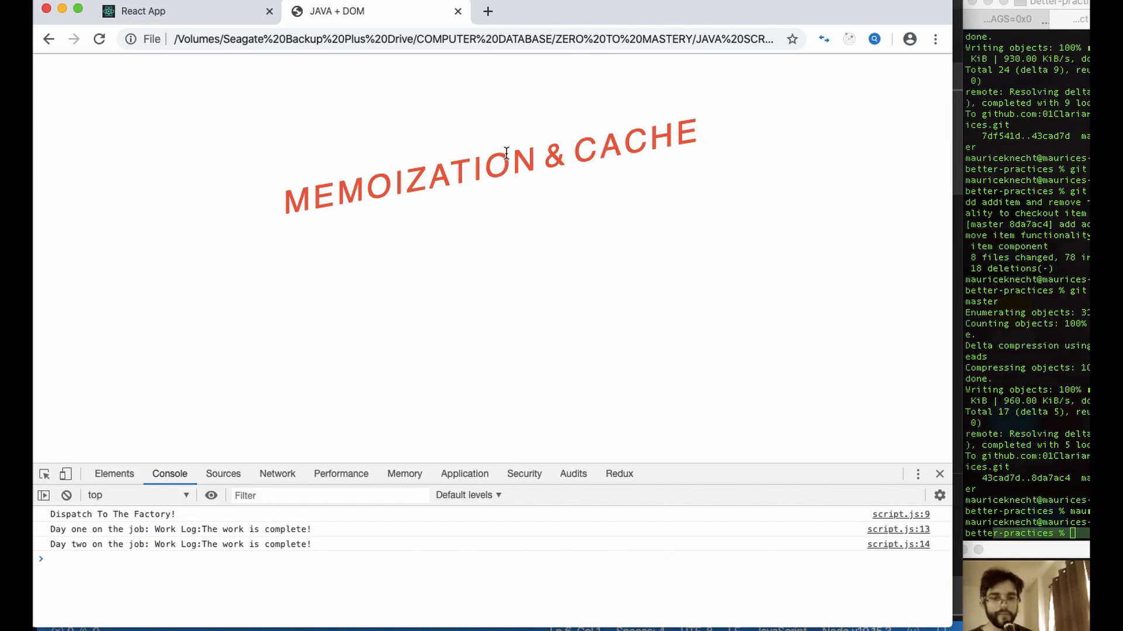
{"action": "mouse_move", "coordinate": [696, 378]}
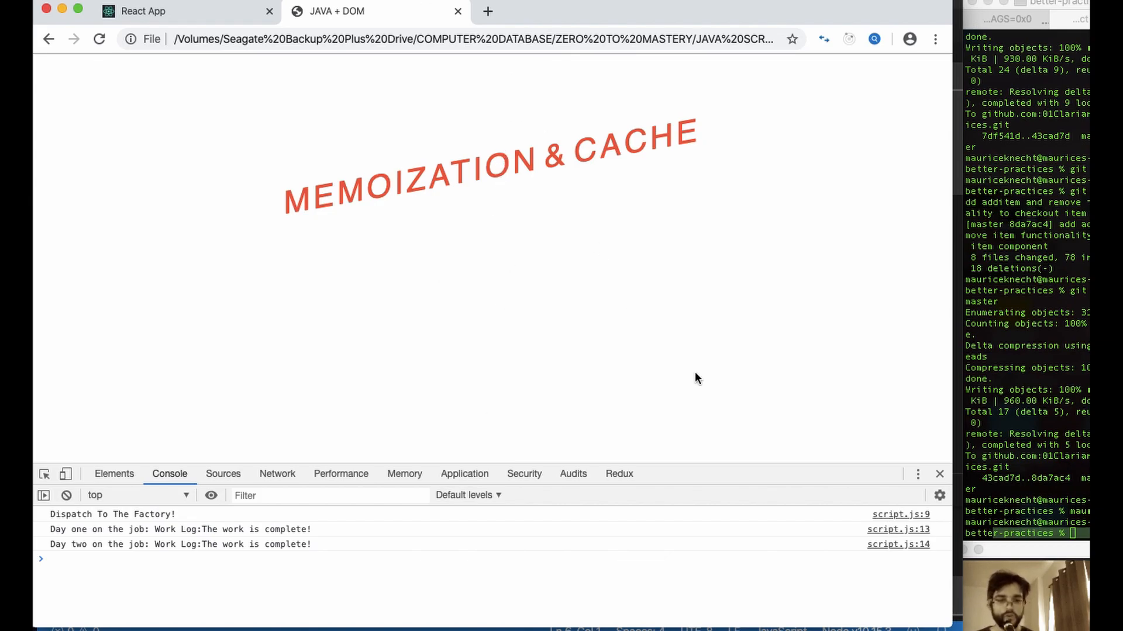
{"action": "mouse_move", "coordinate": [610, 179]}
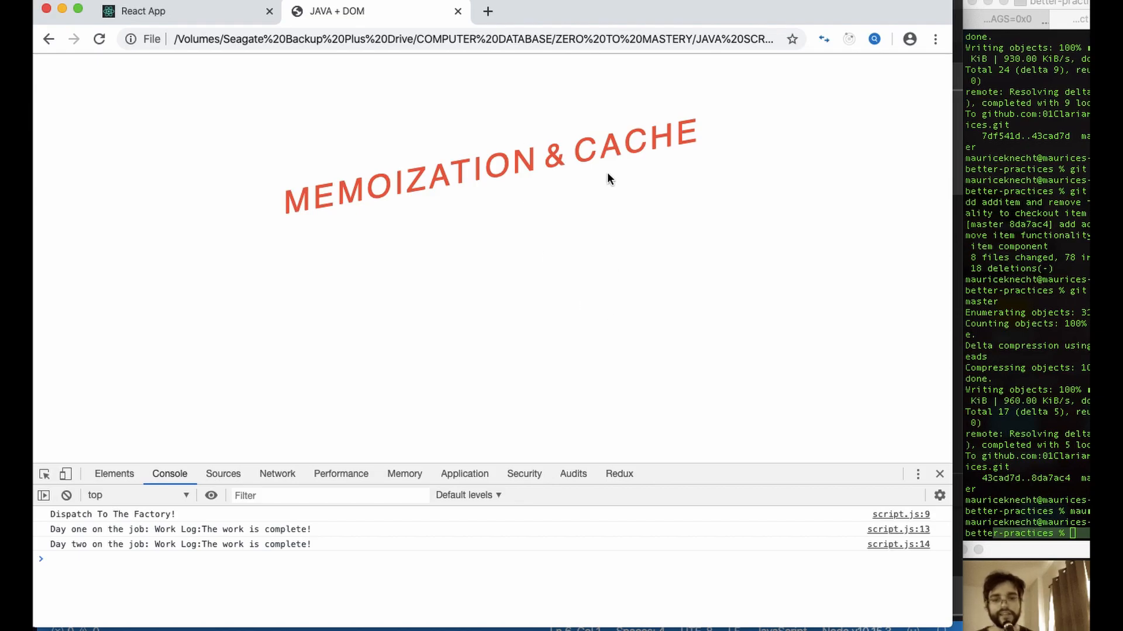
{"action": "mouse_move", "coordinate": [721, 208]}
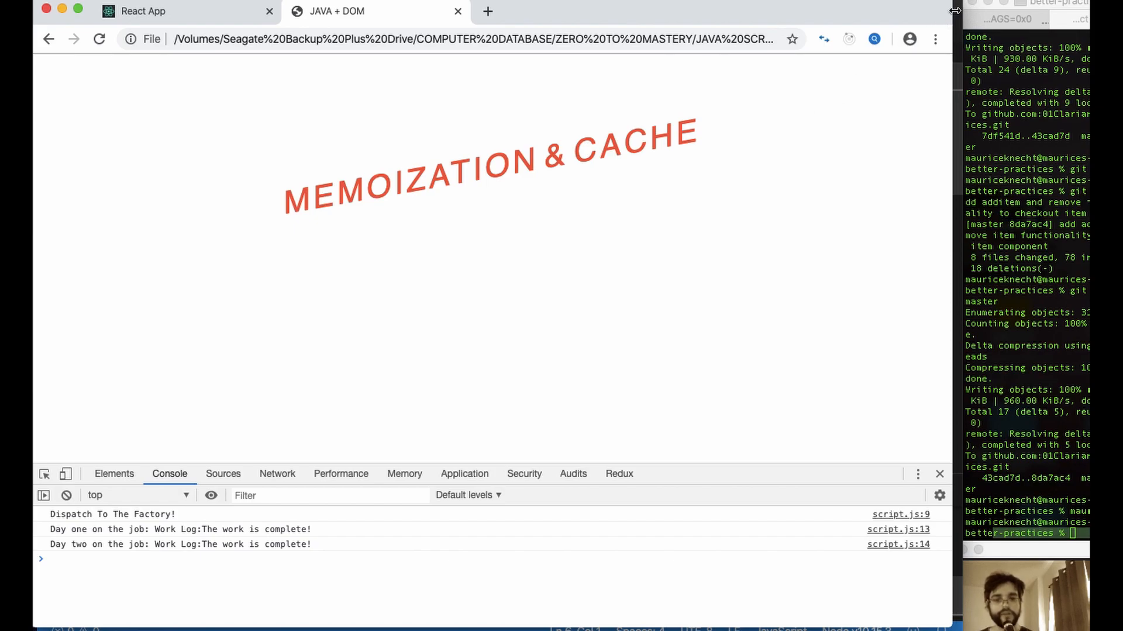
{"action": "mouse_move", "coordinate": [898, 113]}
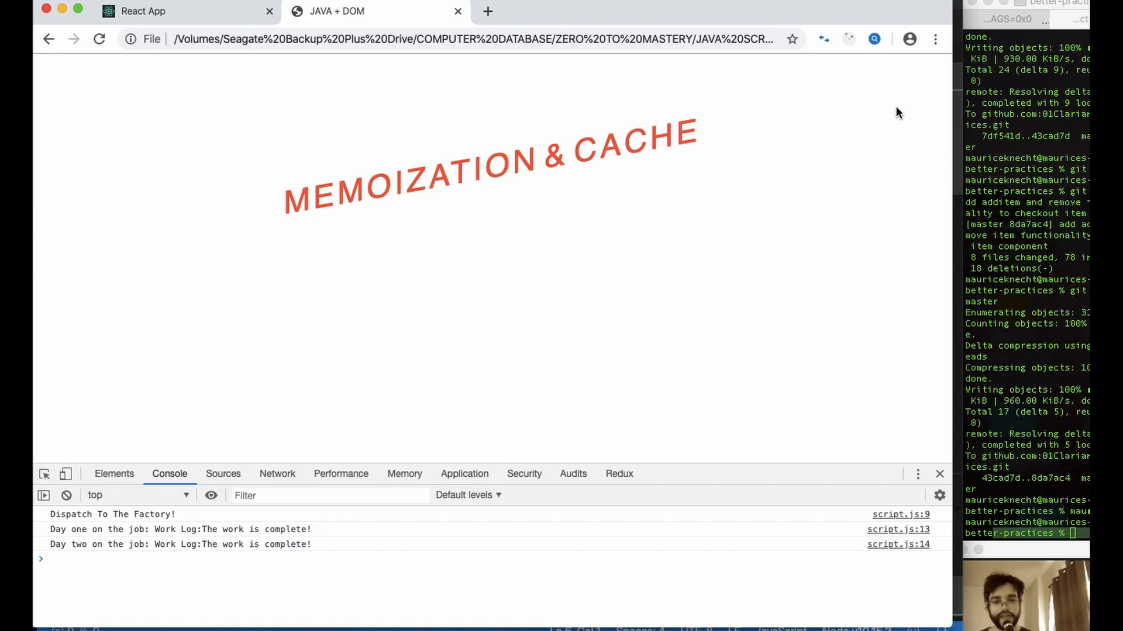
{"action": "mouse_move", "coordinate": [893, 158]}
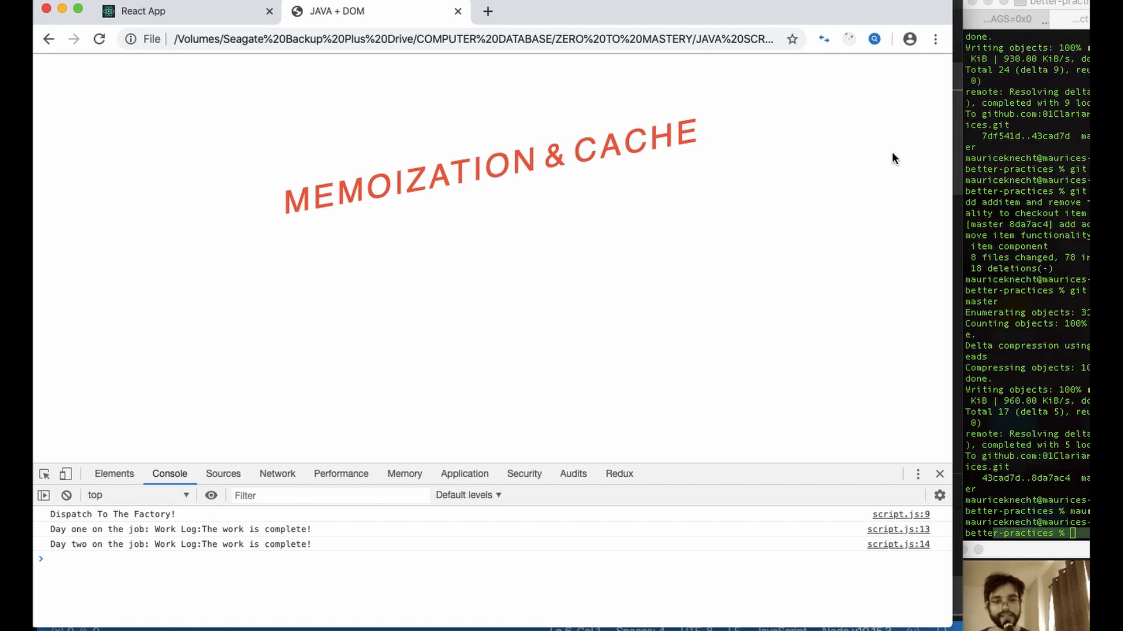
{"action": "mouse_move", "coordinate": [959, 11]}
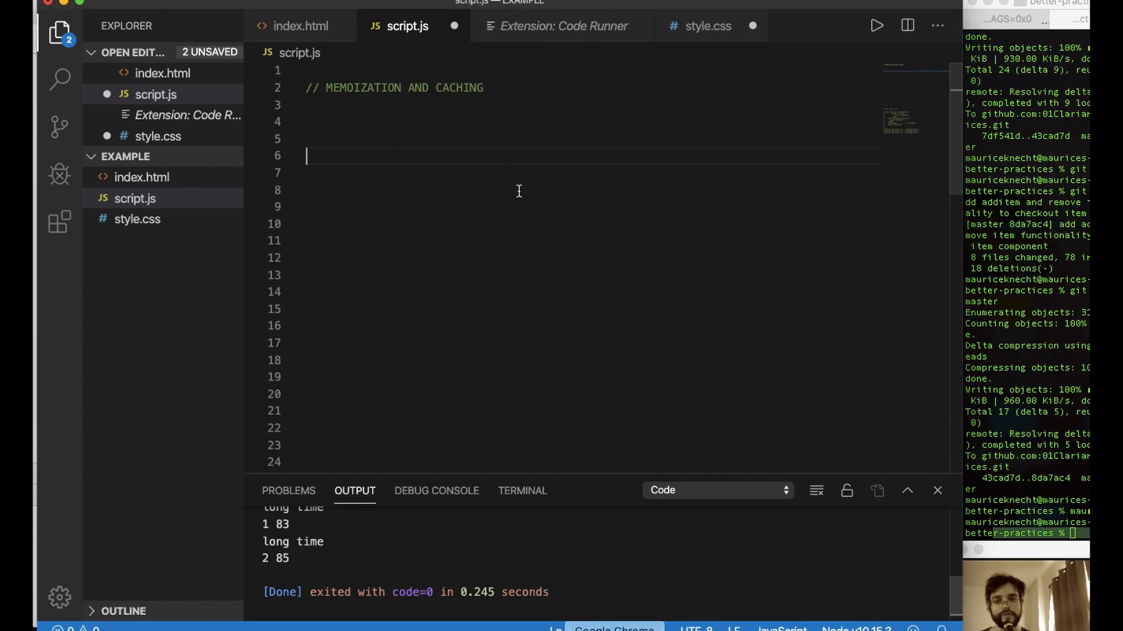
{"action": "mouse_move", "coordinate": [312, 24]}
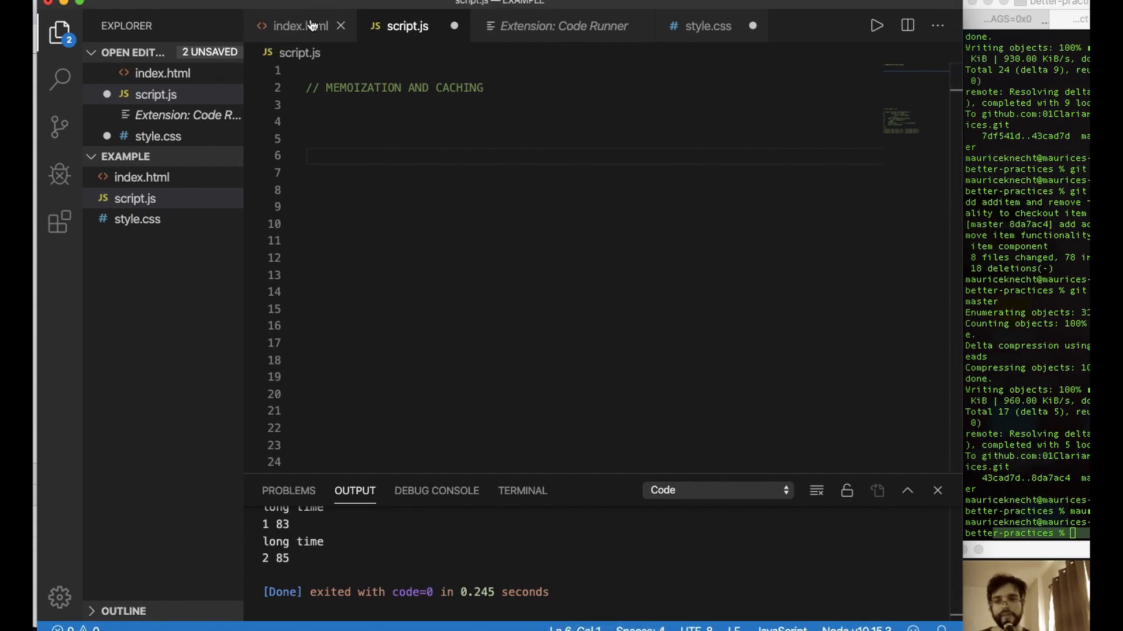
- Check index.html, then declare an empty function Building(tasks) in script.js
{"action": "left_click", "coordinate": [299, 26]}
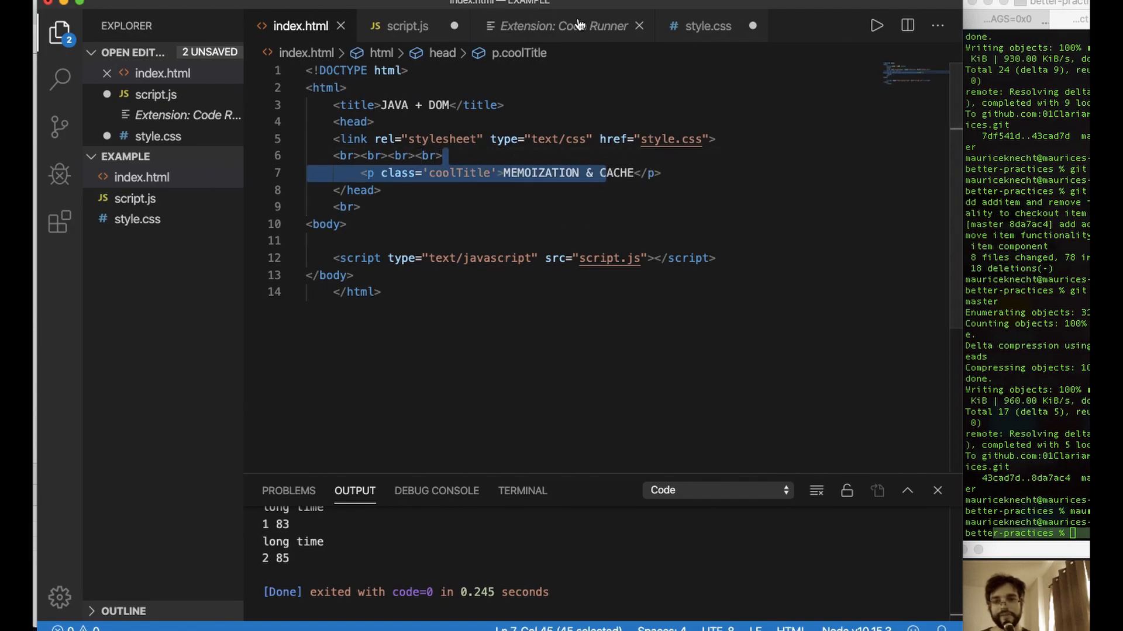
{"action": "left_click", "coordinate": [707, 25]}
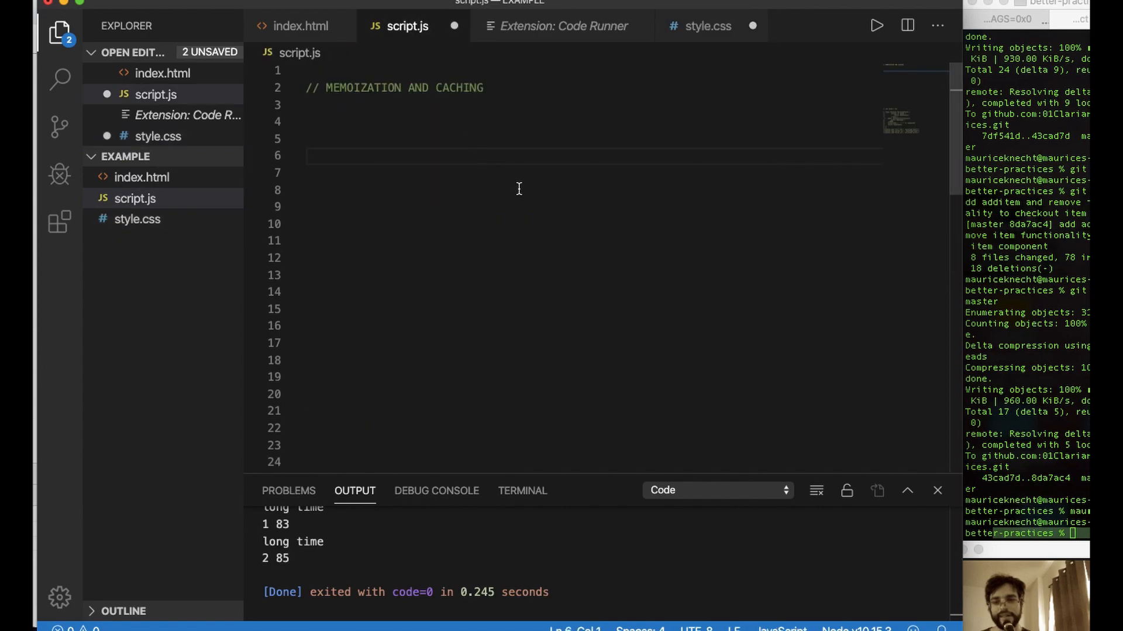
{"action": "mouse_move", "coordinate": [300, 30]}
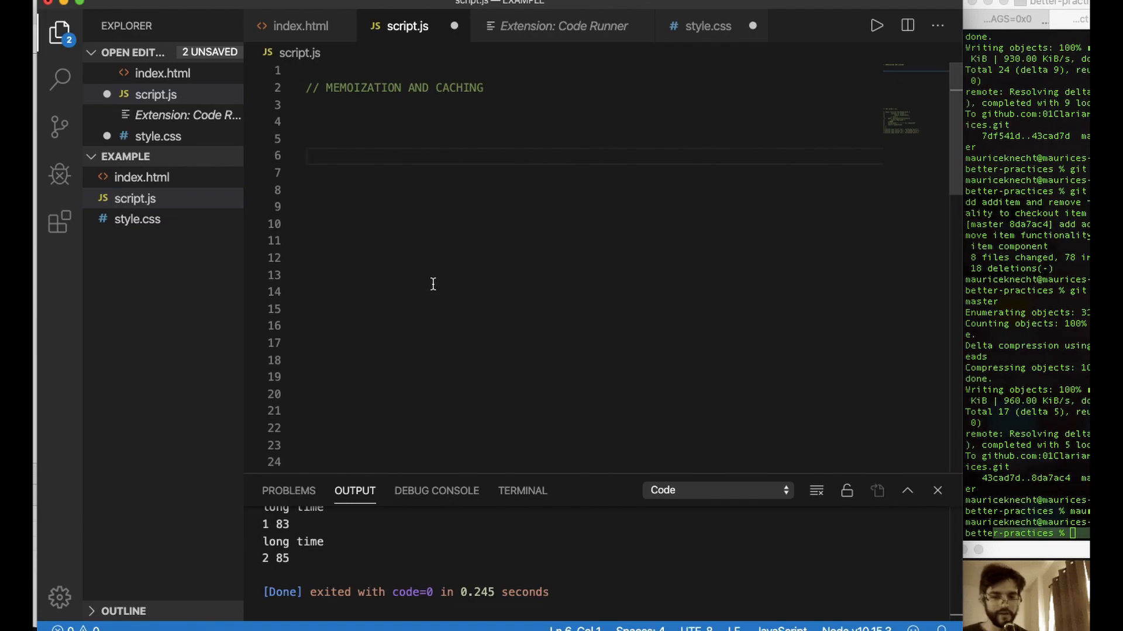
{"action": "mouse_move", "coordinate": [529, 188]}
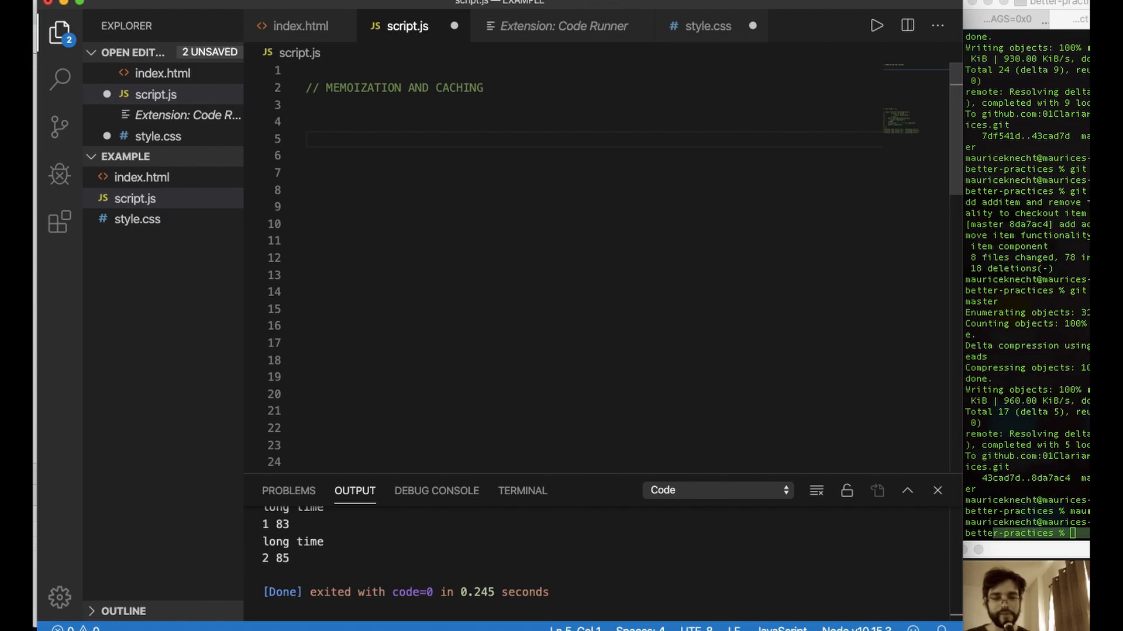
{"action": "type", "text": "func"}
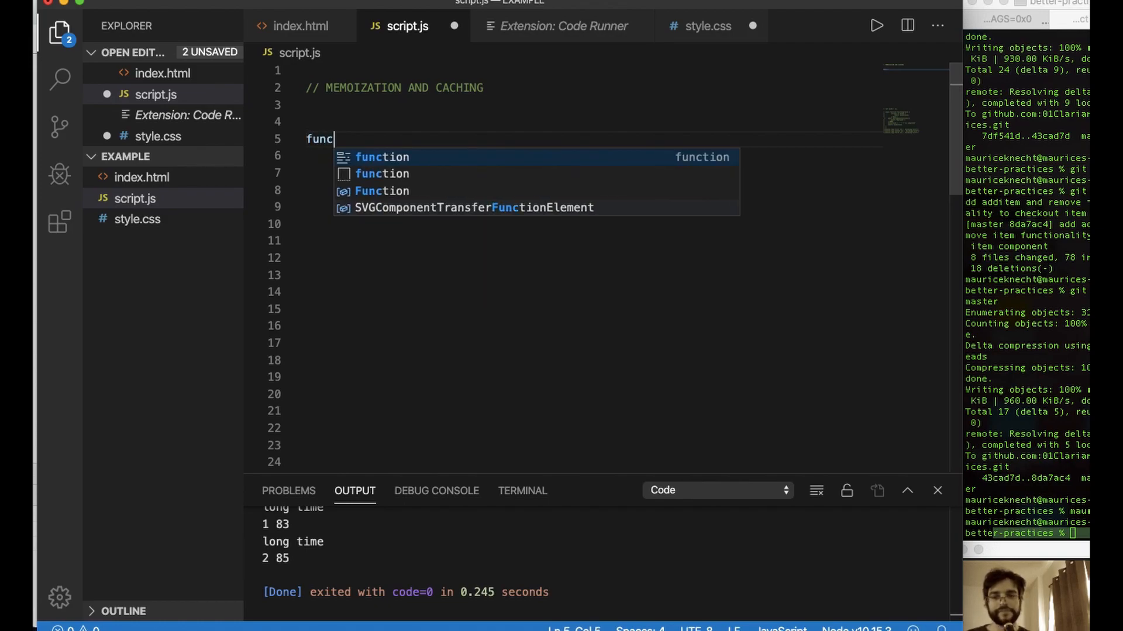
{"action": "type", "text": "tion Building(t"}
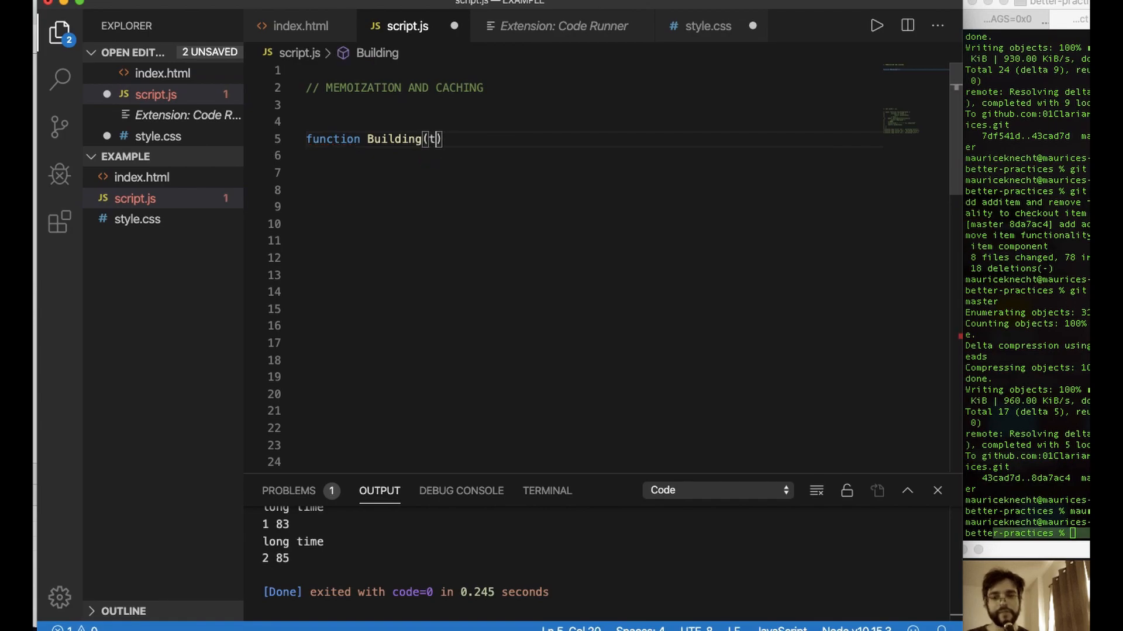
{"action": "type", "text": "asks"}
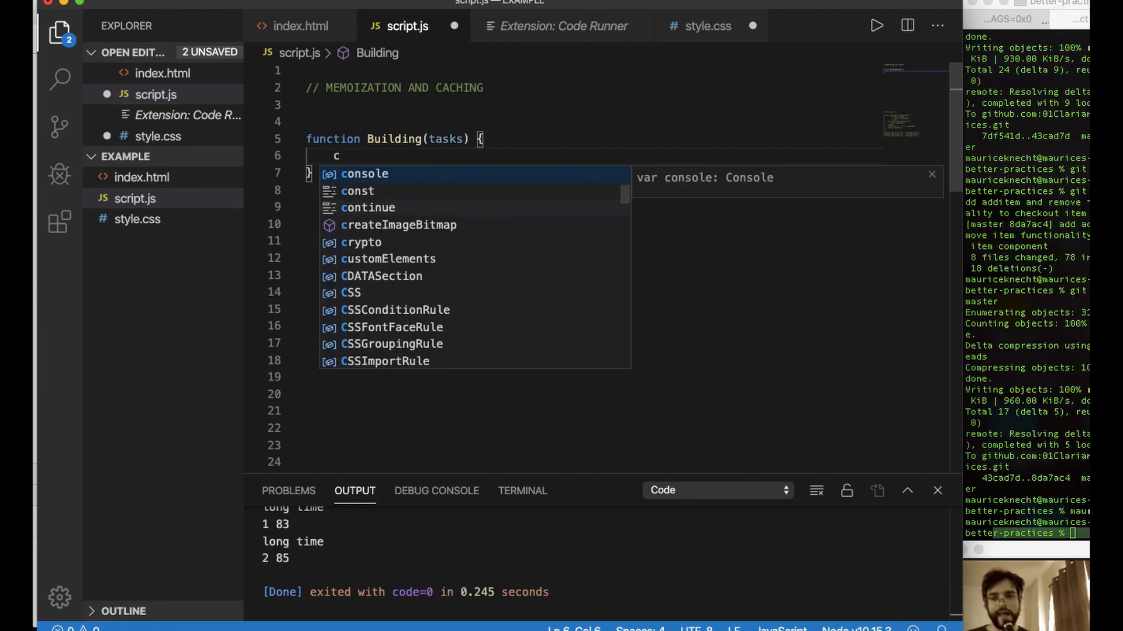
{"action": "key", "text": "Escape"}
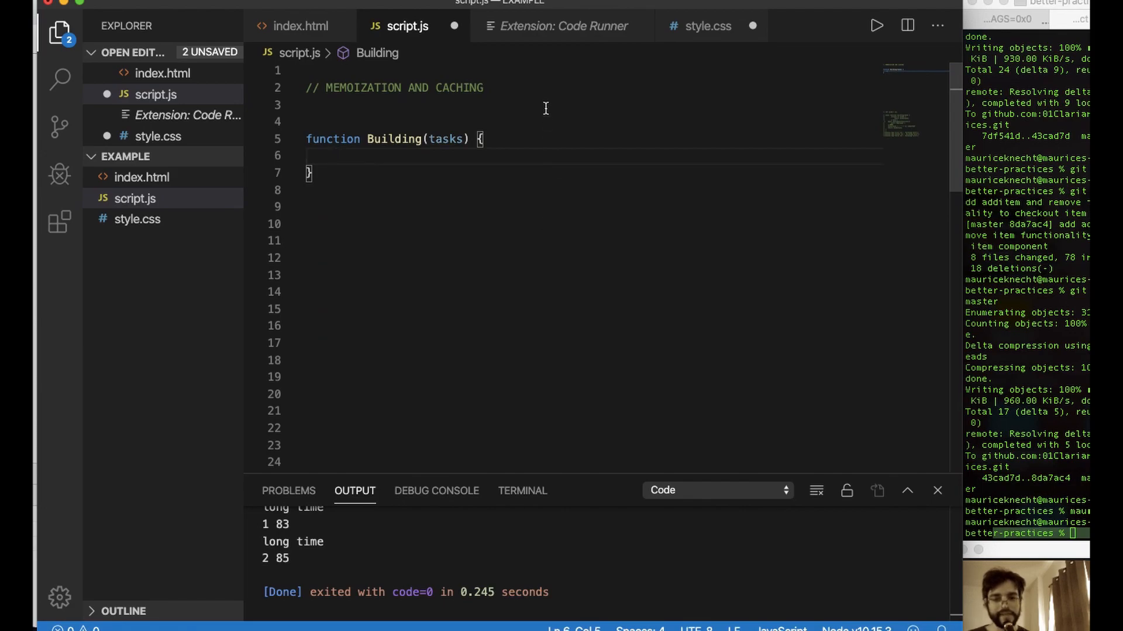
{"action": "mouse_move", "coordinate": [489, 215]}
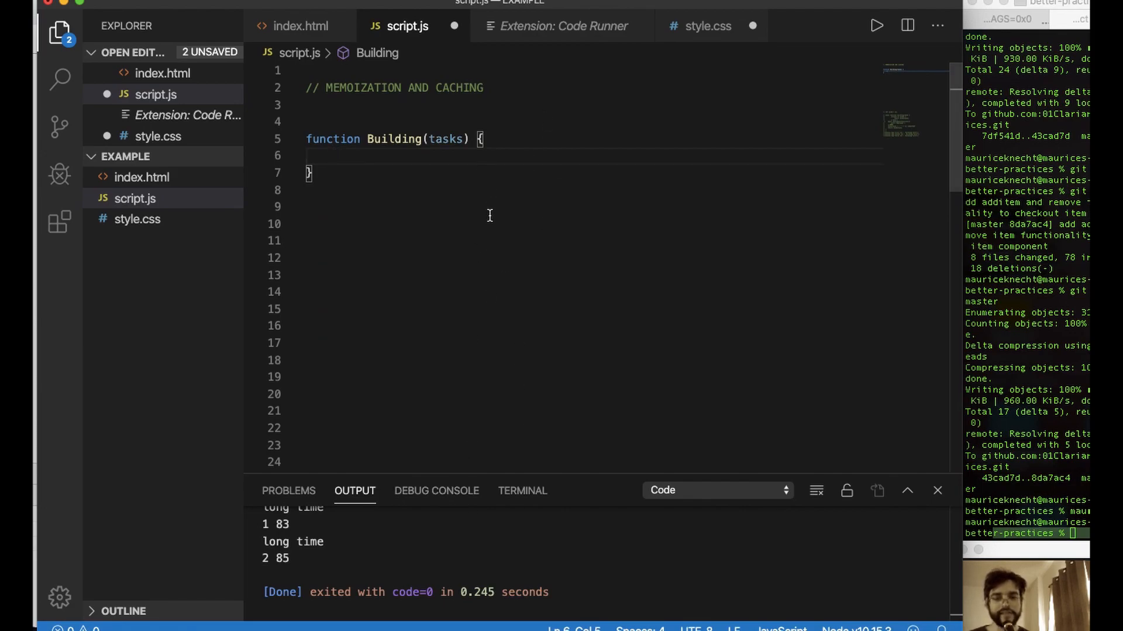
{"action": "mouse_move", "coordinate": [466, 48]}
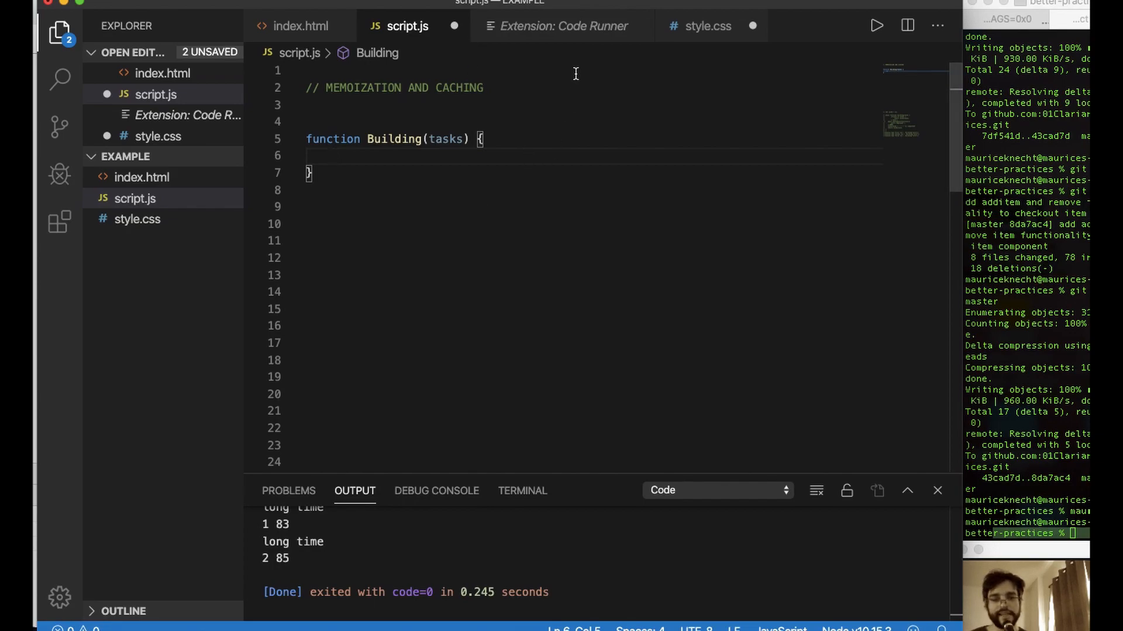
{"action": "mouse_move", "coordinate": [493, 222]}
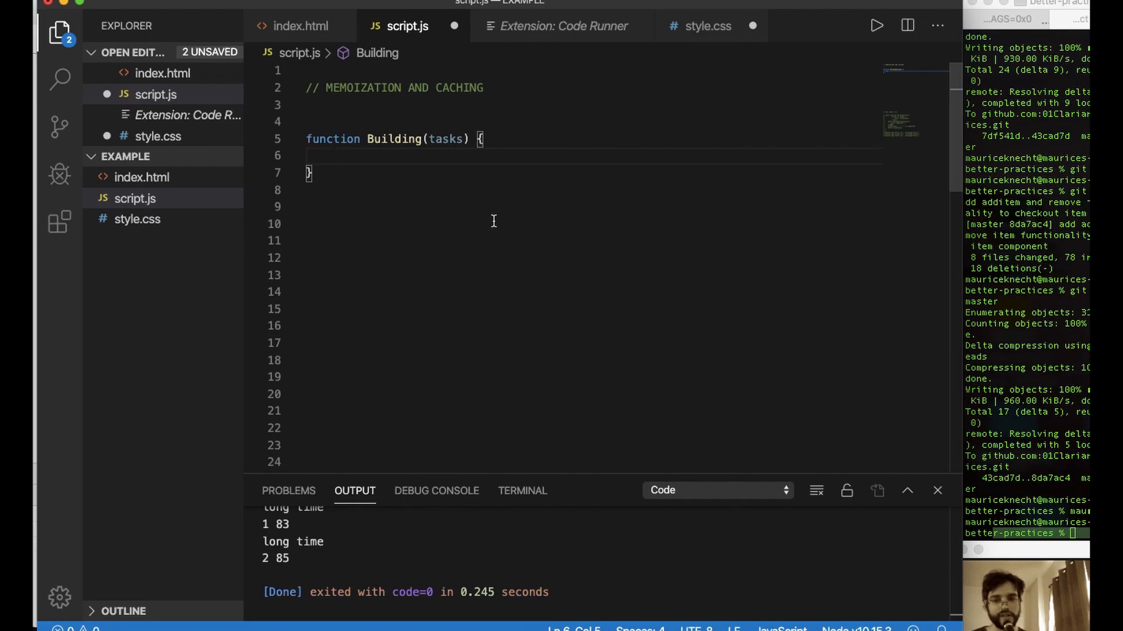
{"action": "mouse_move", "coordinate": [525, 214]}
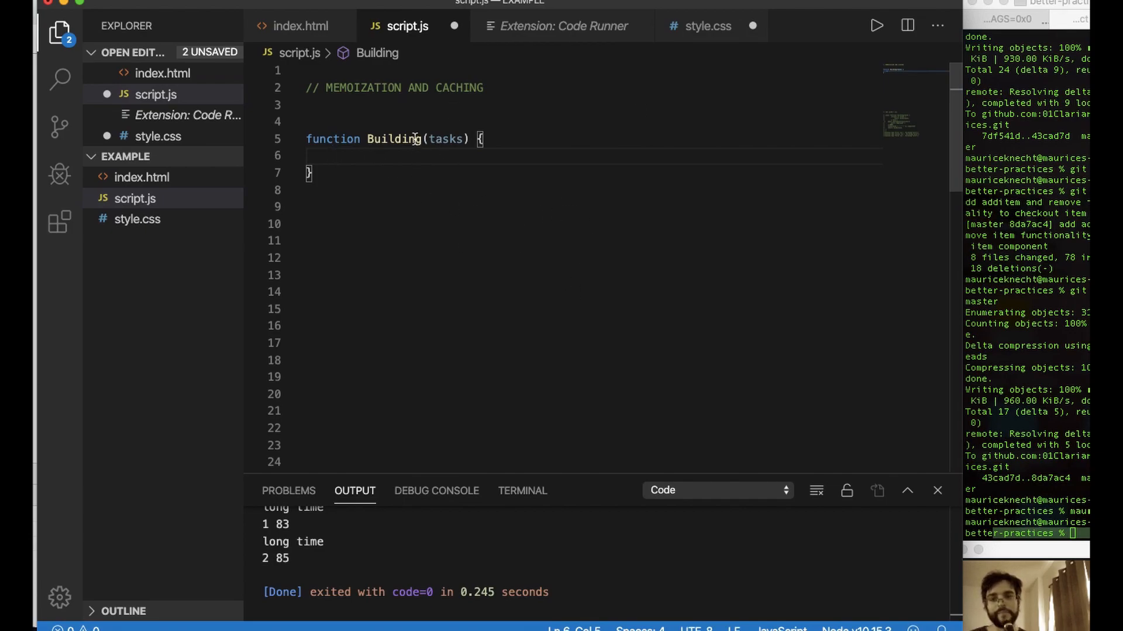
{"action": "mouse_move", "coordinate": [520, 285]}
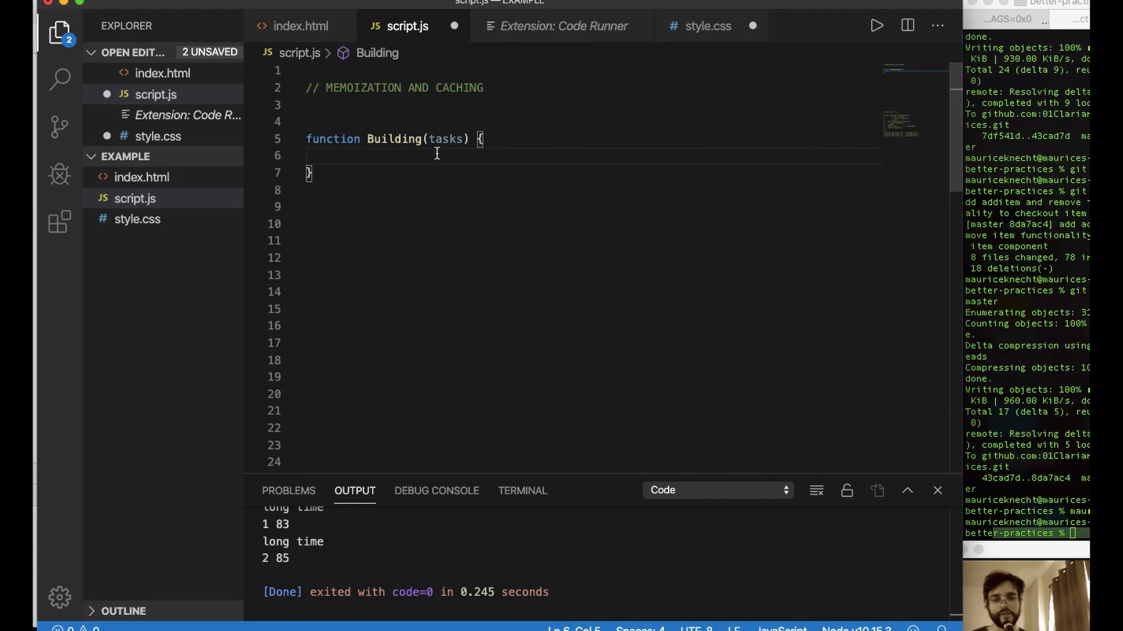
{"action": "mouse_move", "coordinate": [449, 227]}
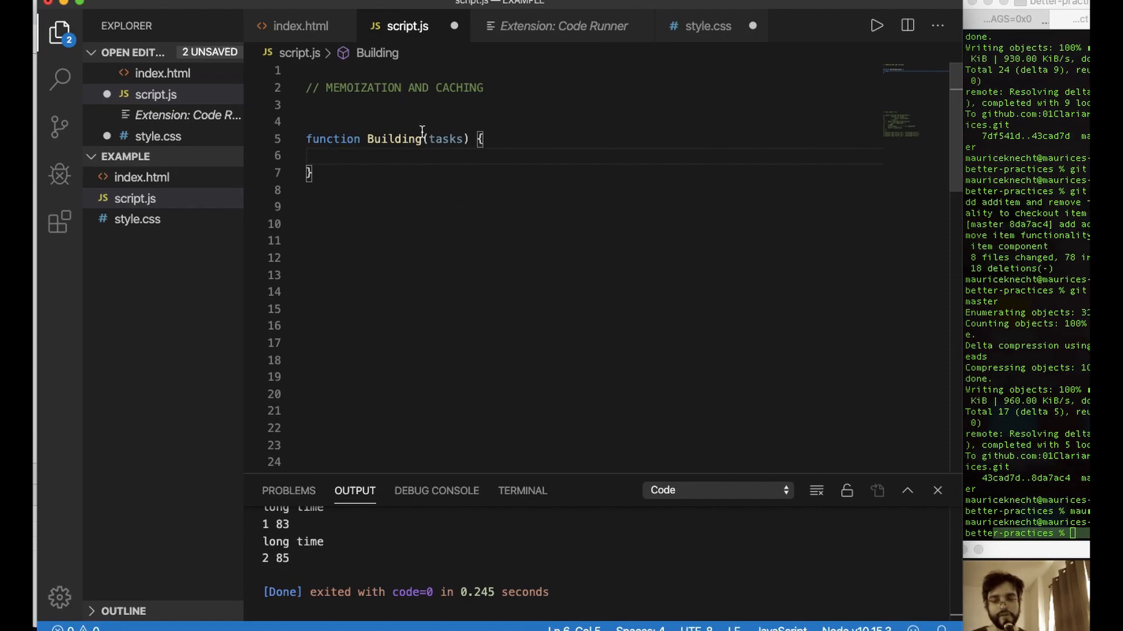
{"action": "mouse_move", "coordinate": [561, 230]}
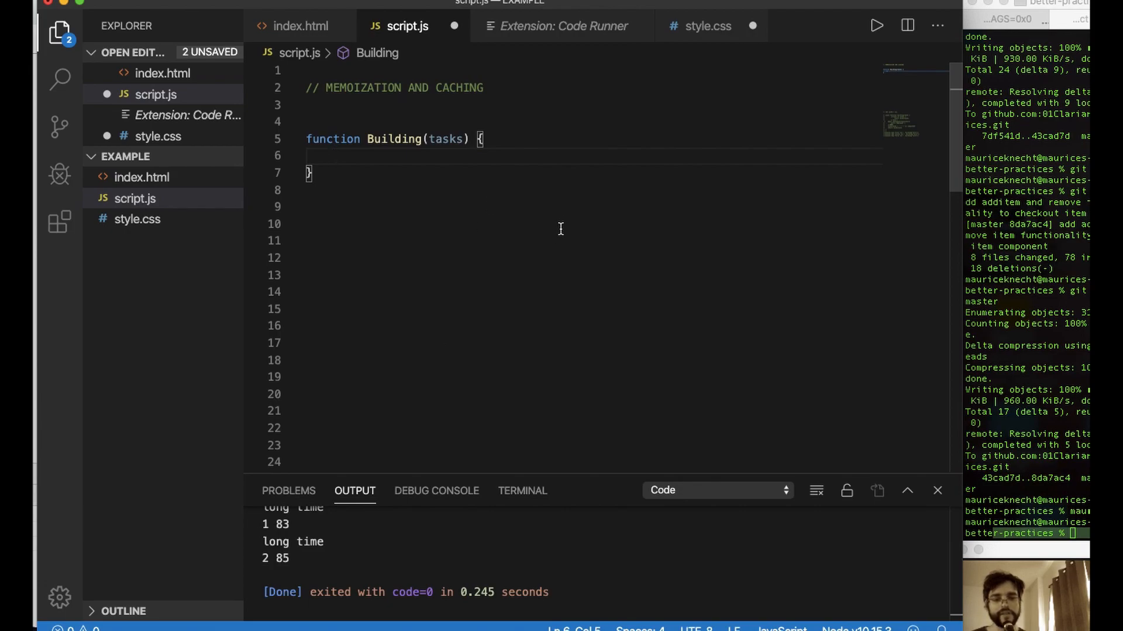
{"action": "mouse_move", "coordinate": [368, 360]}
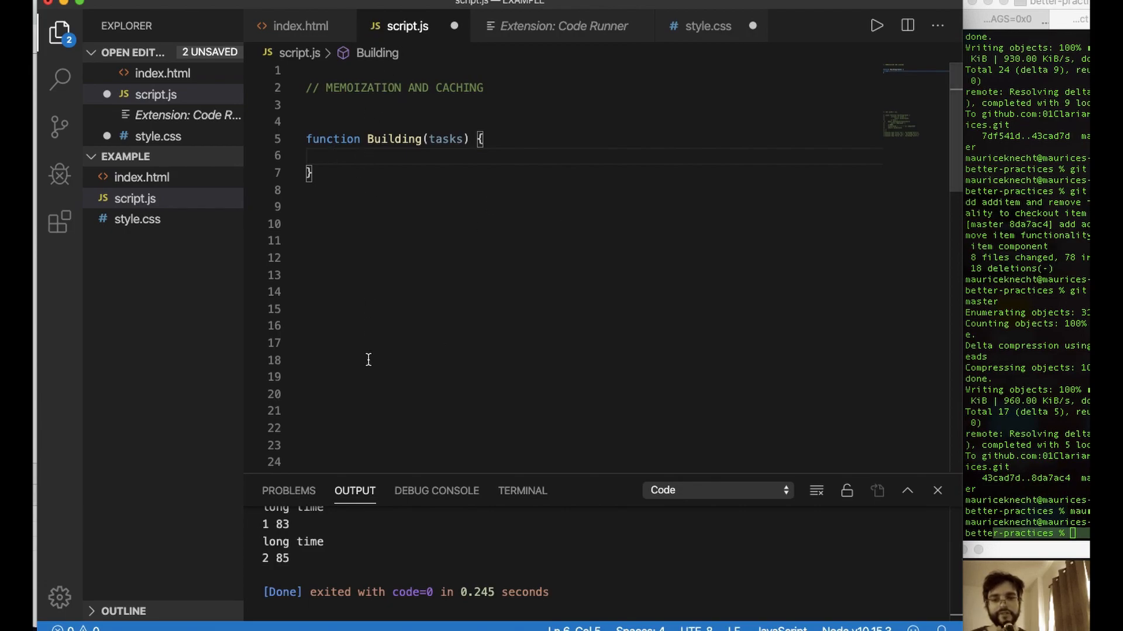
{"action": "mouse_move", "coordinate": [415, 332]}
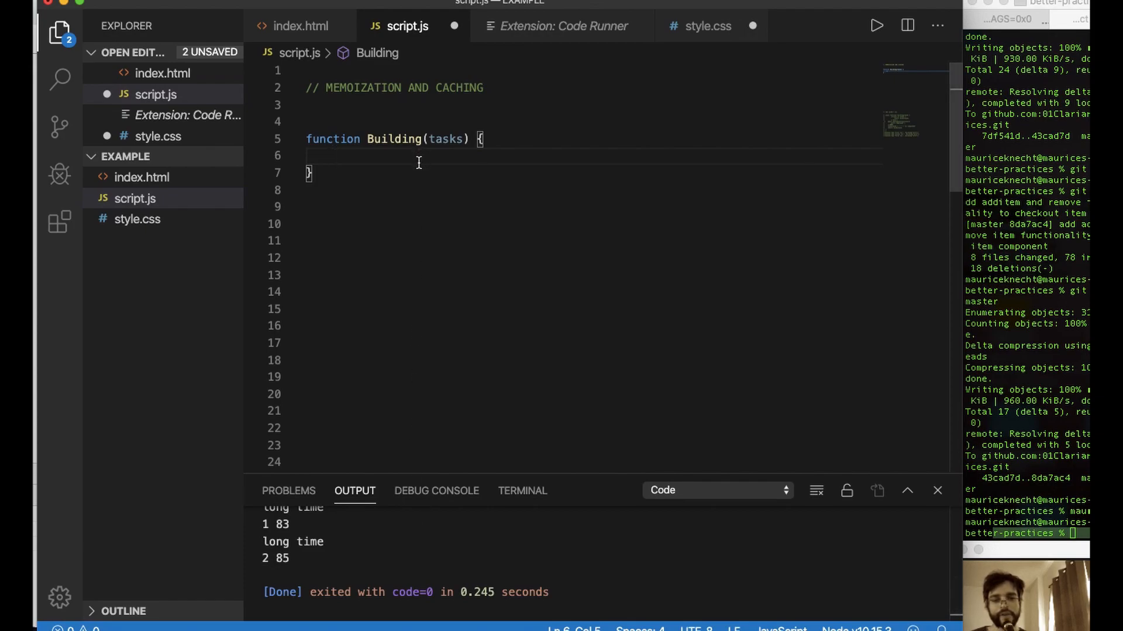
{"action": "mouse_move", "coordinate": [428, 121]}
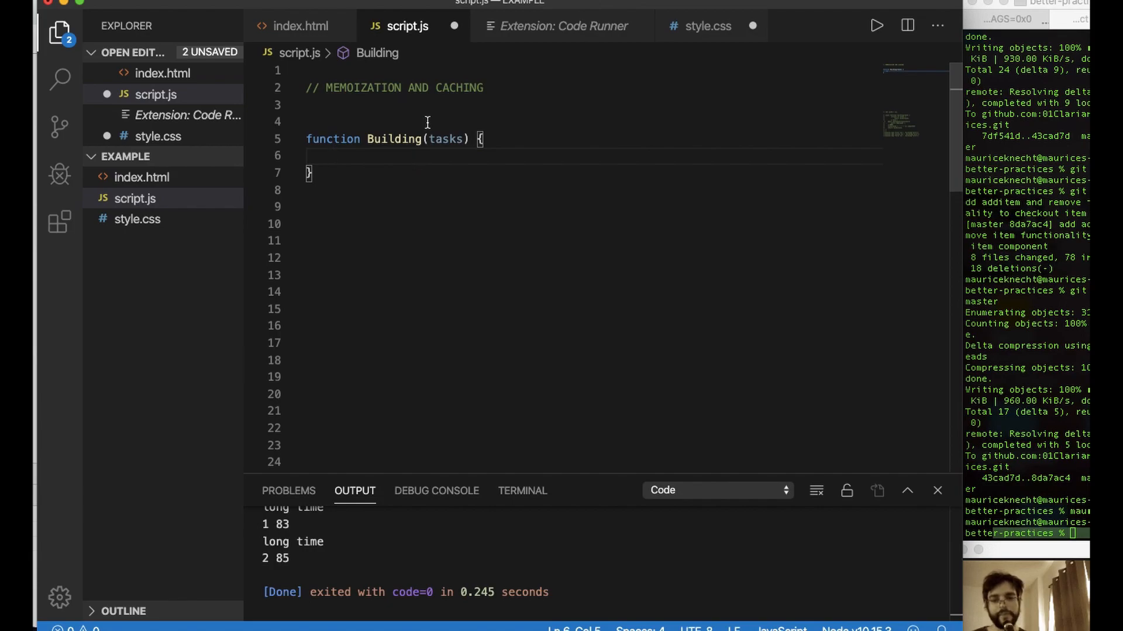
{"action": "mouse_move", "coordinate": [483, 323]}
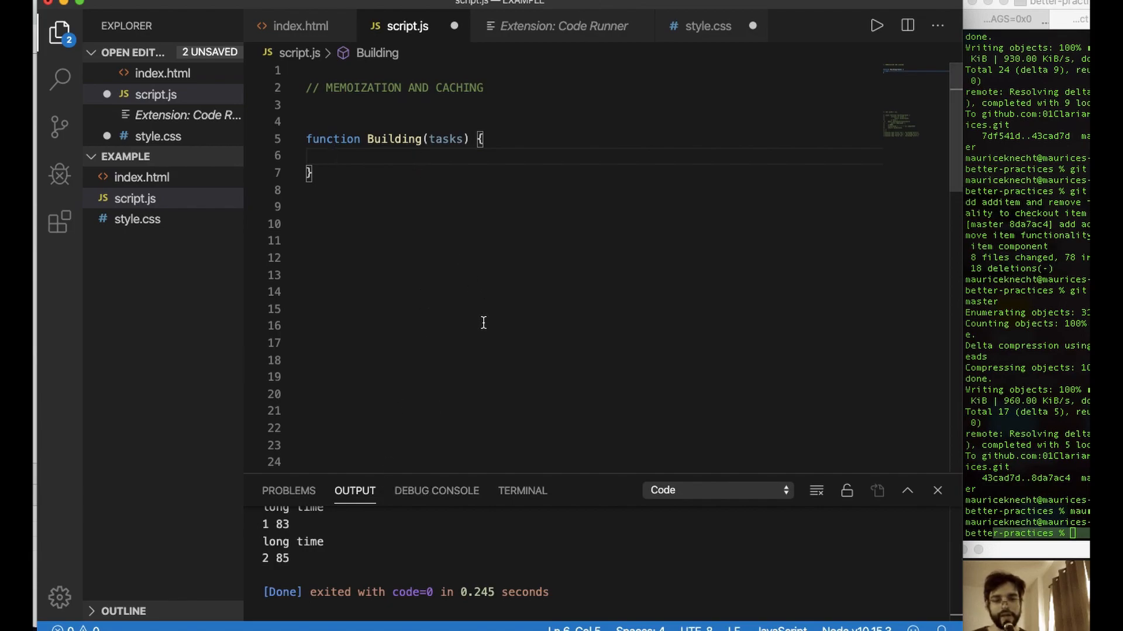
{"action": "mouse_move", "coordinate": [546, 197]}
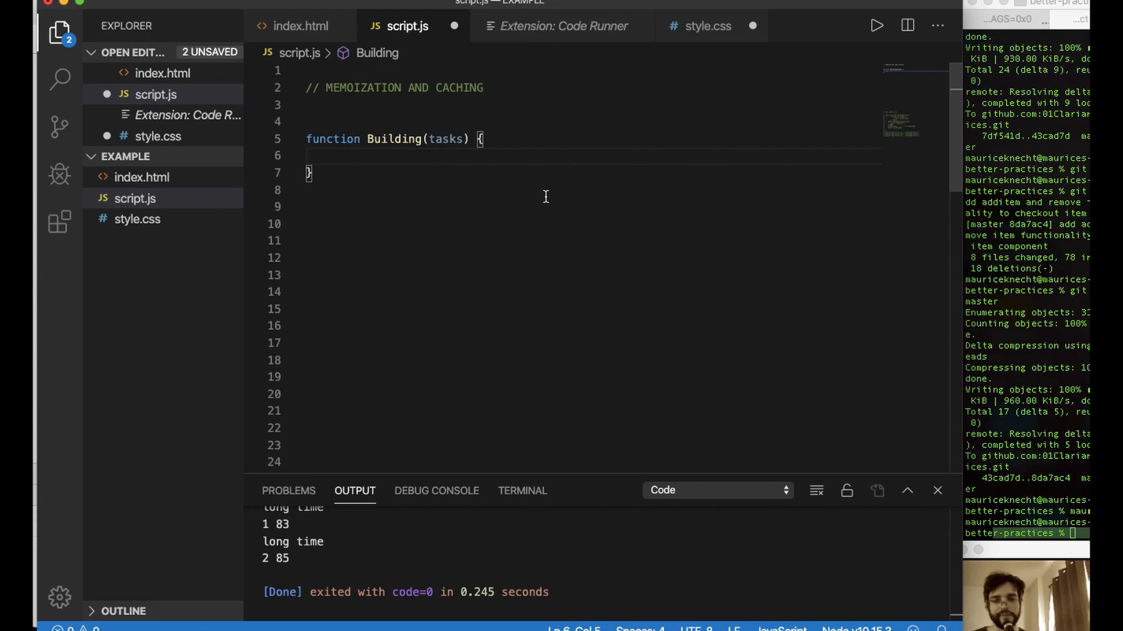
- Make Building log 'dispatch to the factory!' with console.log
{"action": "type", "text": "consol"}
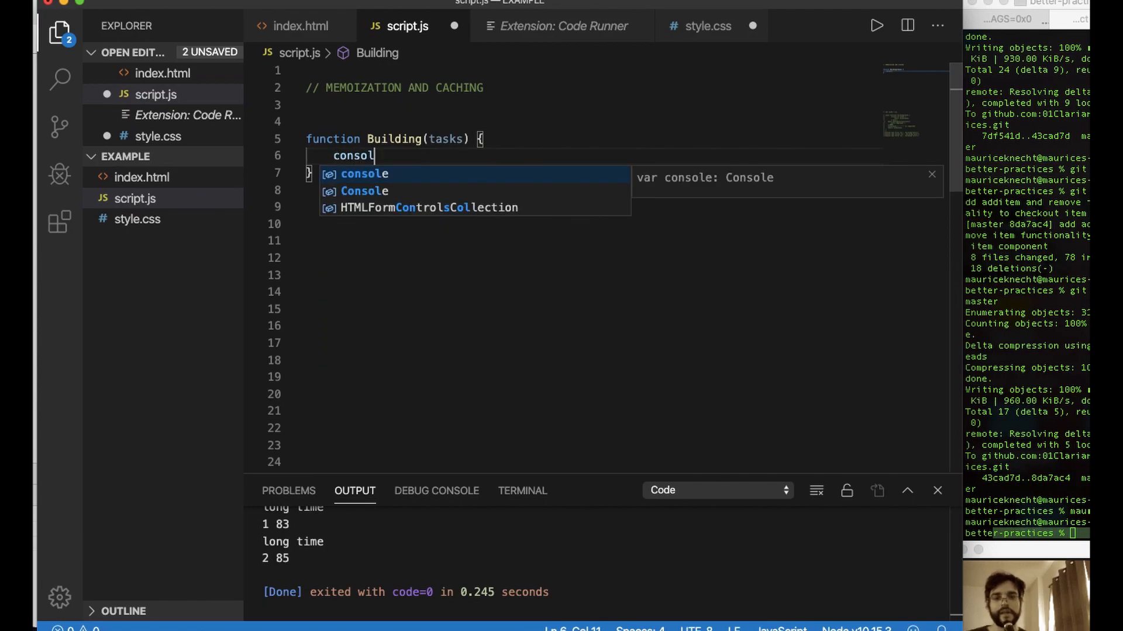
{"action": "type", "text": ".log(di"}
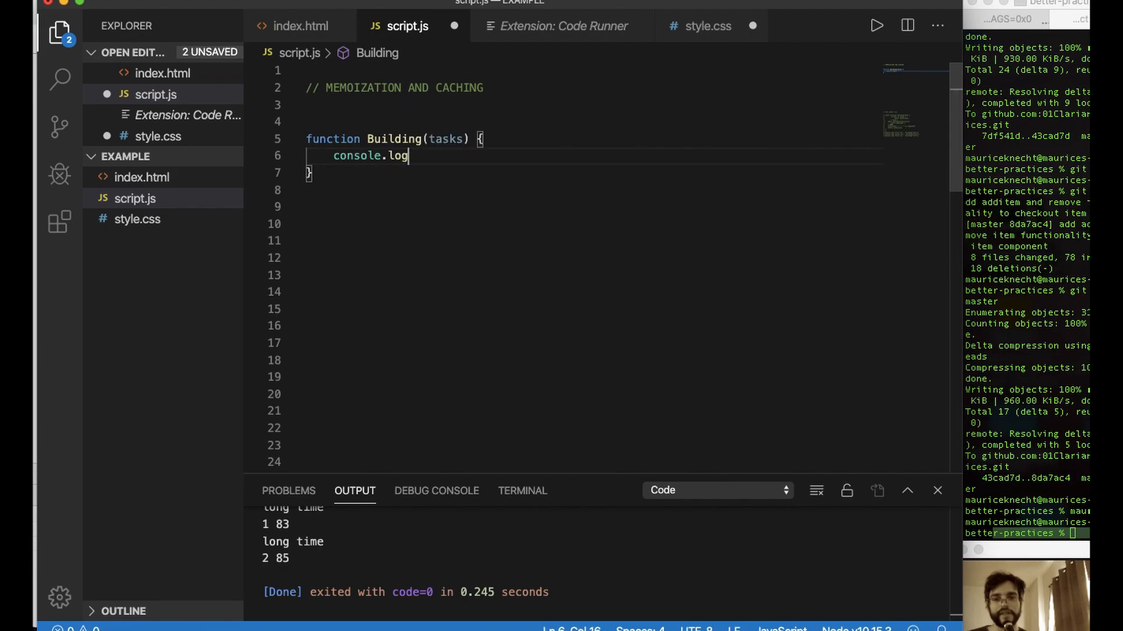
{"action": "type", "text": "('')"}
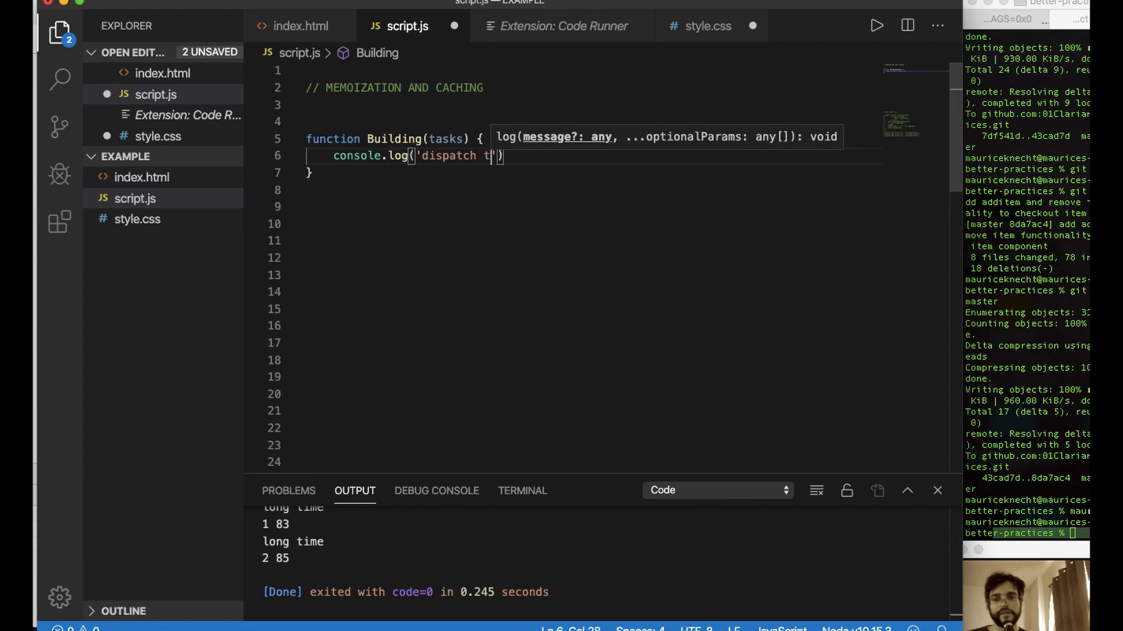
{"action": "type", "text": "o the factory!"}
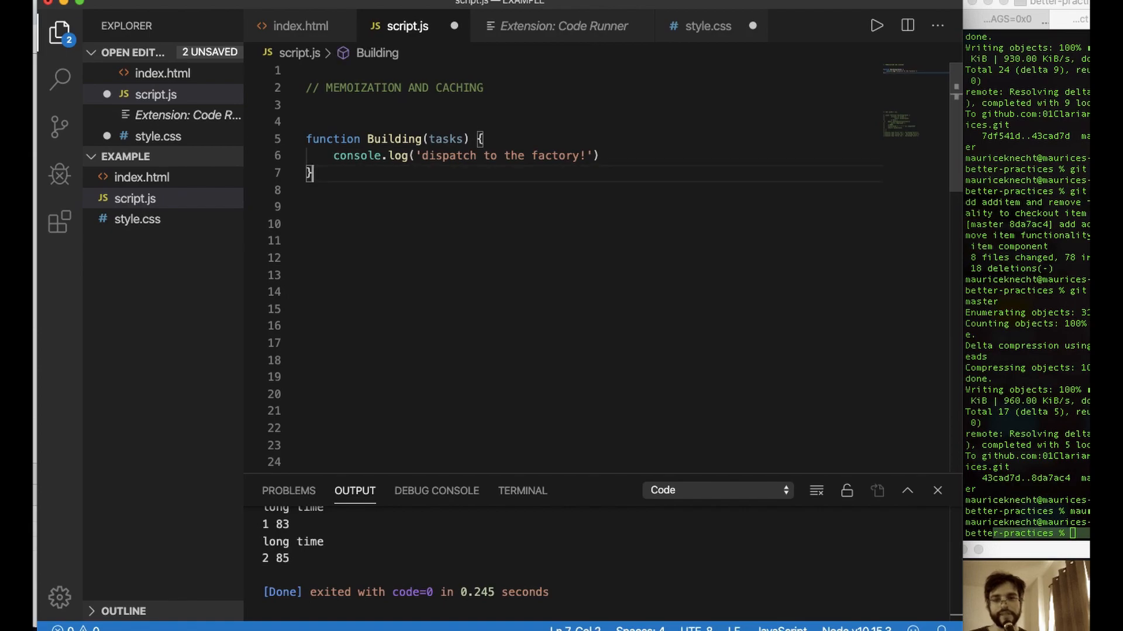
- Return tasks + 'work is complete!' from Building
{"action": "type", "text": "ret"}
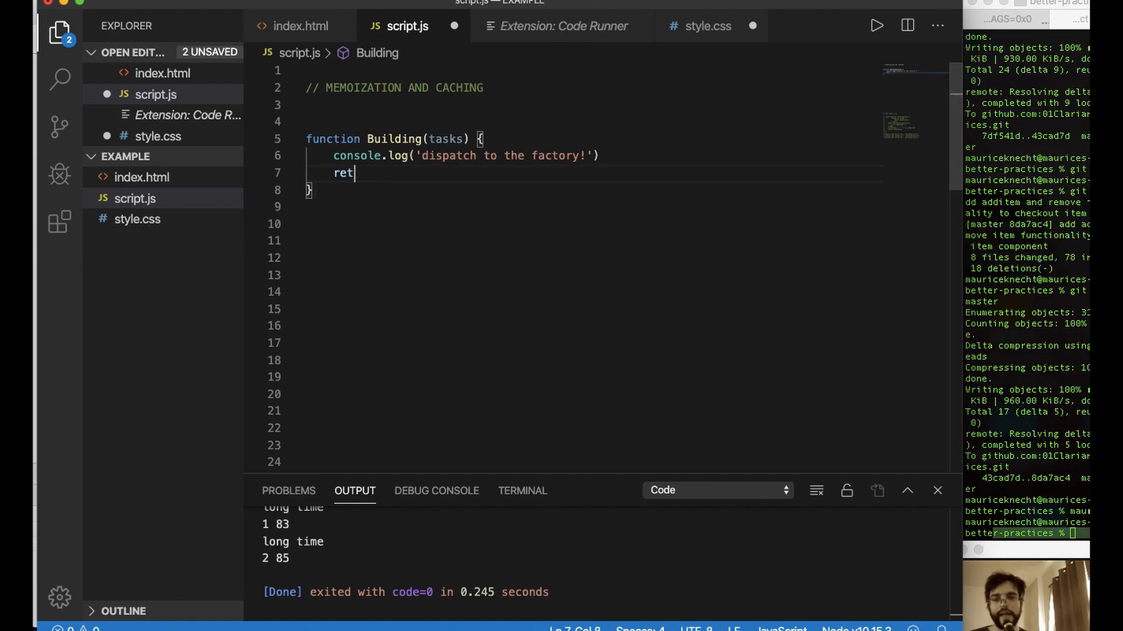
{"action": "type", "text": "urn tasks"}
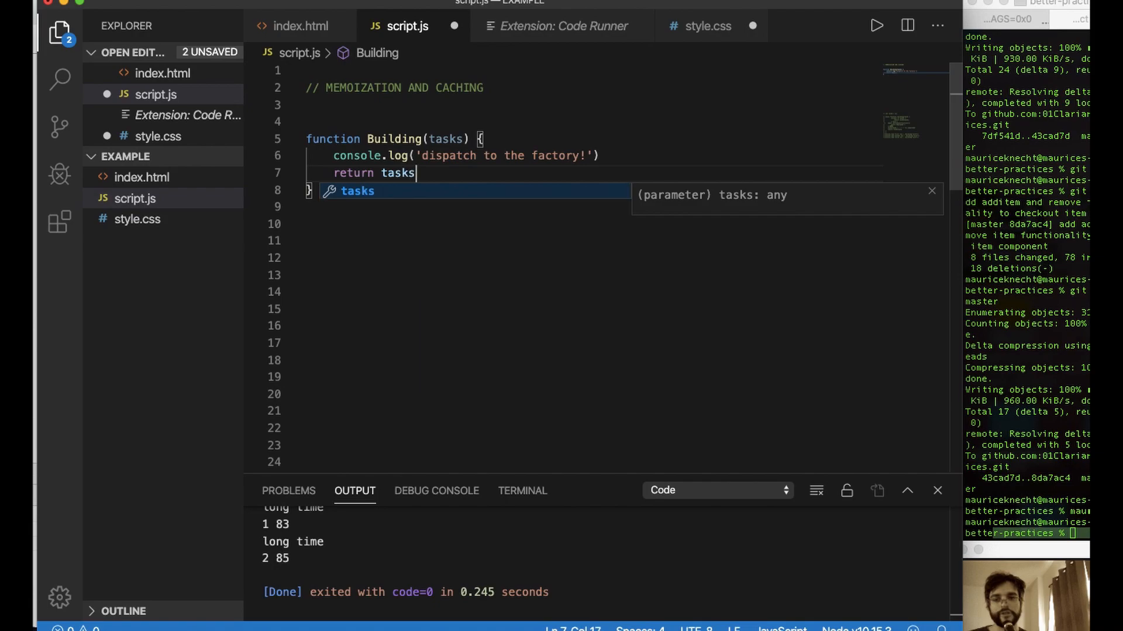
{"action": "type", "text": "+"}
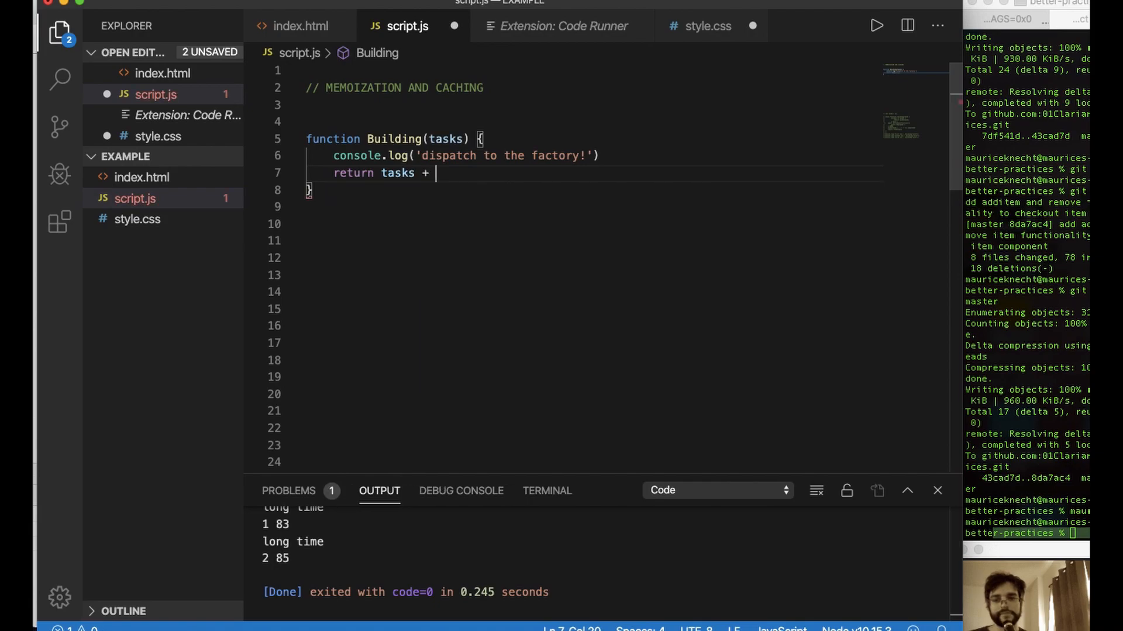
{"action": "type", "text": "'work is"}
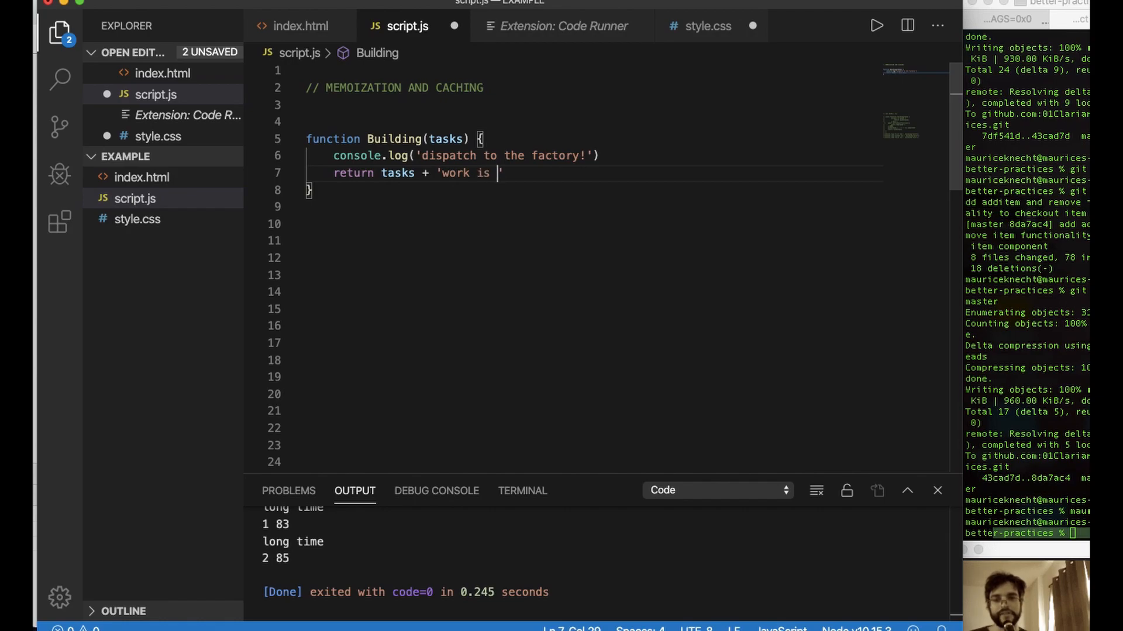
{"action": "type", "text": "complete!"}
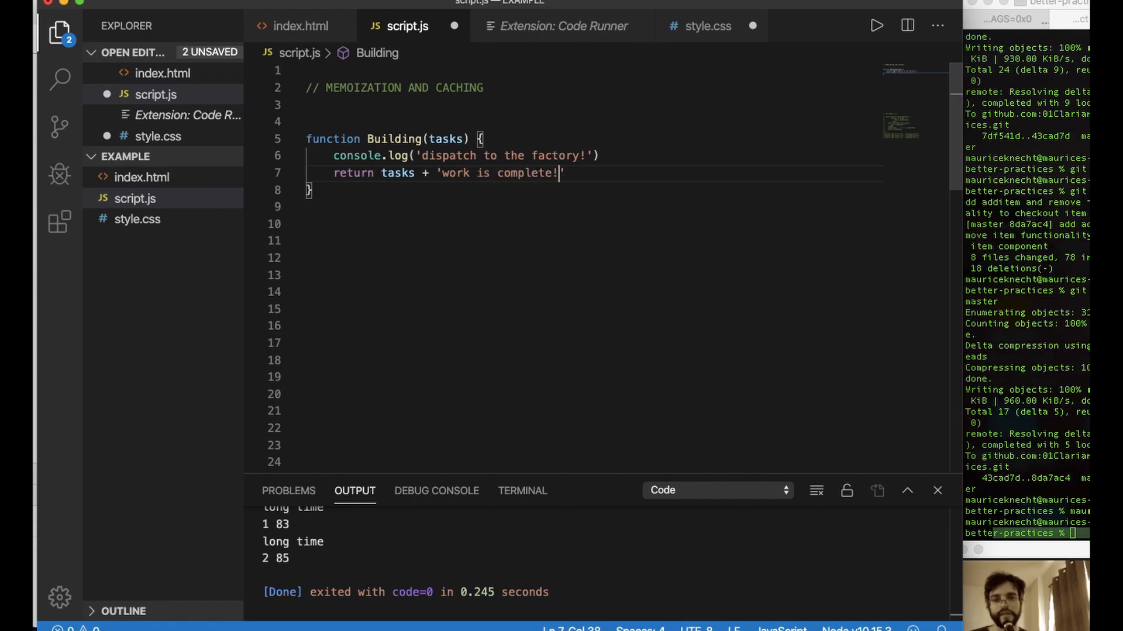
{"action": "type", "text": "consol"}
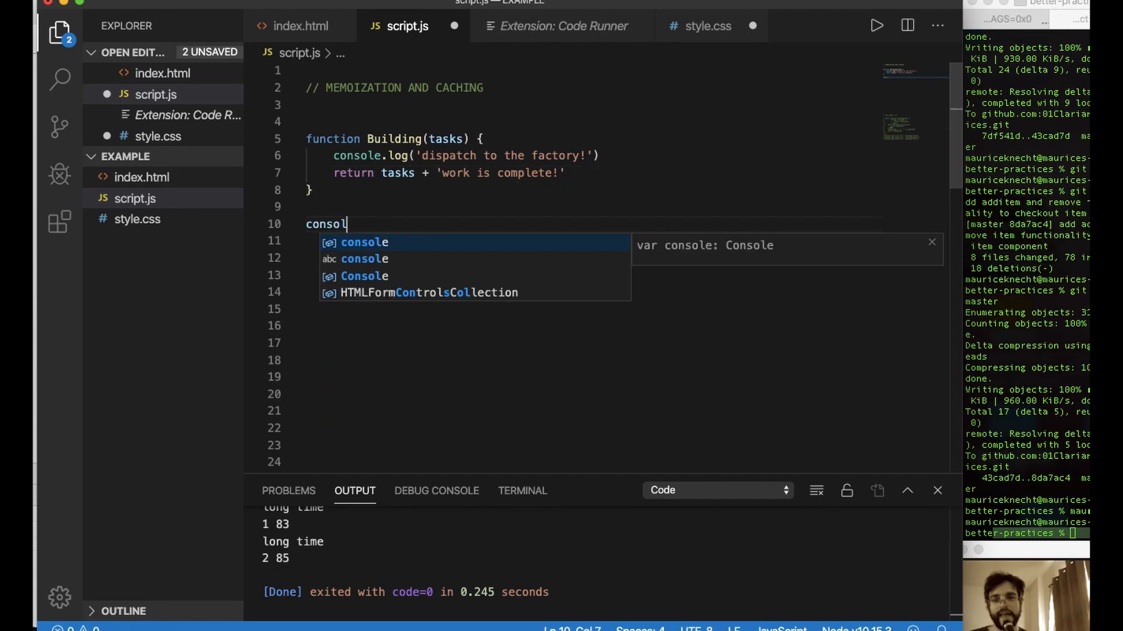
- Add console.log(Building('Bob')) below the function and save script.js
{"action": "type", "text": ".log(bu"}
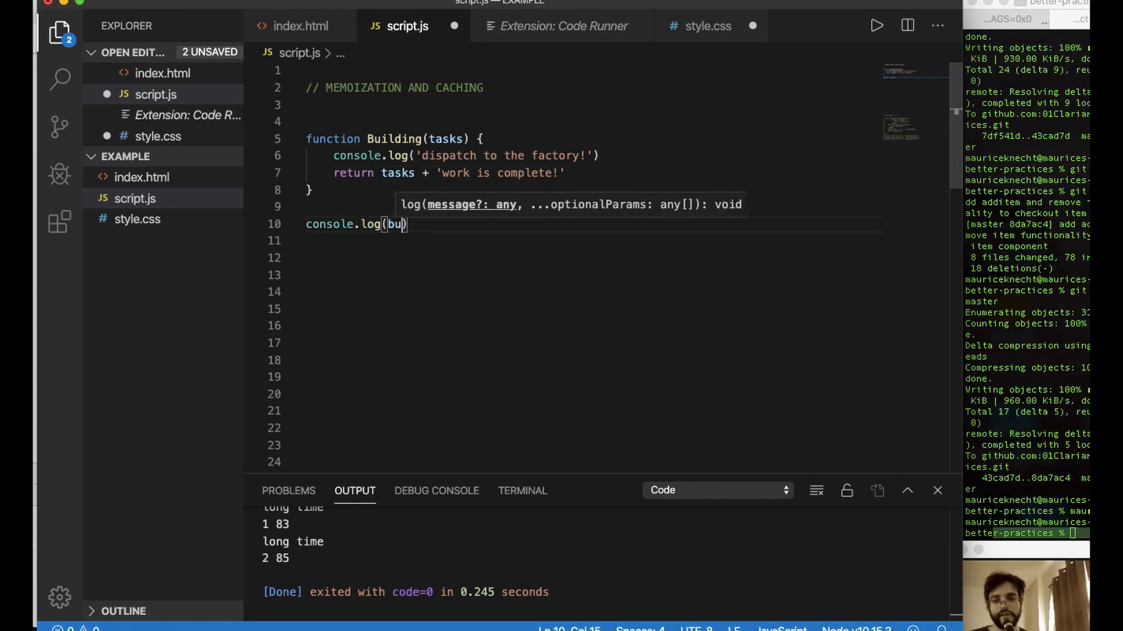
{"action": "type", "text": "Building("}
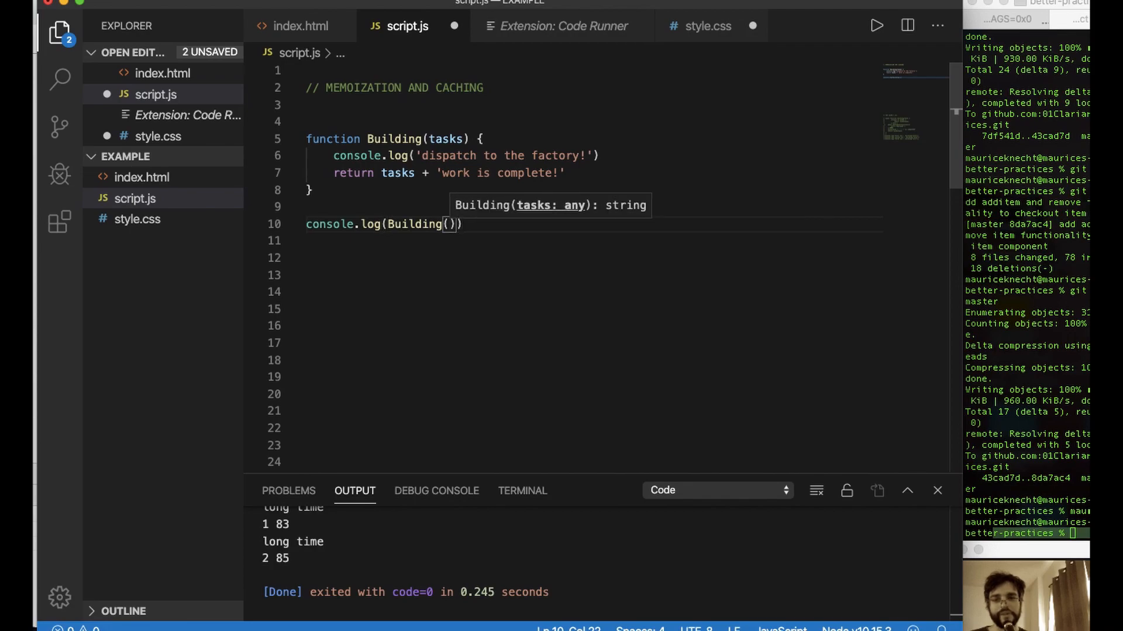
{"action": "type", "text": "''"}
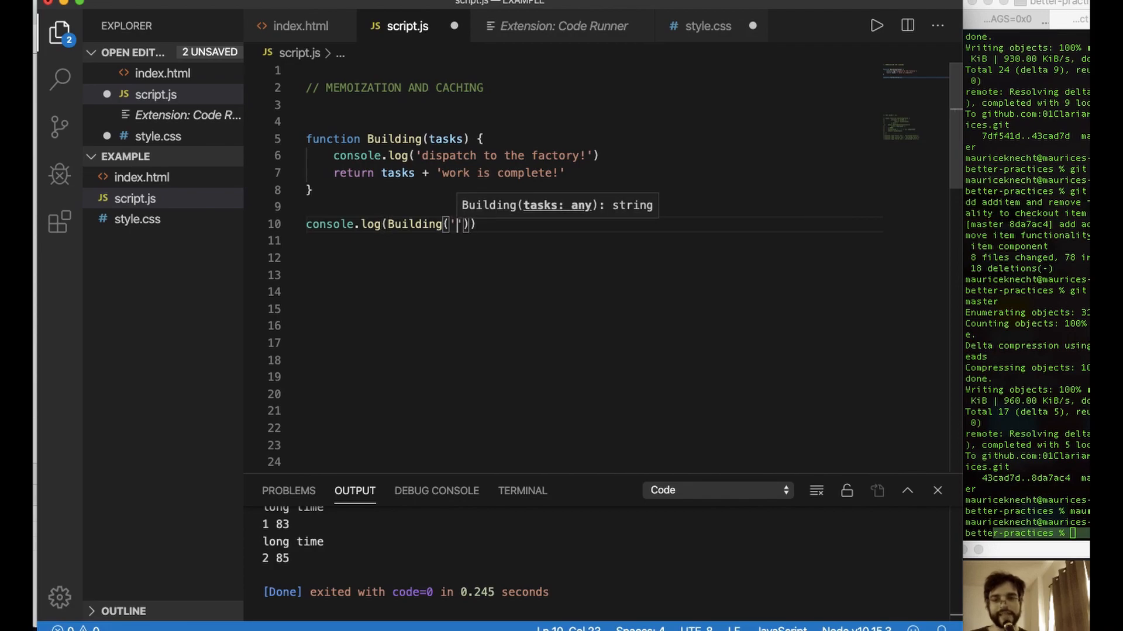
{"action": "type", "text": "depl"}
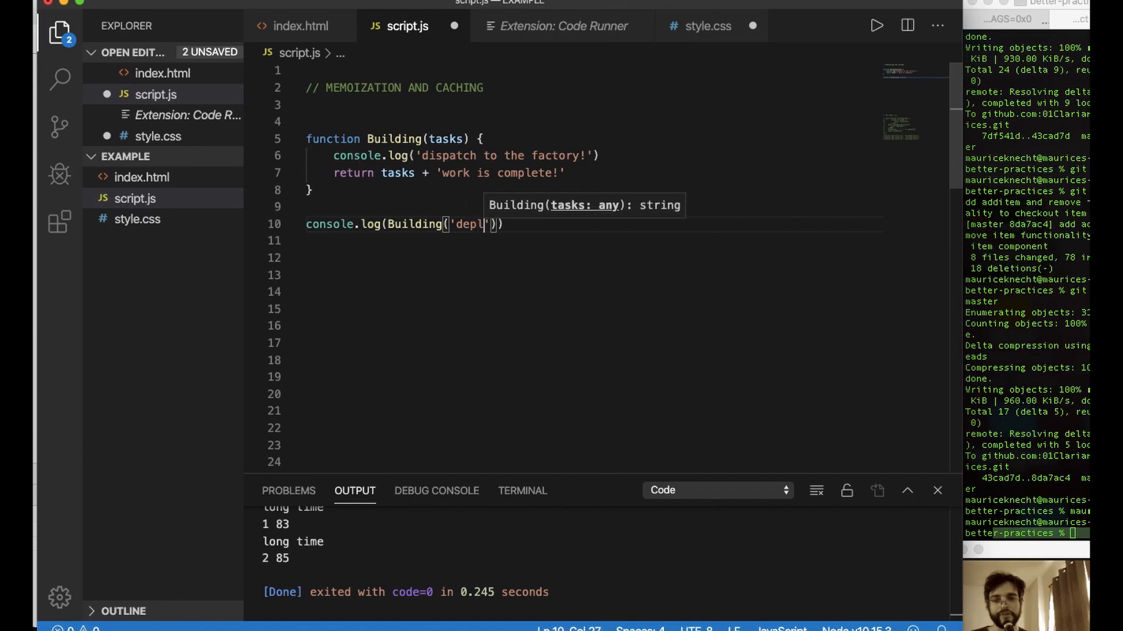
{"action": "type", "text": "oyme"}
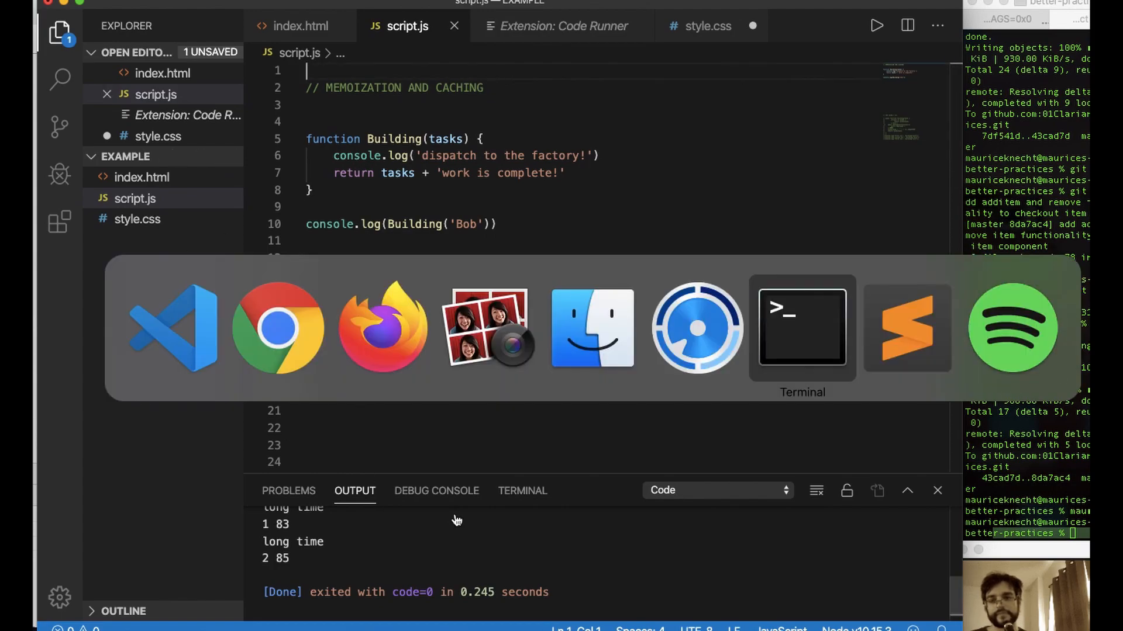
- Reload the page in Chrome and read 'dispatch to the factory!' and 'Bobwork is complete!' in the console
{"action": "left_click", "coordinate": [278, 328]}
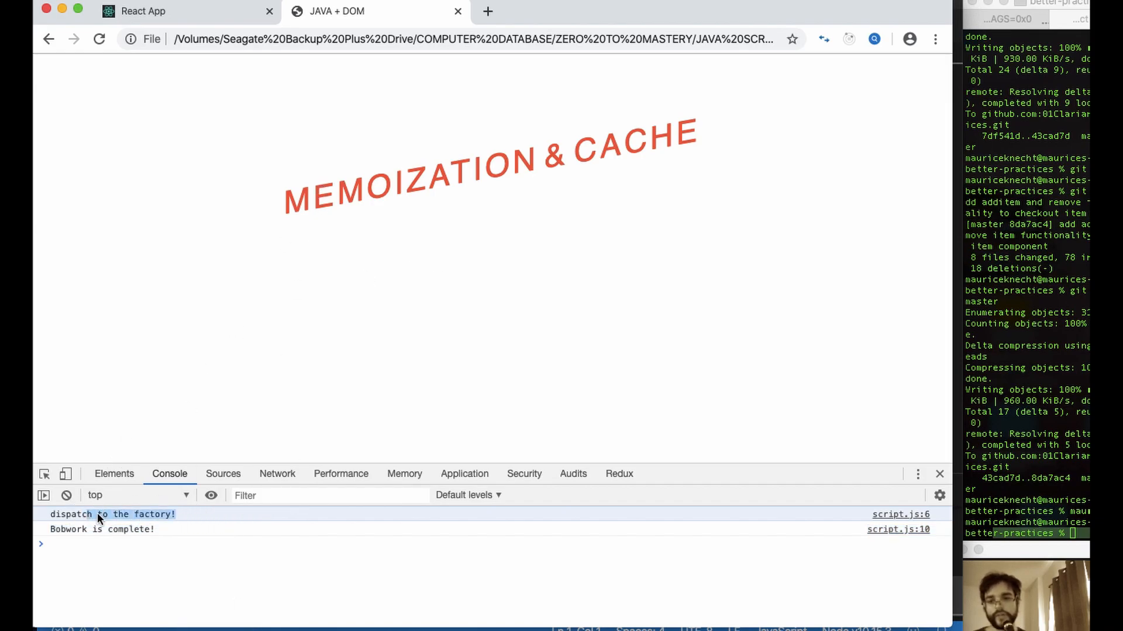
{"action": "mouse_move", "coordinate": [119, 536]}
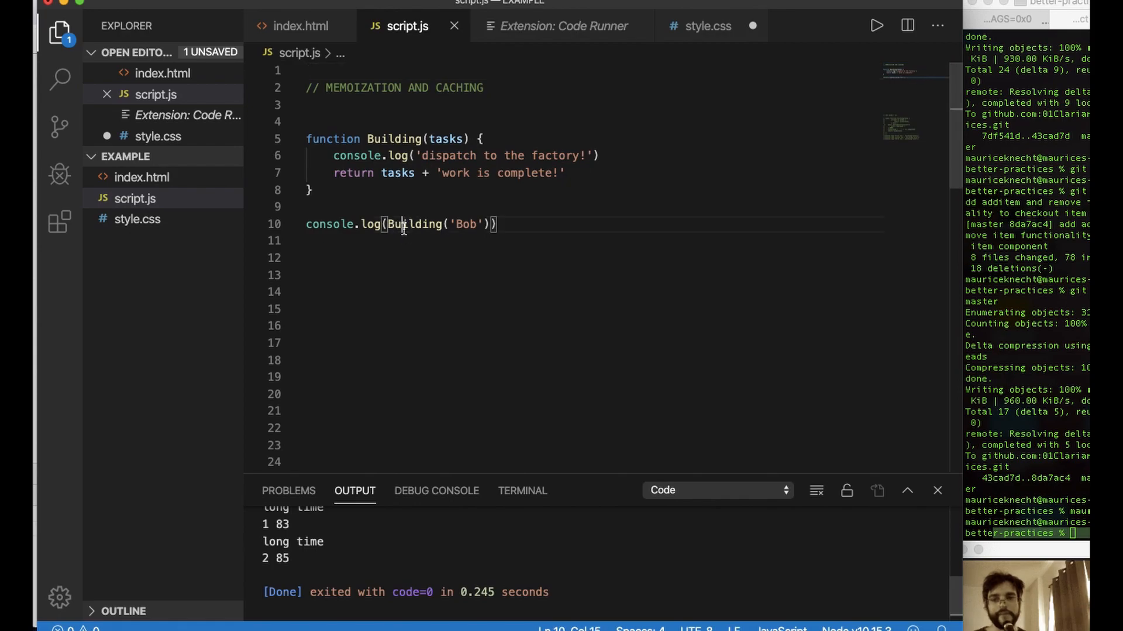
- Type a 'day 1: ' label before Building('Bob') inside the console.log call
{"action": "type", "text": "'day 1"}
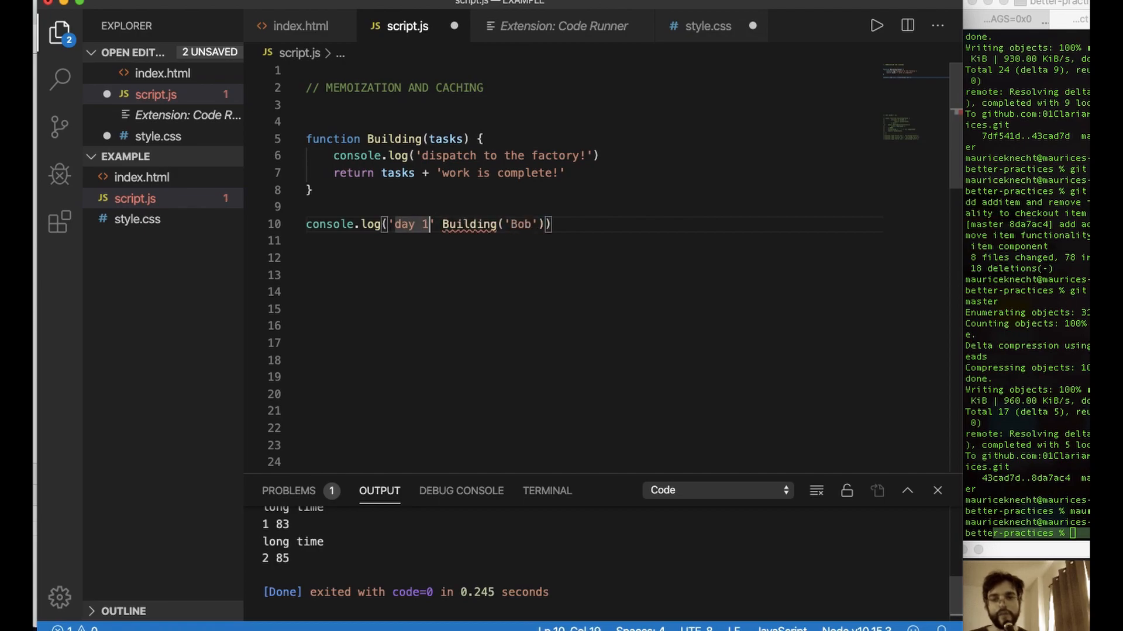
{"action": "type", "text": ":"}
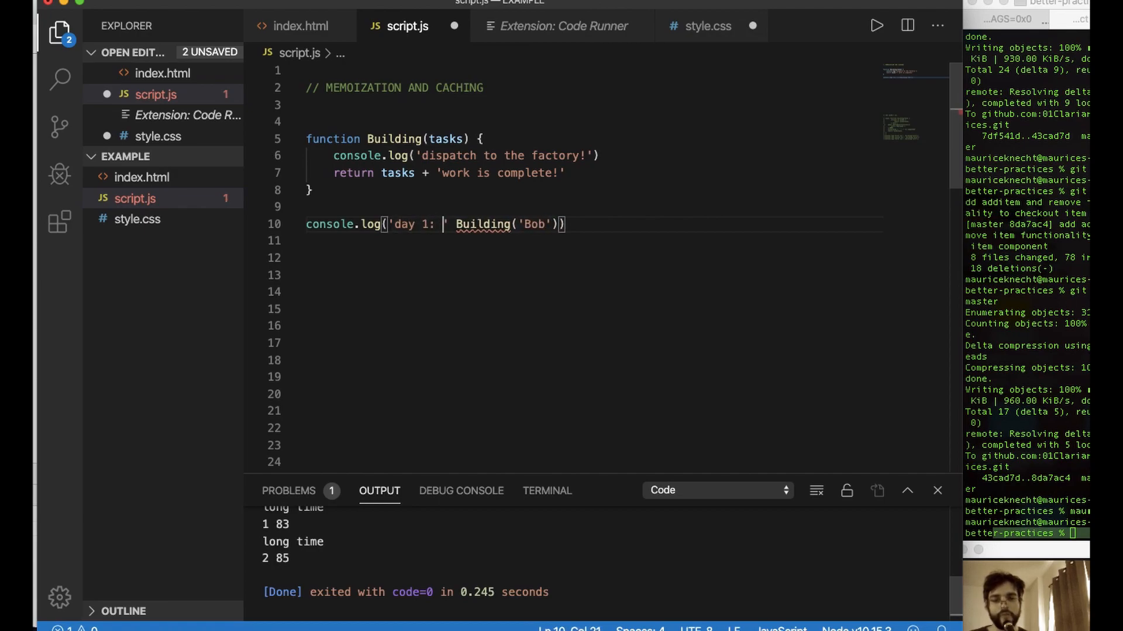
{"action": "mouse_move", "coordinate": [442, 171]}
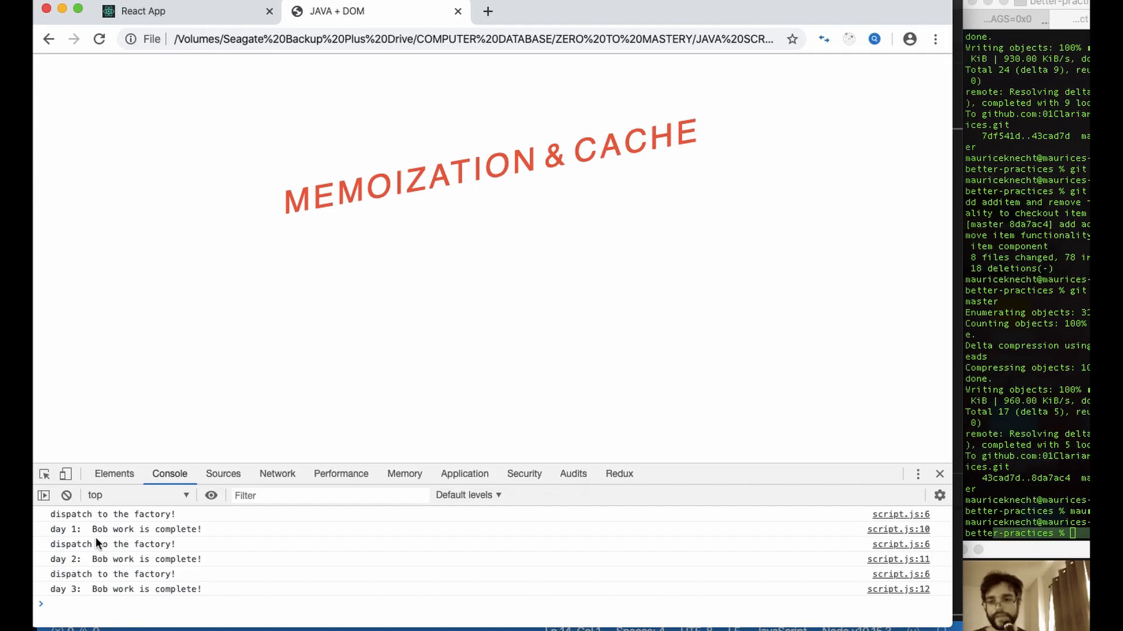
{"action": "mouse_move", "coordinate": [151, 538]}
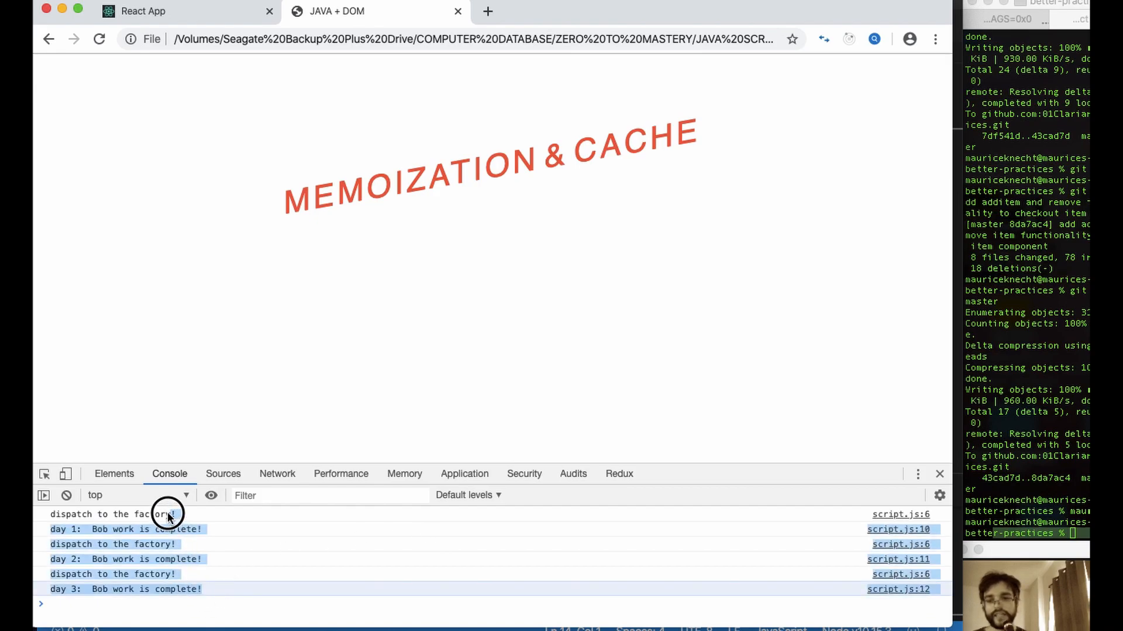
{"action": "mouse_move", "coordinate": [314, 483]}
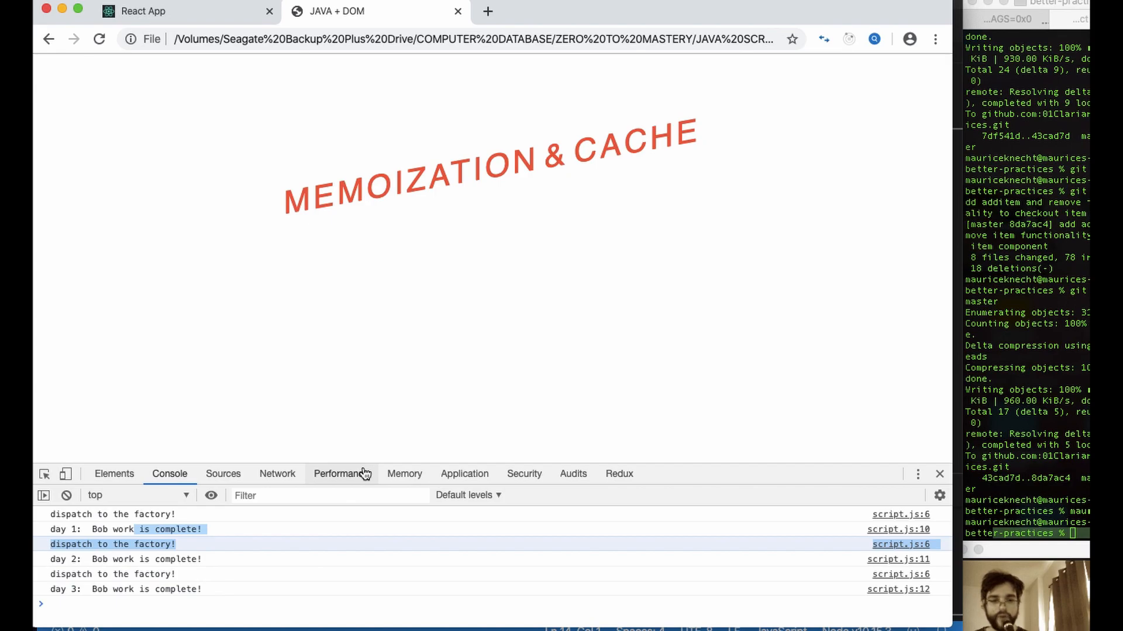
{"action": "mouse_move", "coordinate": [813, 382]}
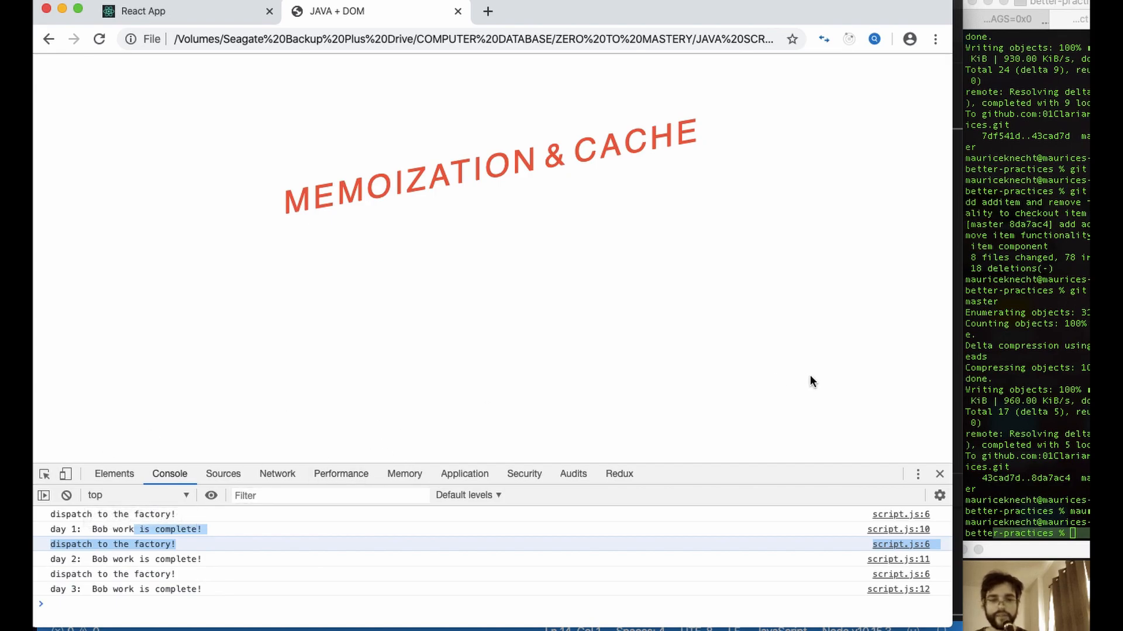
{"action": "mouse_move", "coordinate": [807, 385]}
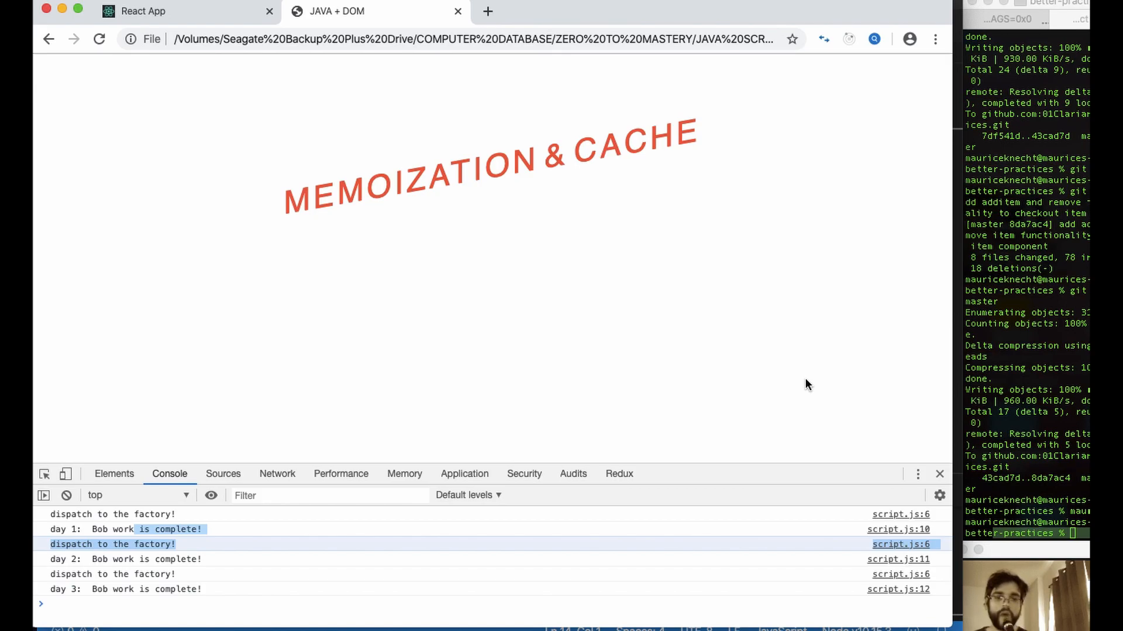
{"action": "mouse_move", "coordinate": [708, 573]}
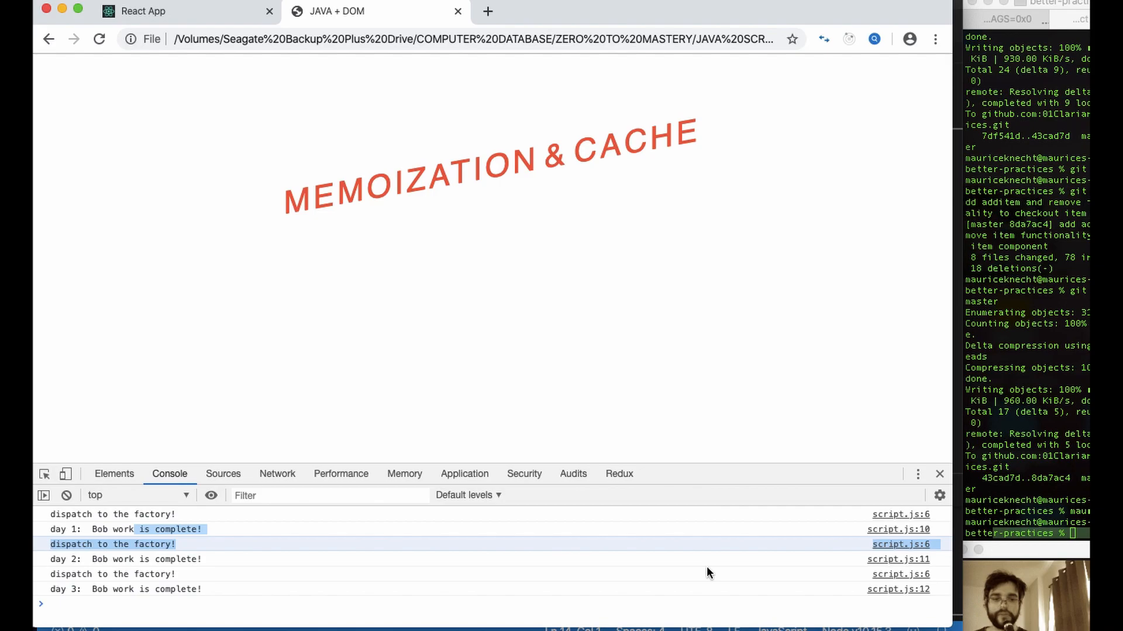
{"action": "mouse_move", "coordinate": [119, 473]}
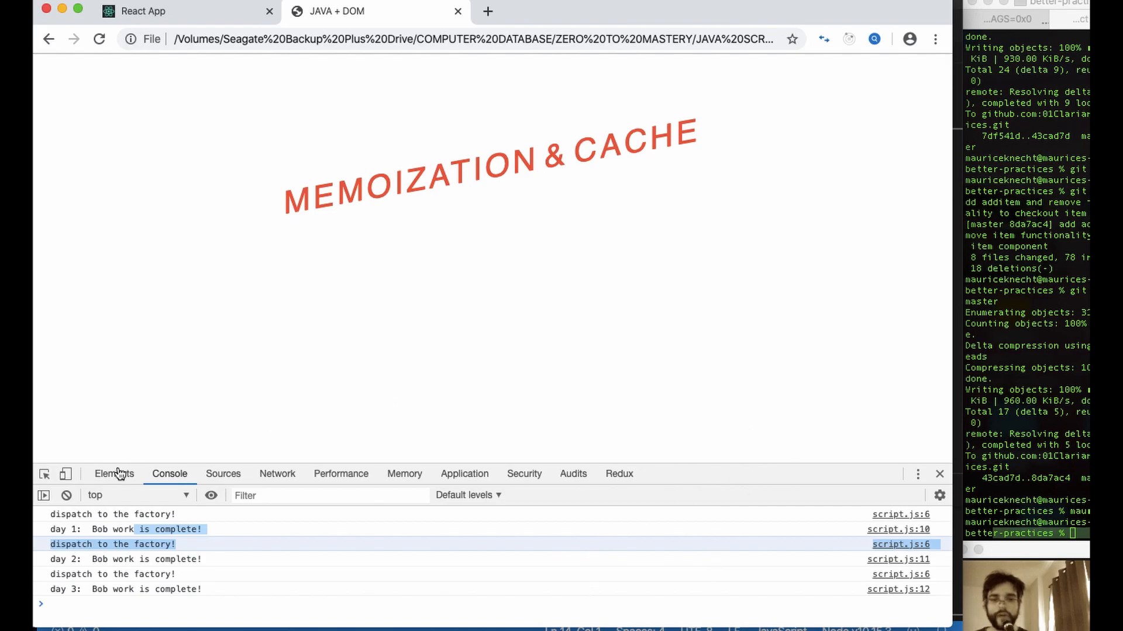
{"action": "mouse_move", "coordinate": [497, 113]}
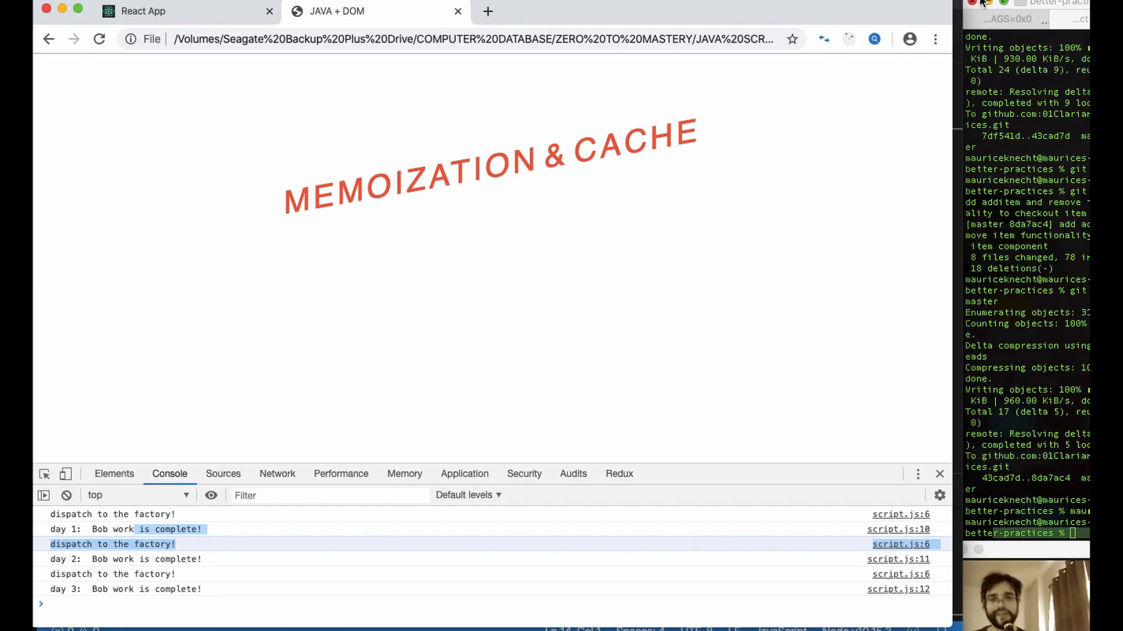
{"action": "mouse_move", "coordinate": [956, 18]}
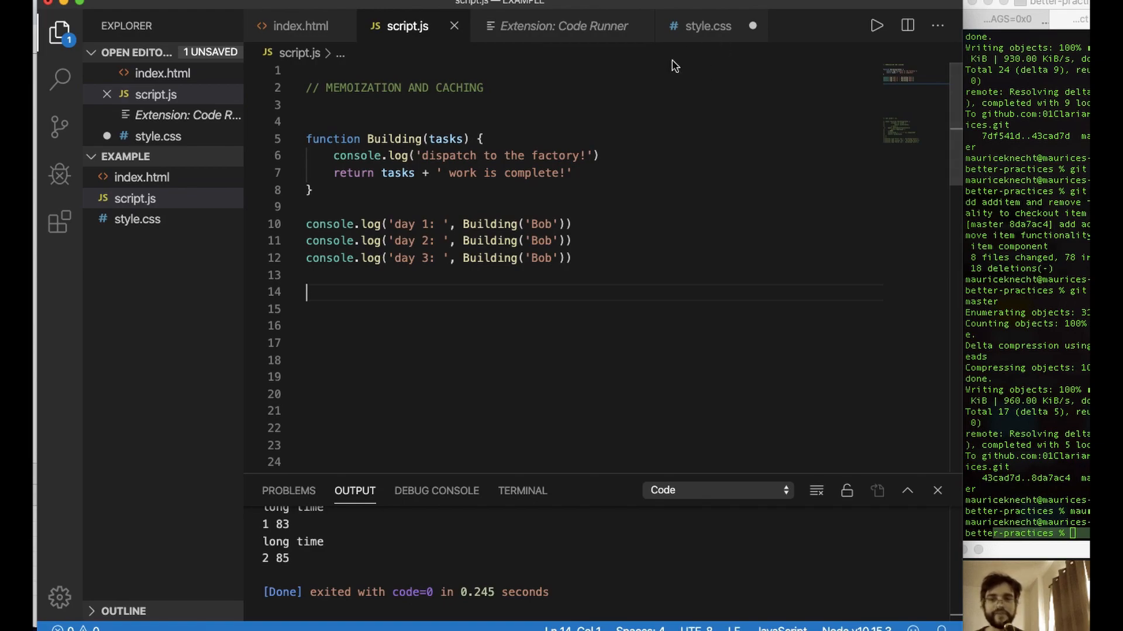
{"action": "mouse_move", "coordinate": [618, 207]}
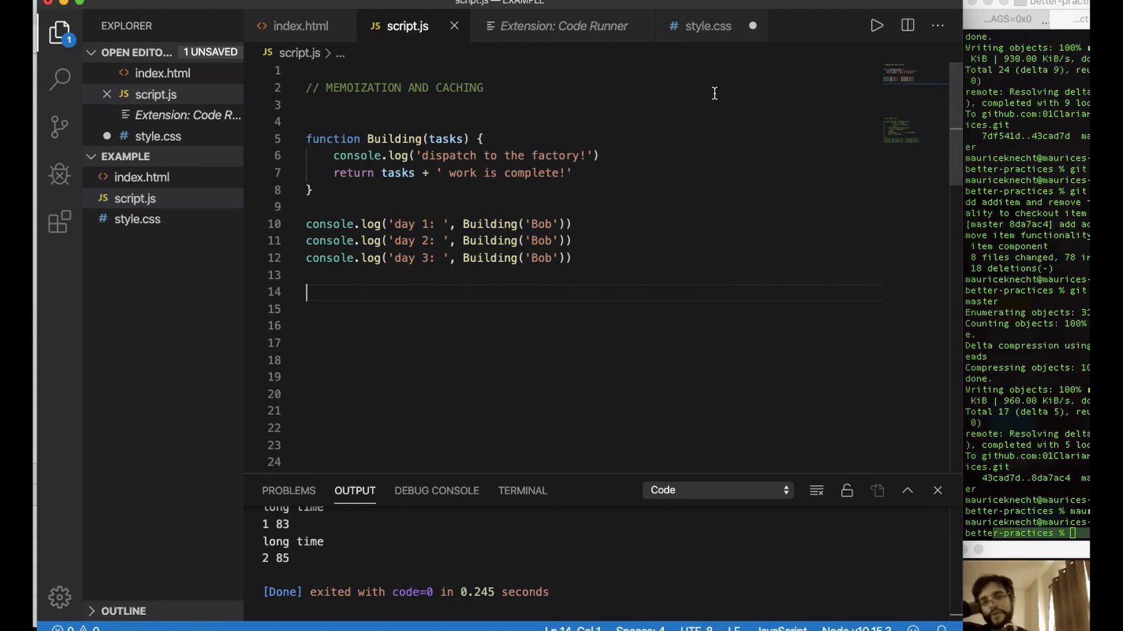
{"action": "mouse_move", "coordinate": [561, 532]}
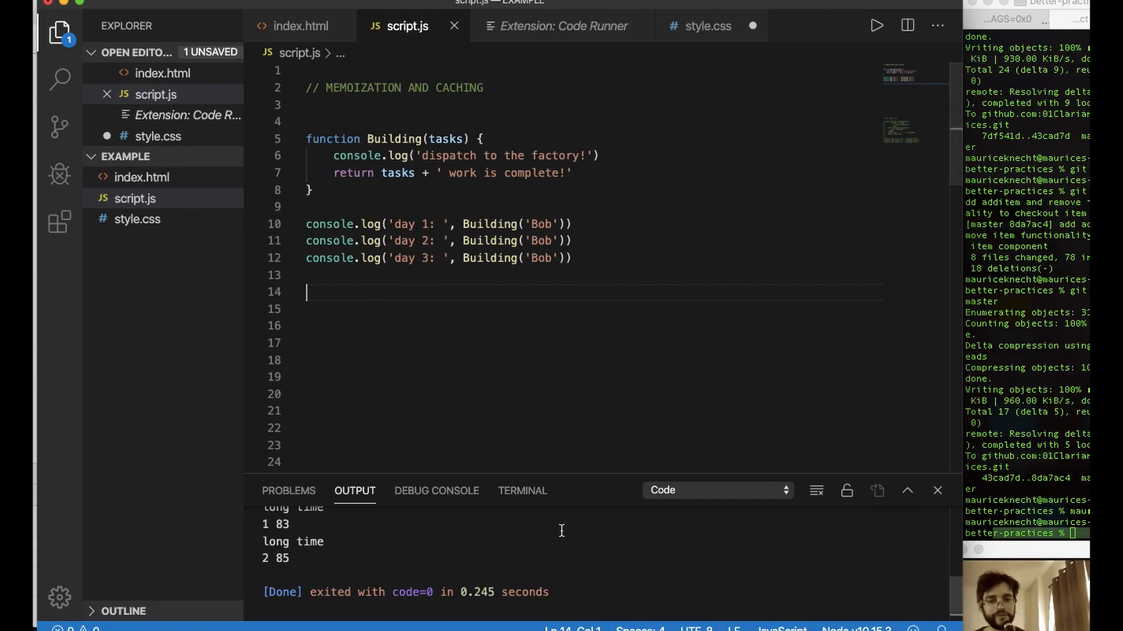
{"action": "mouse_move", "coordinate": [643, 229]}
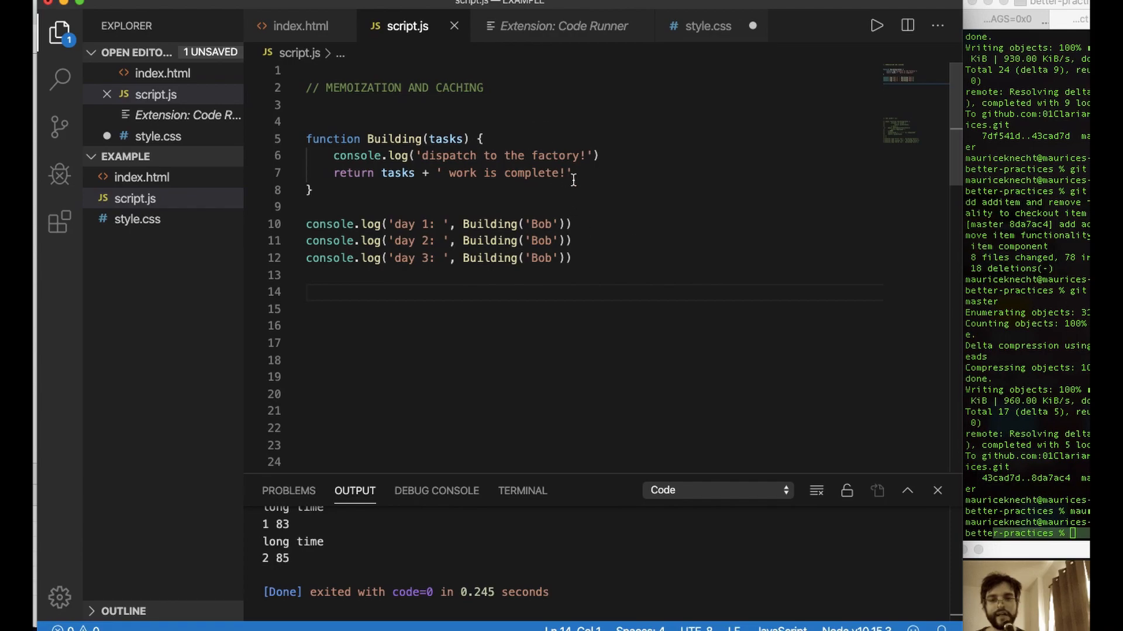
{"action": "mouse_move", "coordinate": [640, 167]}
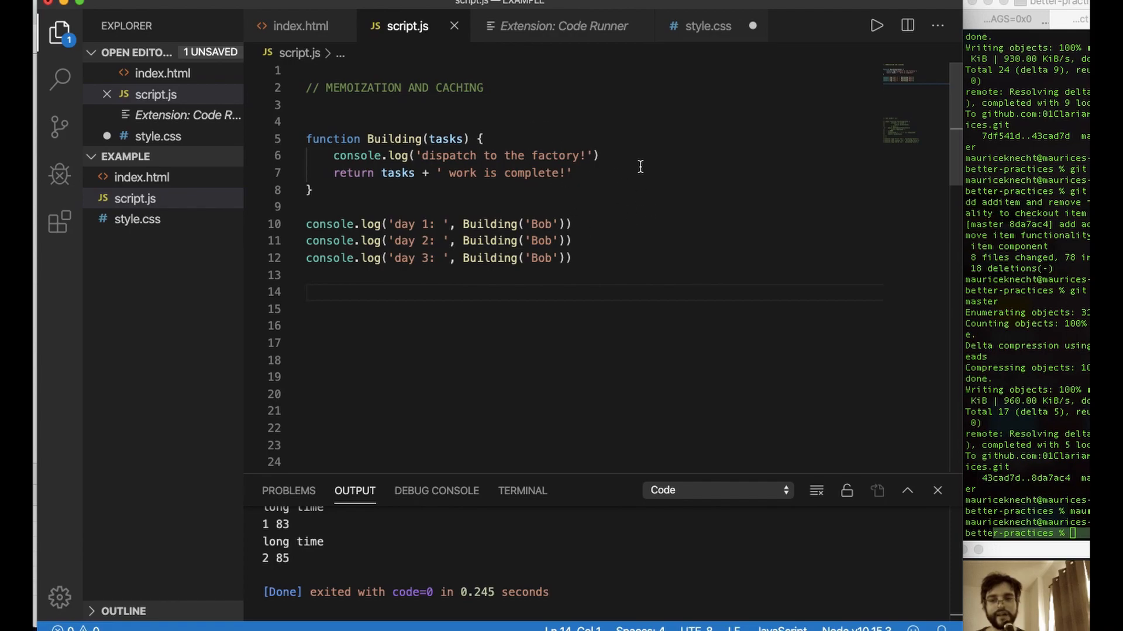
{"action": "mouse_move", "coordinate": [519, 145]}
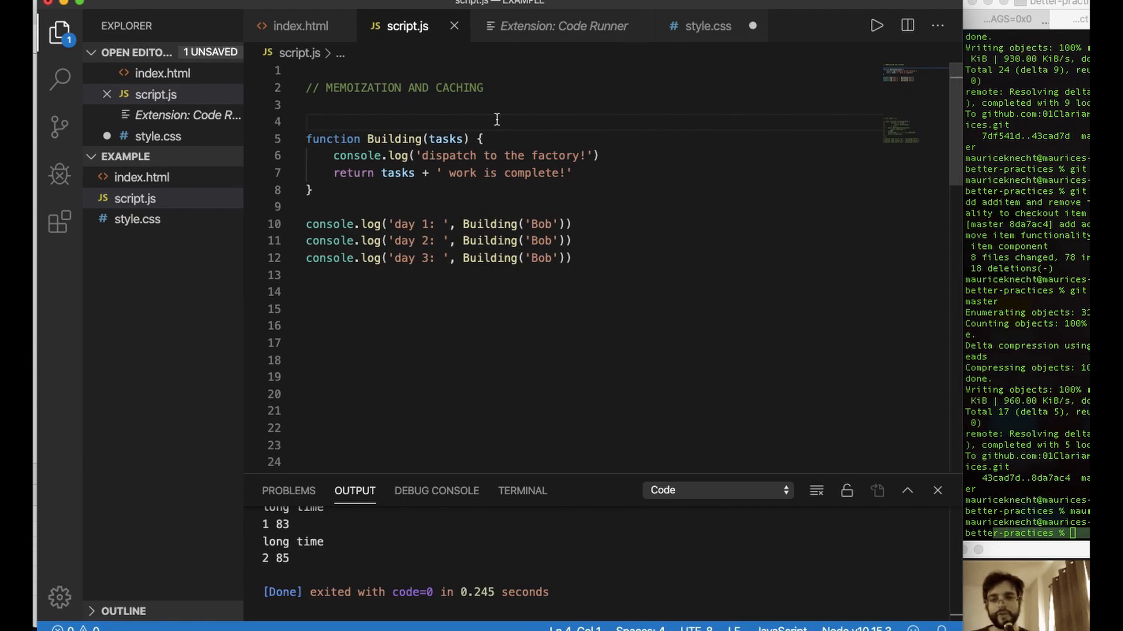
- Declare let cache = {} above Building and open an if (tasks in cache) block inside it
{"action": "type", "text": "let"}
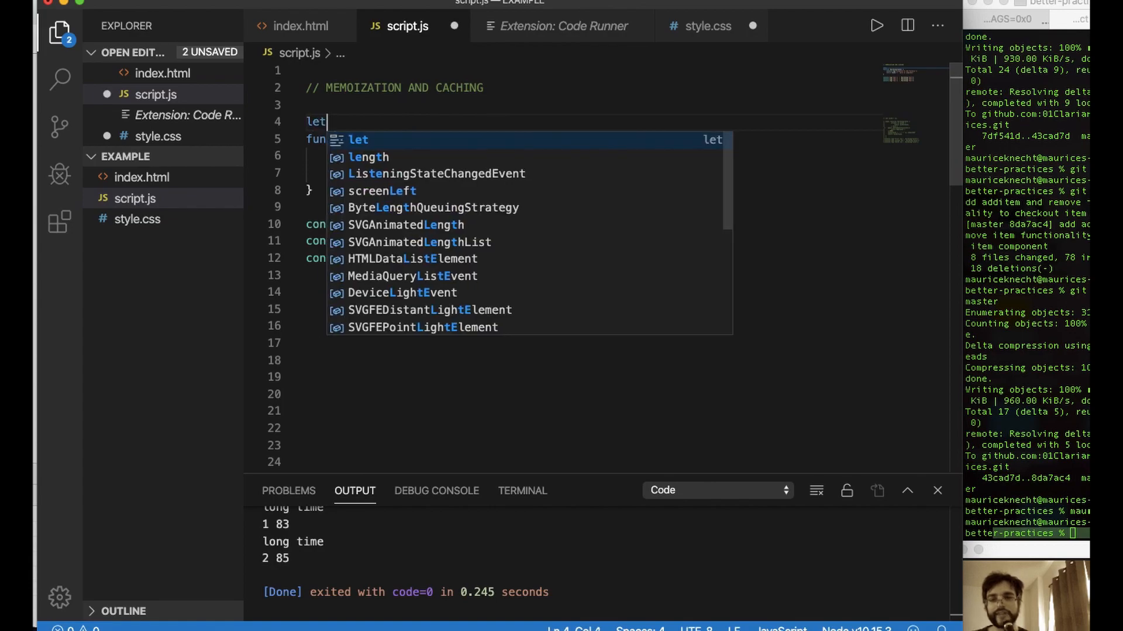
{"action": "type", "text": "cache = {"}
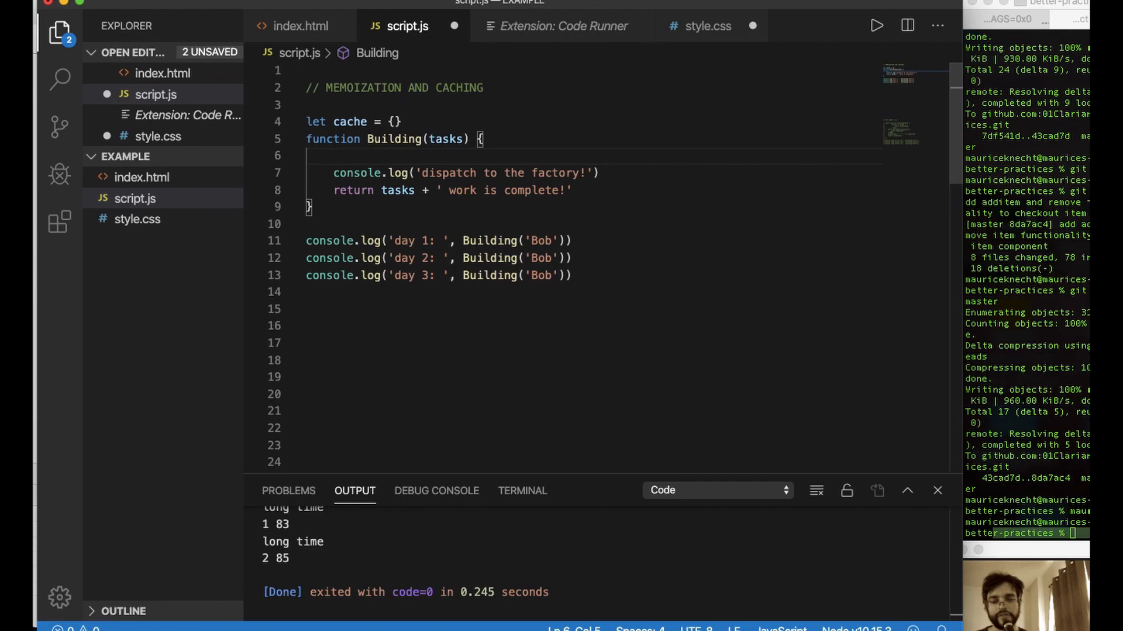
{"action": "type", "text": "if("}
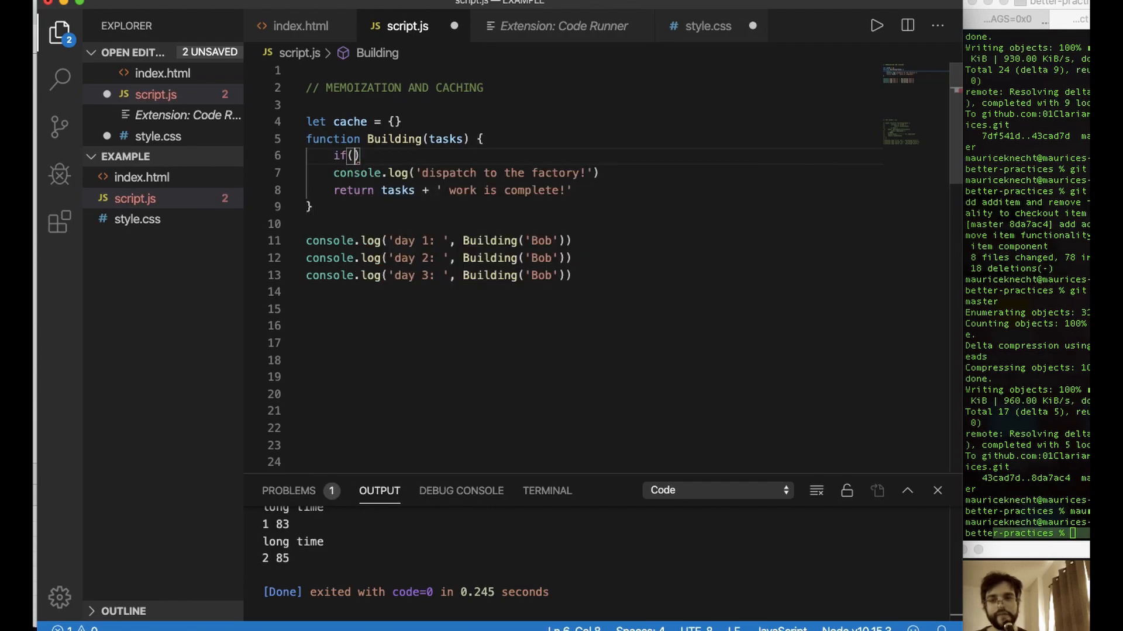
{"action": "type", "text": "tasks in cache"}
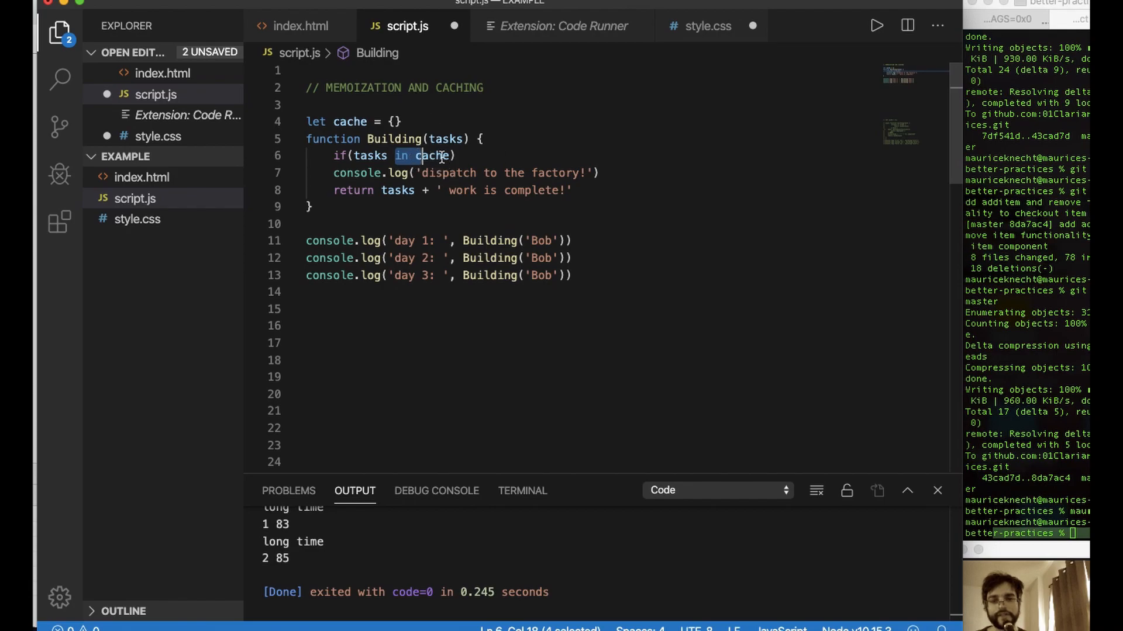
{"action": "mouse_move", "coordinate": [462, 168]}
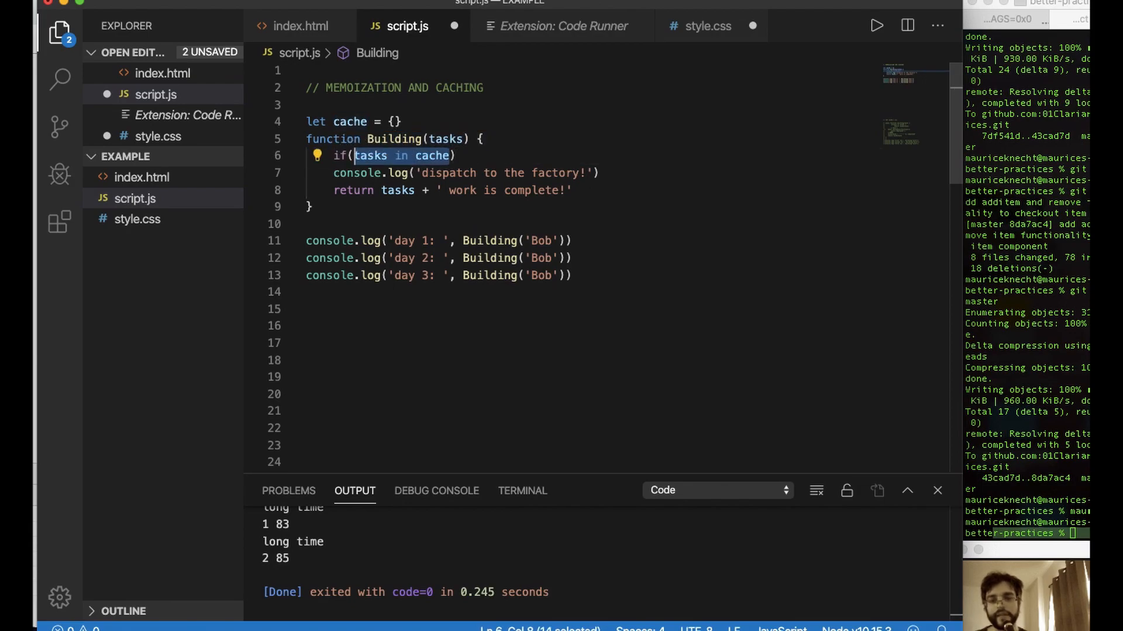
{"action": "type", "text": "cache."}
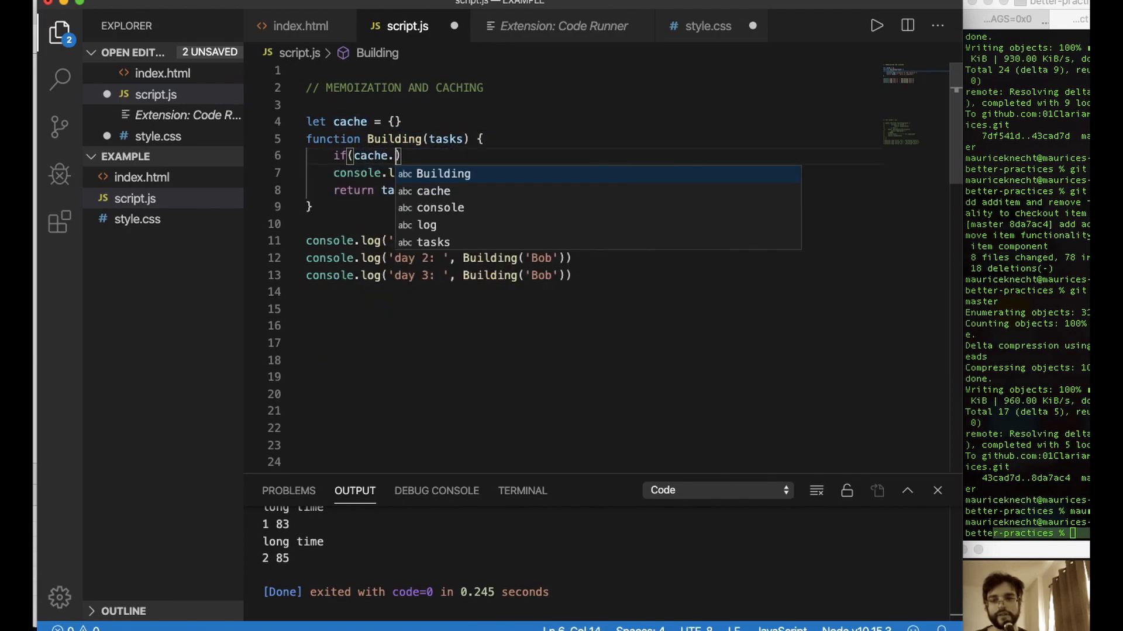
{"action": "type", "text": "tasks in"}
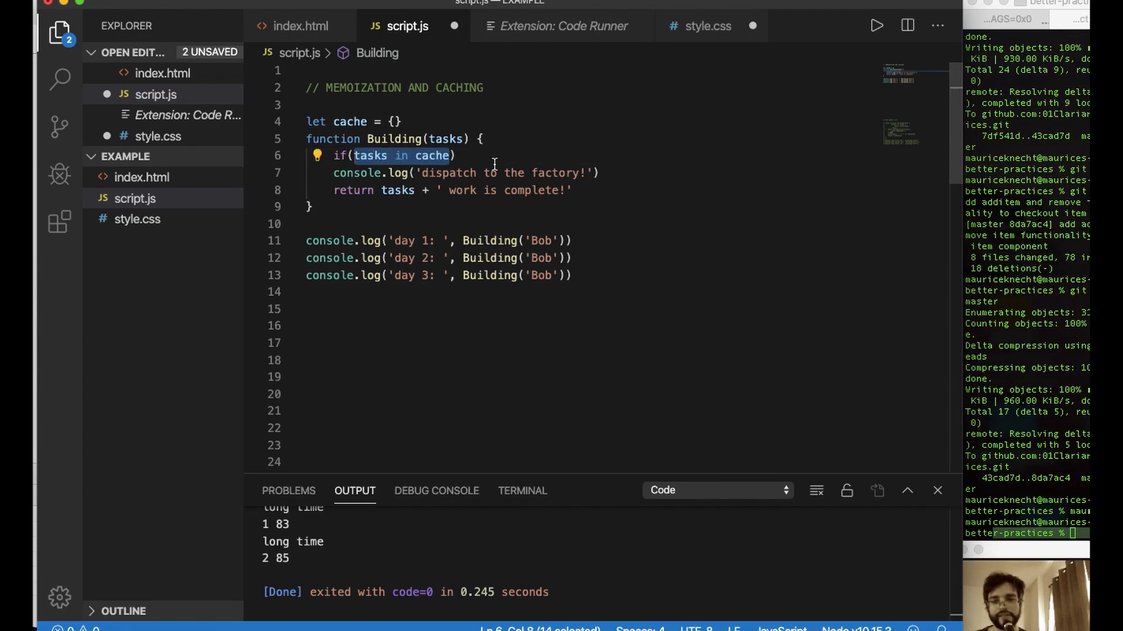
{"action": "type", "text": "{"}
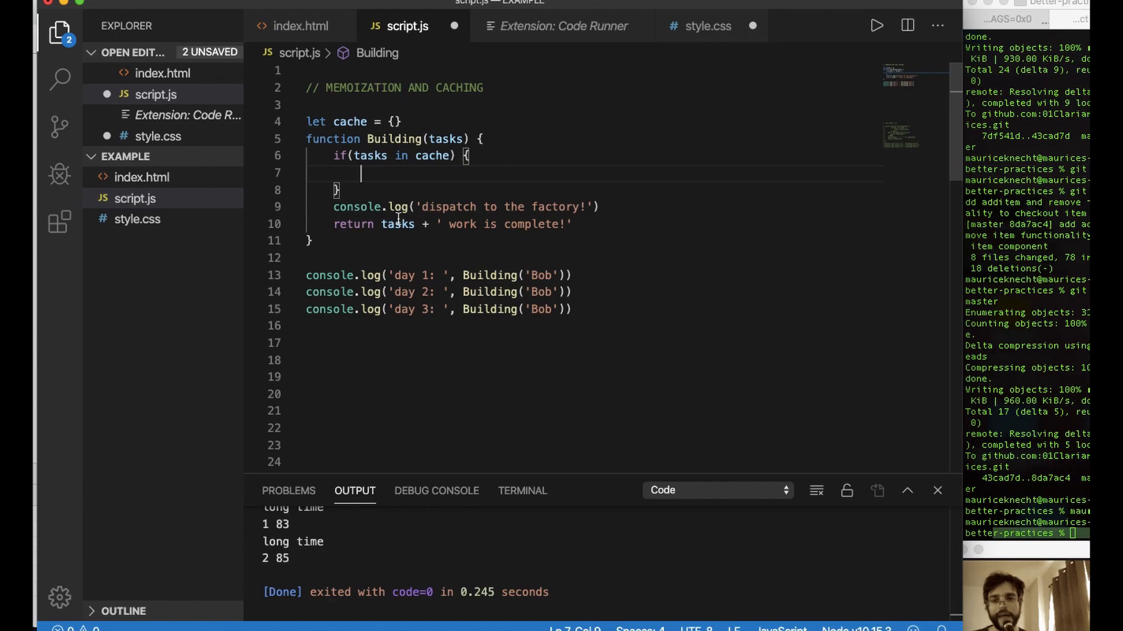
{"action": "mouse_move", "coordinate": [516, 225]}
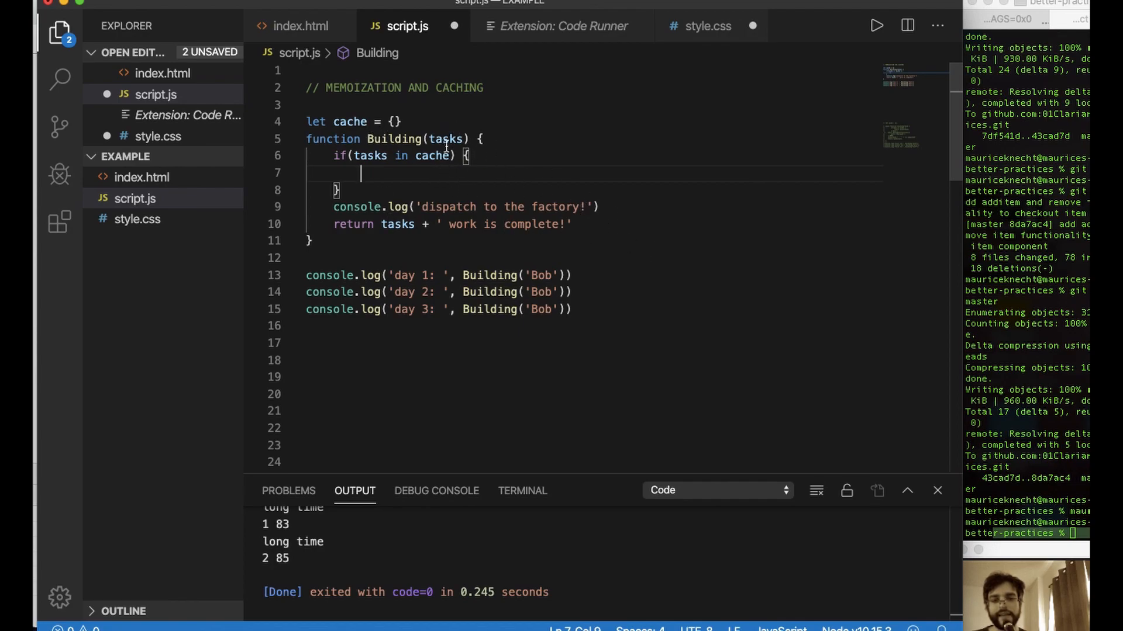
{"action": "mouse_move", "coordinate": [644, 237]}
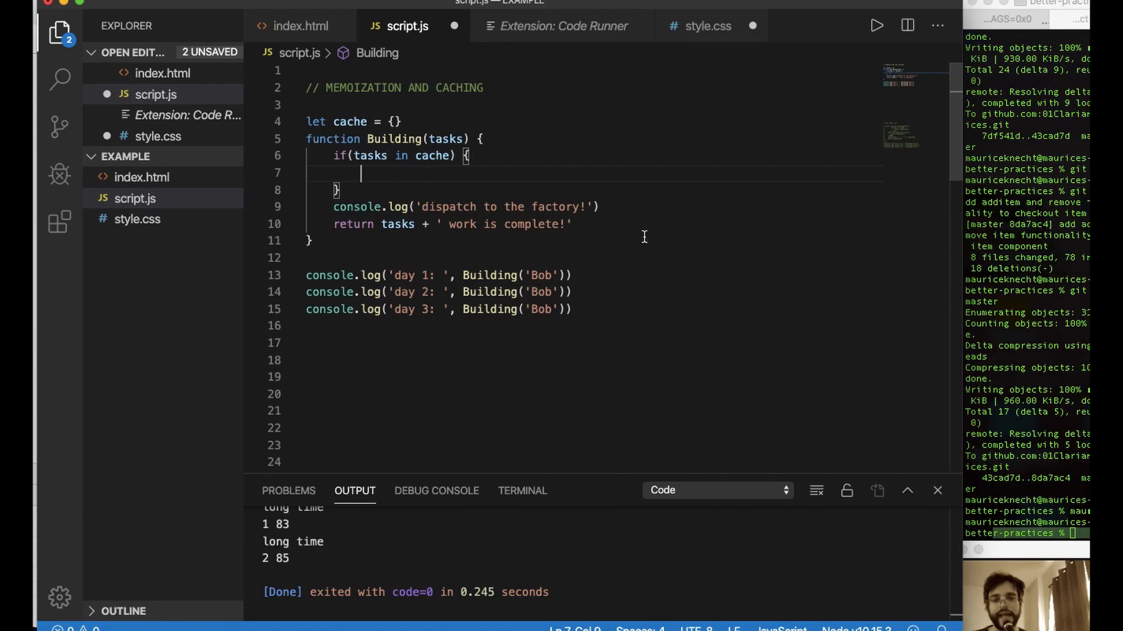
{"action": "mouse_move", "coordinate": [642, 243]}
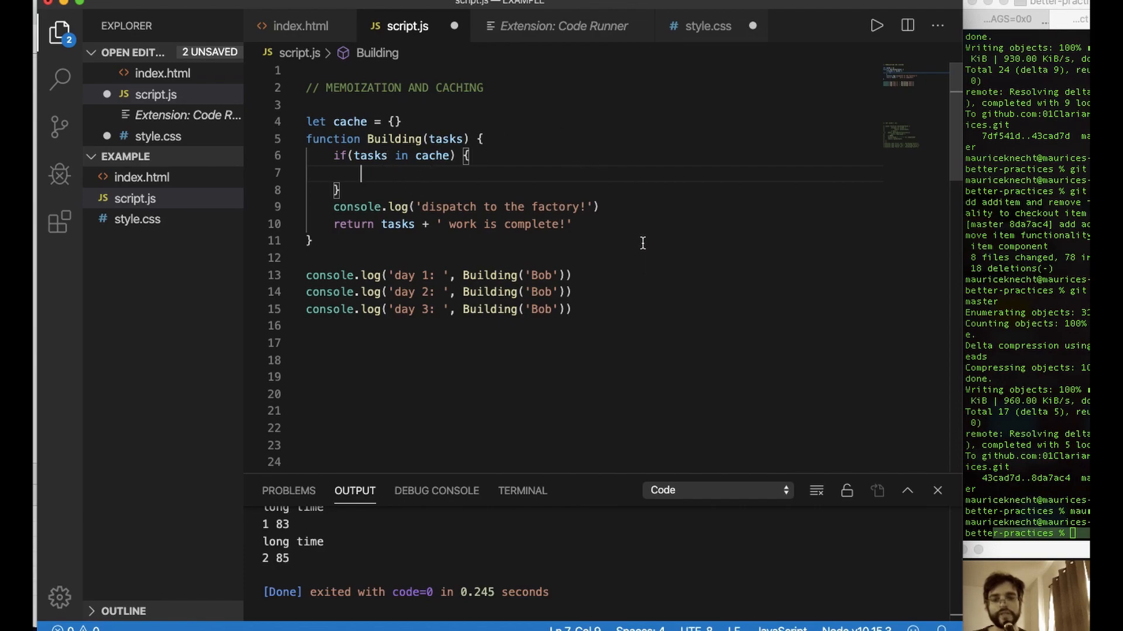
{"action": "mouse_move", "coordinate": [484, 189]}
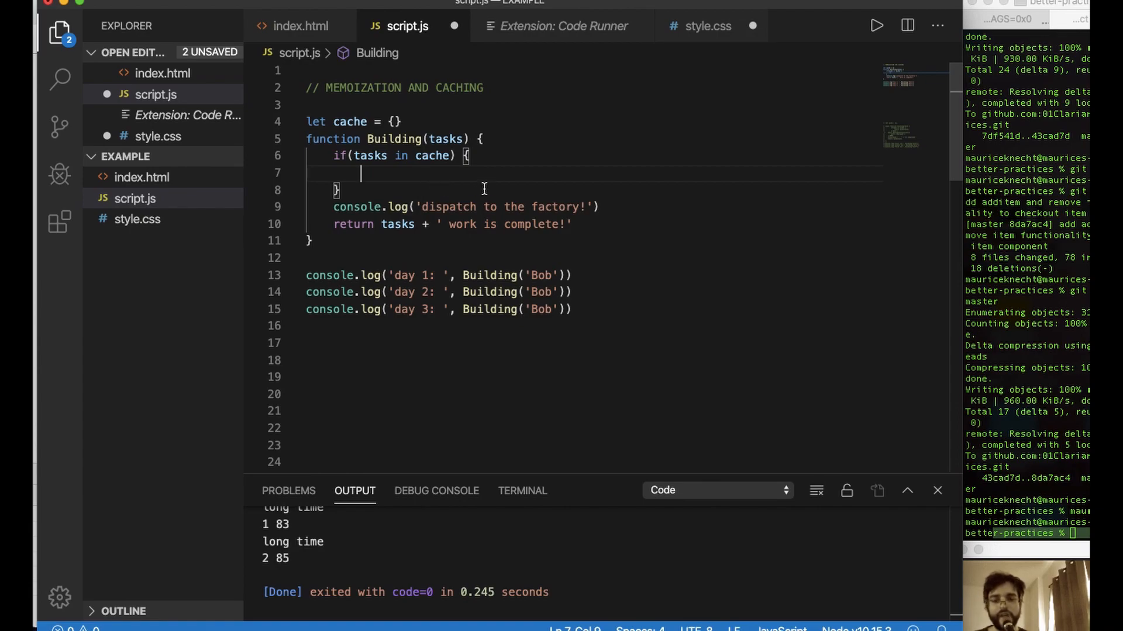
- Write return cache[tasks] inside the if (tasks in cache) block
{"action": "type", "text": "ret"}
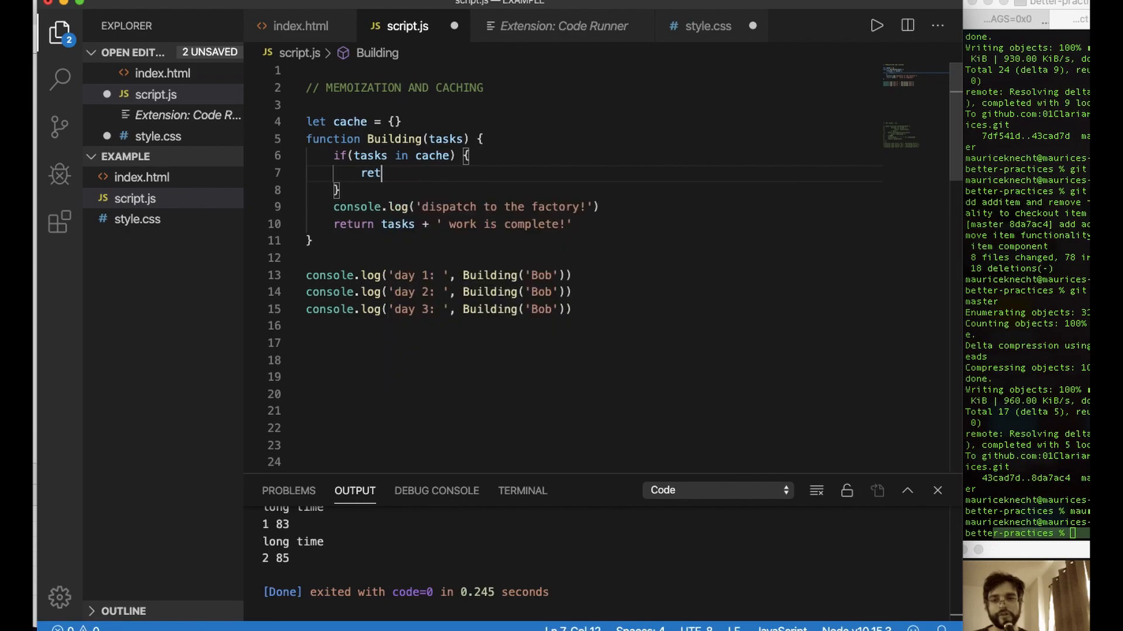
{"action": "type", "text": "urn"}
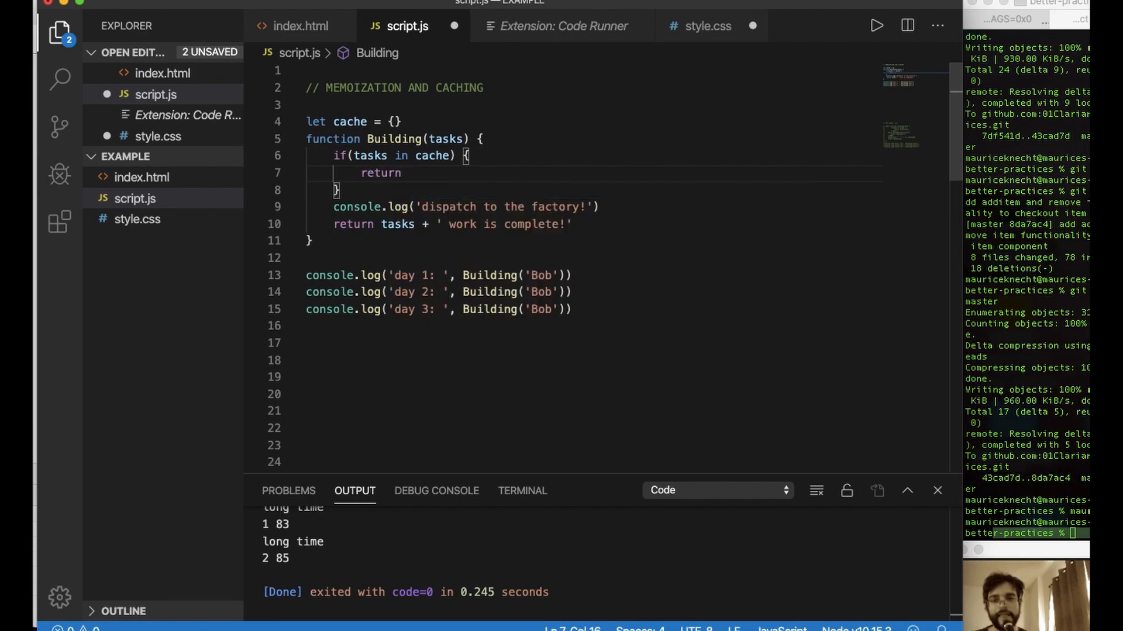
{"action": "type", "text": "cache"}
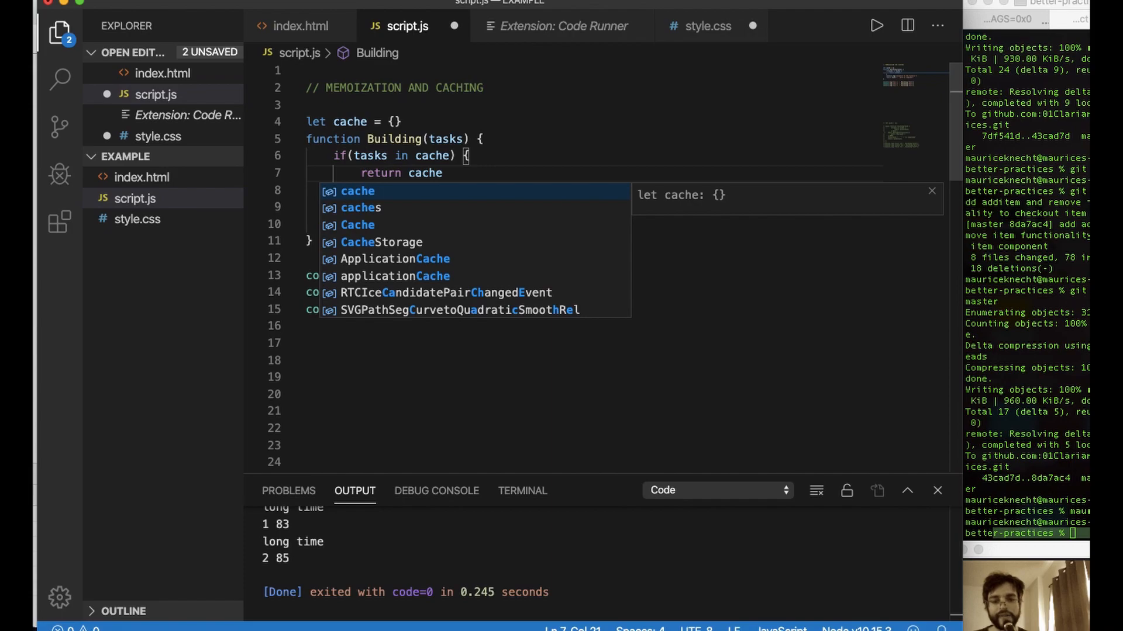
{"action": "type", "text": "[tasks]"}
{"action": "left_click", "coordinate": [594, 190]}
{"action": "type", "text": " else {"}
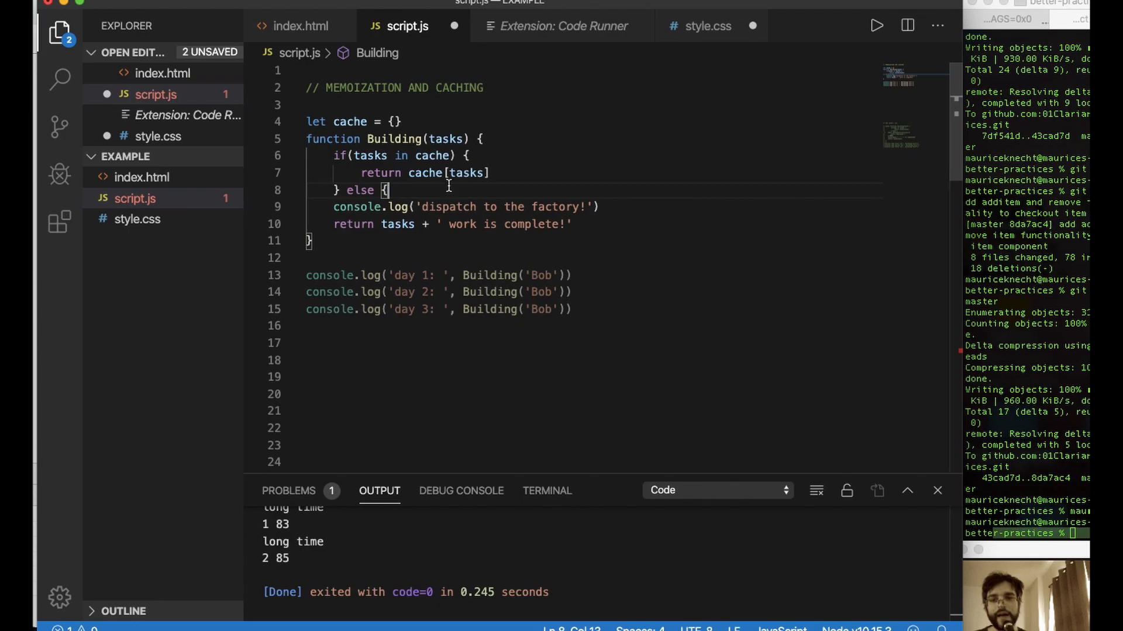
{"action": "mouse_move", "coordinate": [643, 241]}
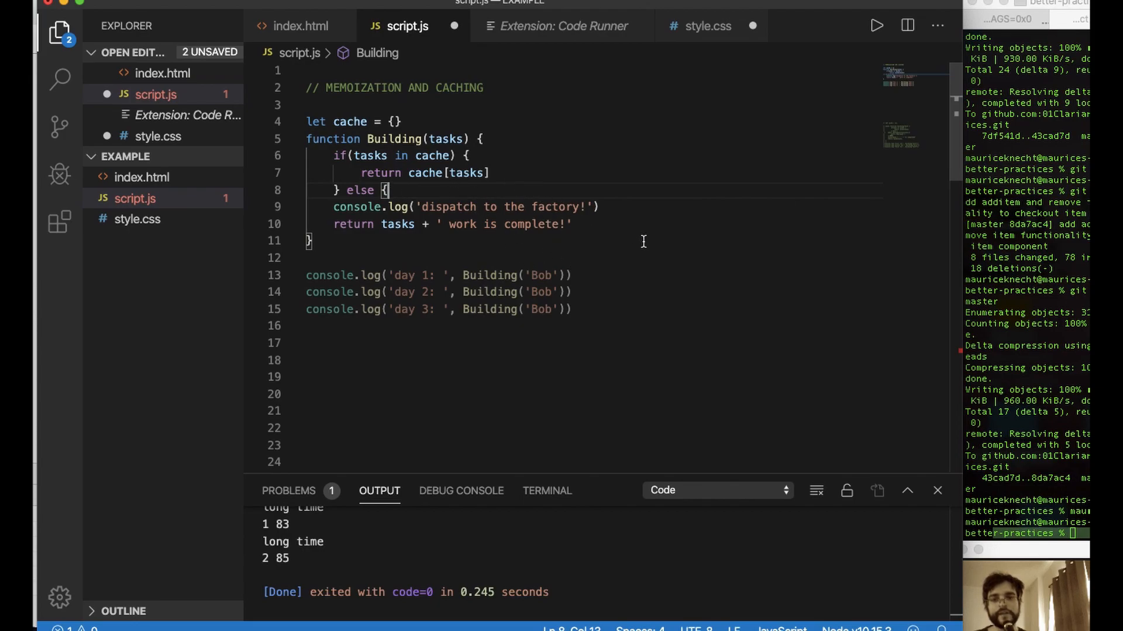
{"action": "mouse_move", "coordinate": [651, 262]}
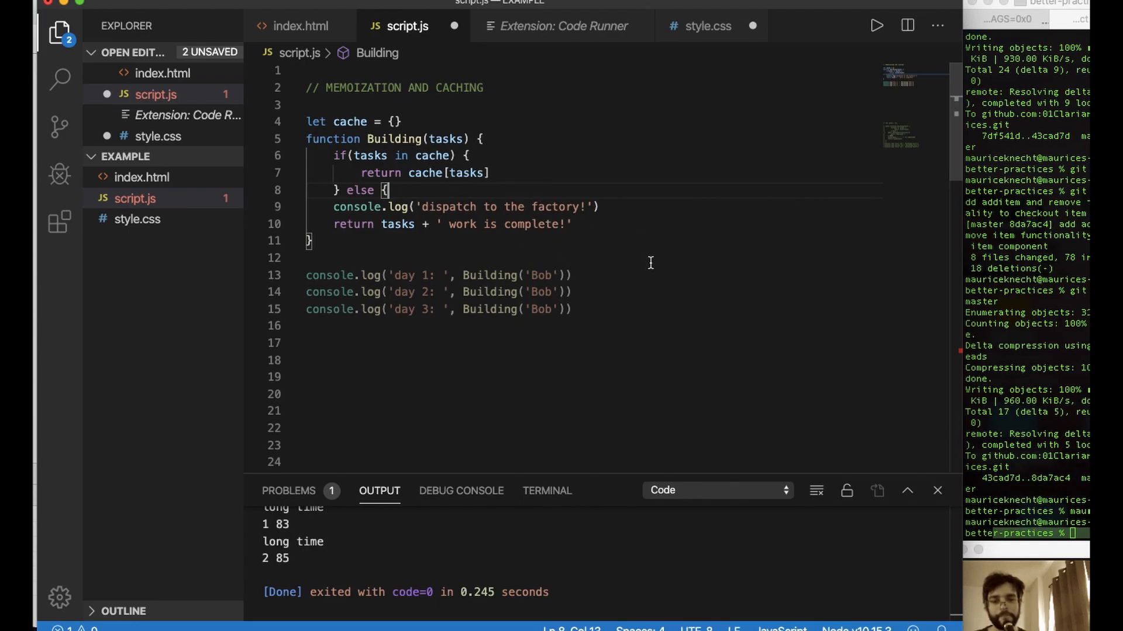
{"action": "mouse_move", "coordinate": [737, 322]}
{"action": "type", "text": "c"}
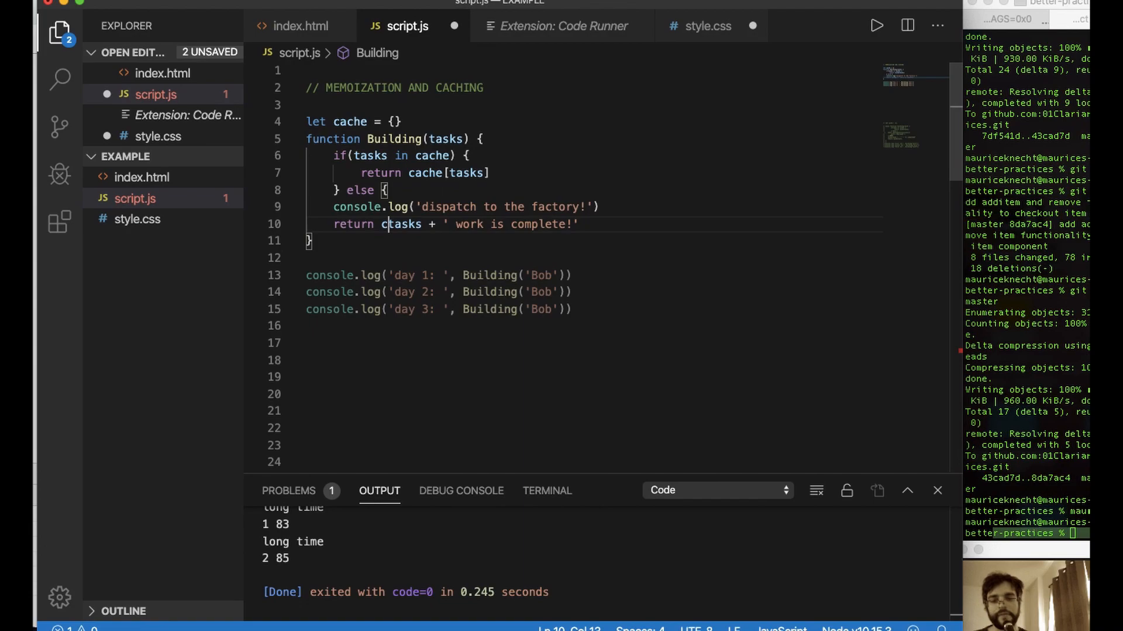
- Assign cache[tasks] = tasks + ' work is complete!' in the else branch and close the function
{"action": "type", "text": "ache"}
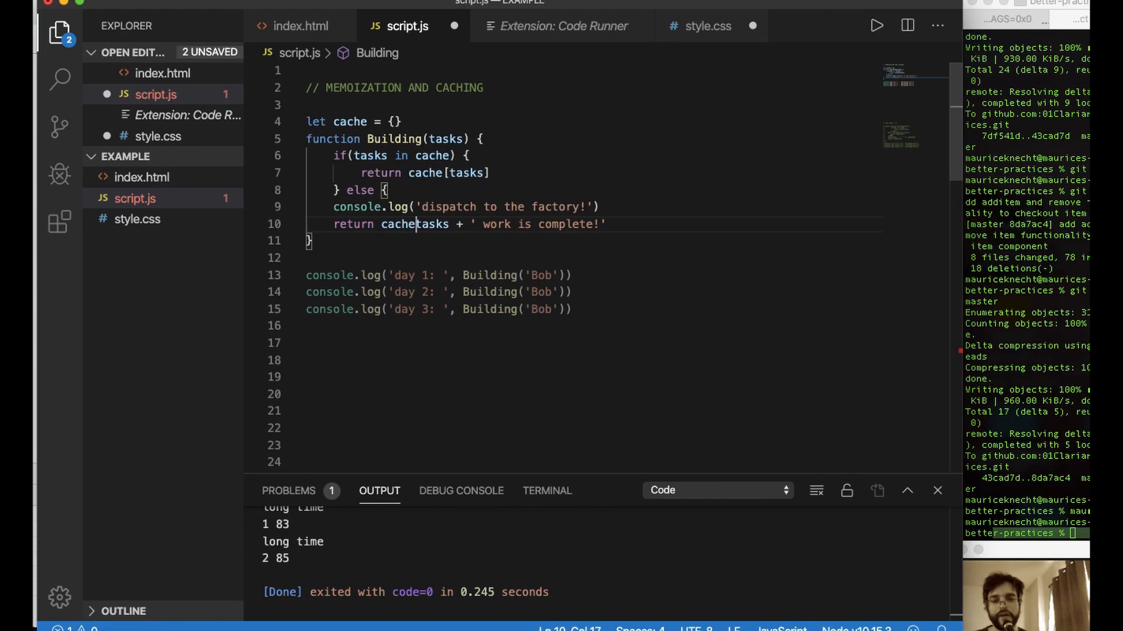
{"action": "type", "text": "["}
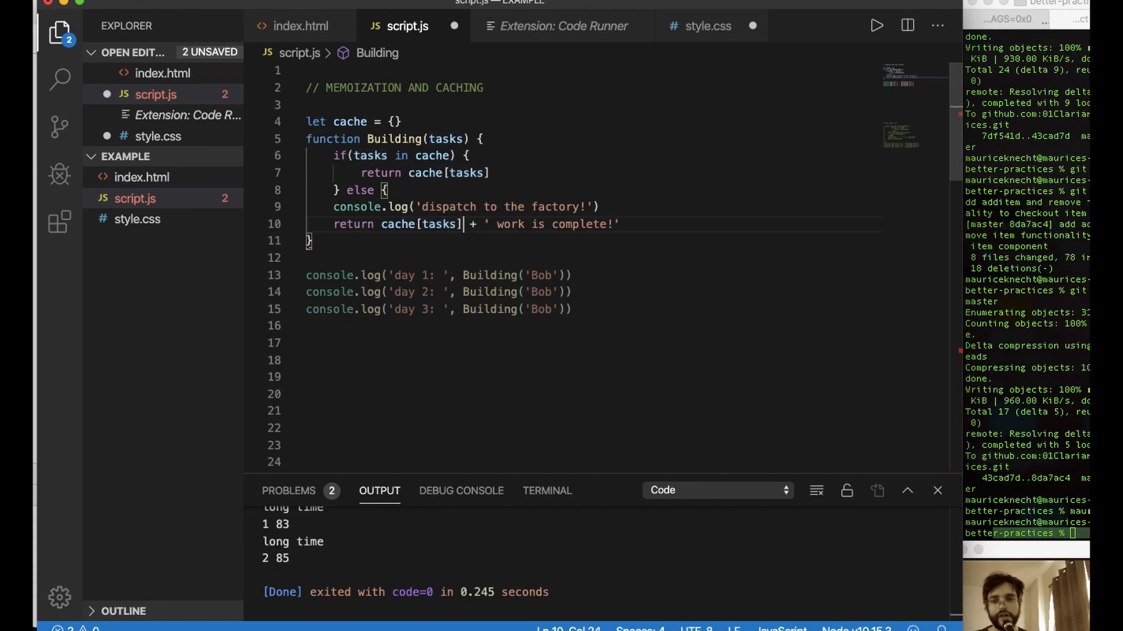
{"action": "type", "text": "="}
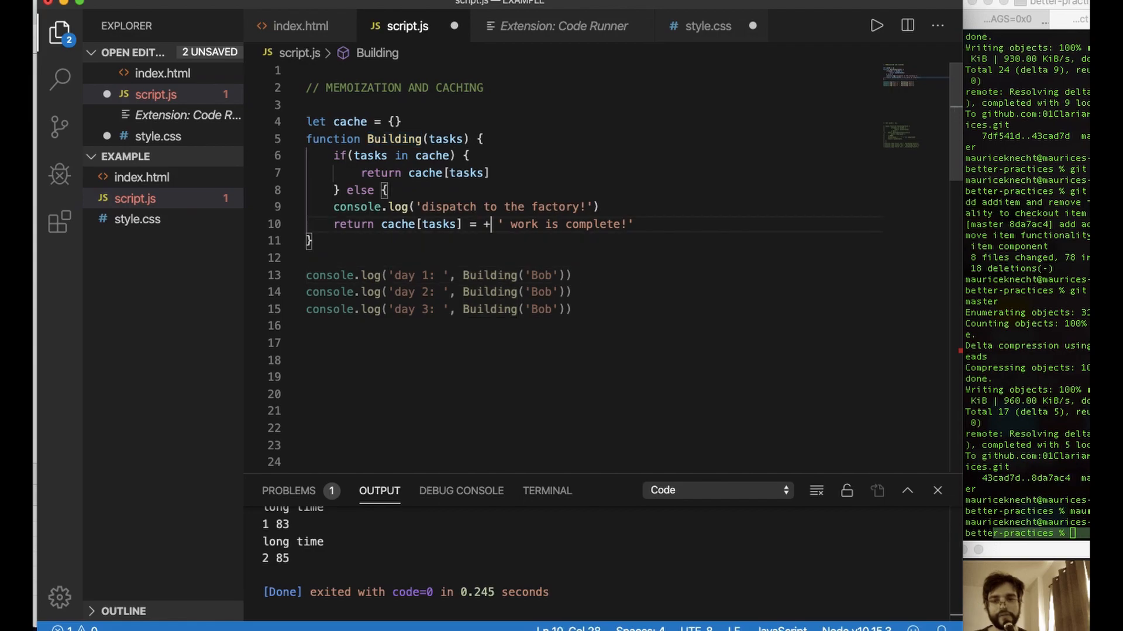
{"action": "type", "text": "tasks"}
{"action": "left_click", "coordinate": [588, 258]}
{"action": "type", "text": "}"}
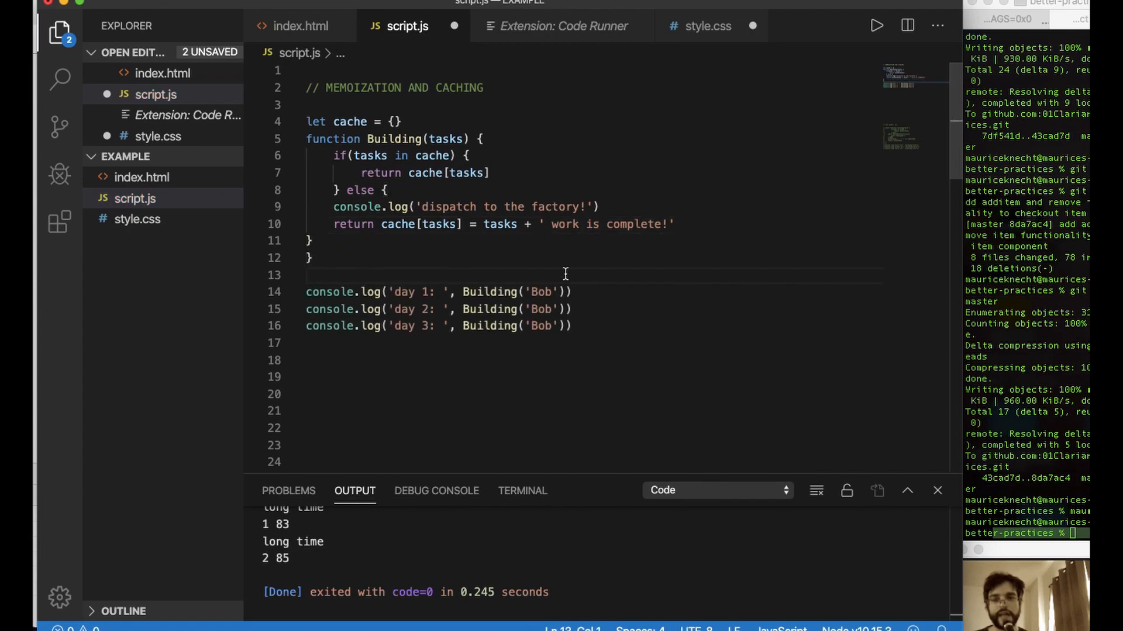
{"action": "mouse_move", "coordinate": [638, 310]}
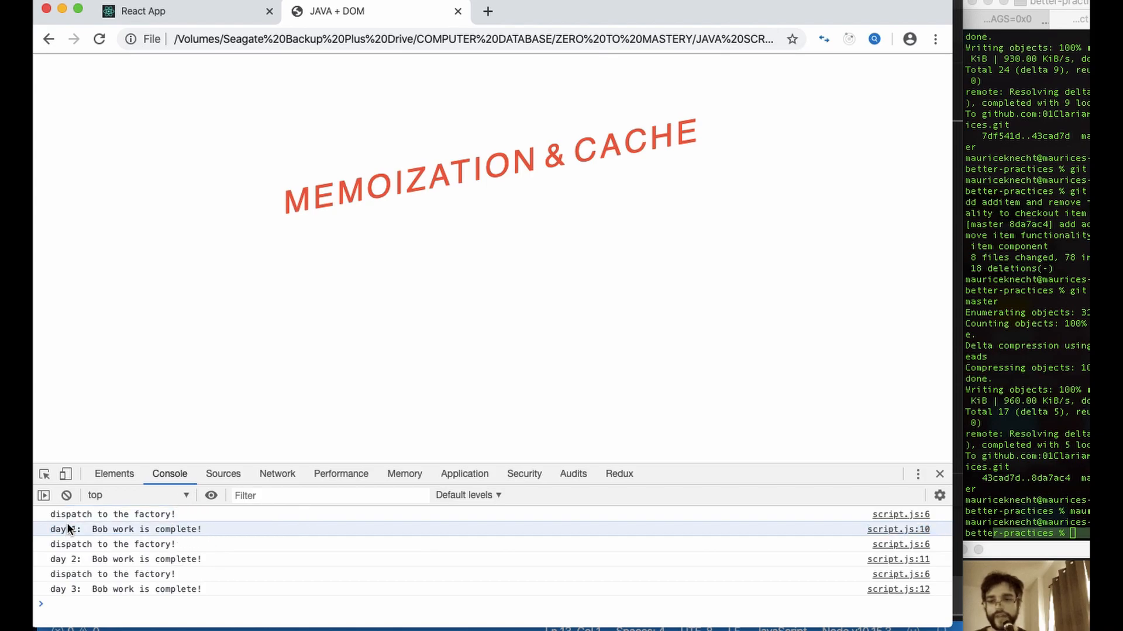
- Select a repeated 'dispatch to the factory!' line in Chrome's console, logged before each Bob day
{"action": "double_click", "coordinate": [112, 530]}
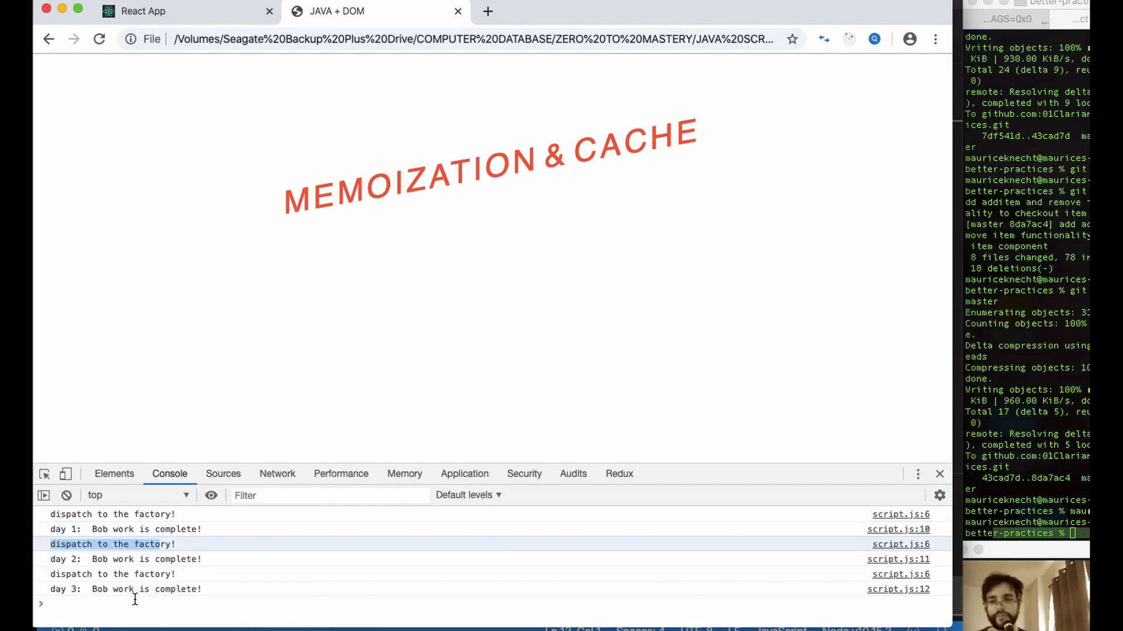
{"action": "mouse_move", "coordinate": [956, 7]}
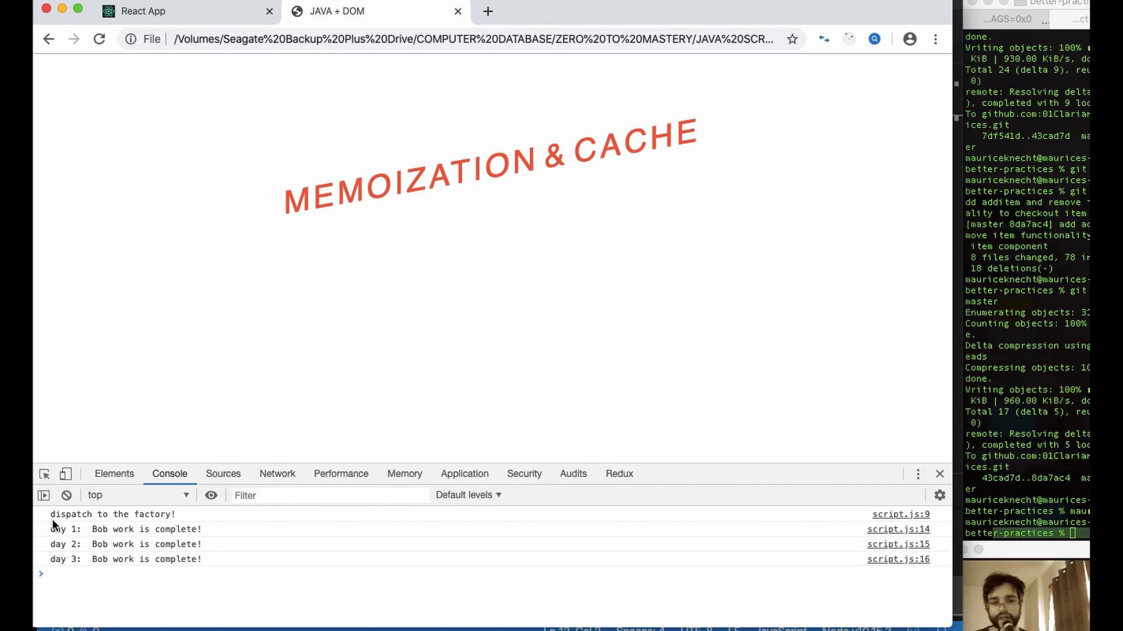
{"action": "mouse_move", "coordinate": [176, 365]}
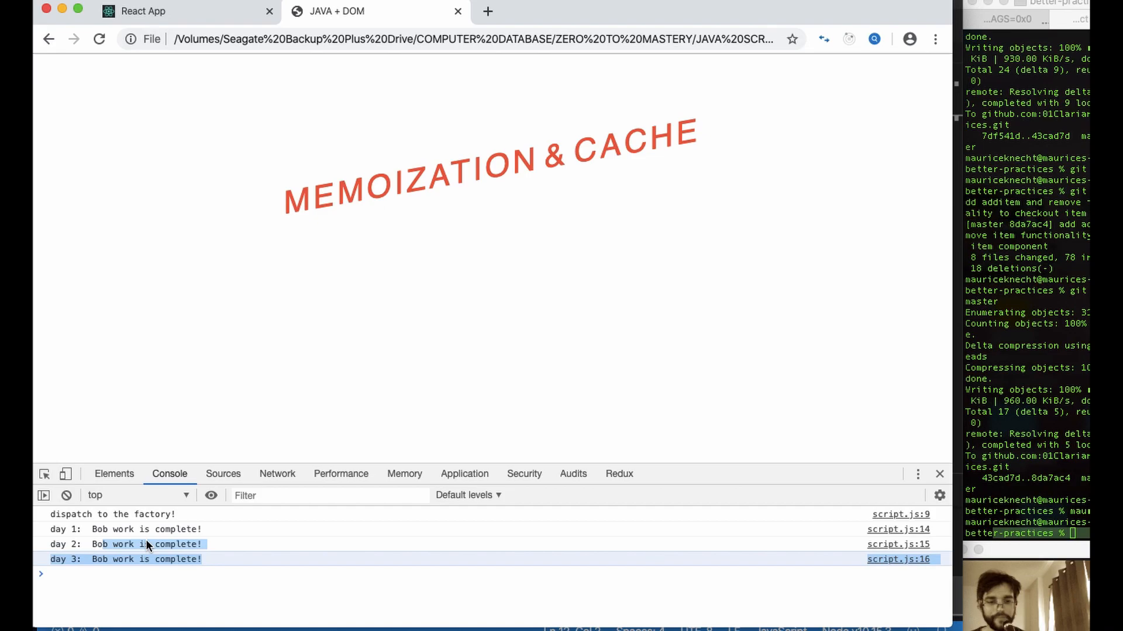
{"action": "mouse_move", "coordinate": [151, 520]}
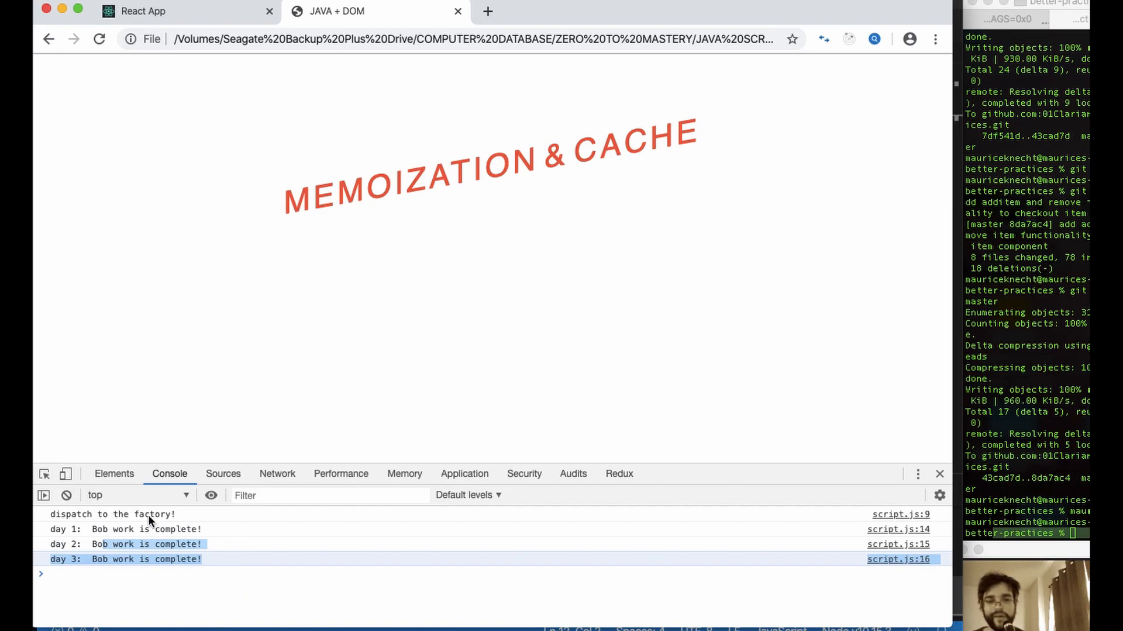
{"action": "mouse_move", "coordinate": [210, 495]}
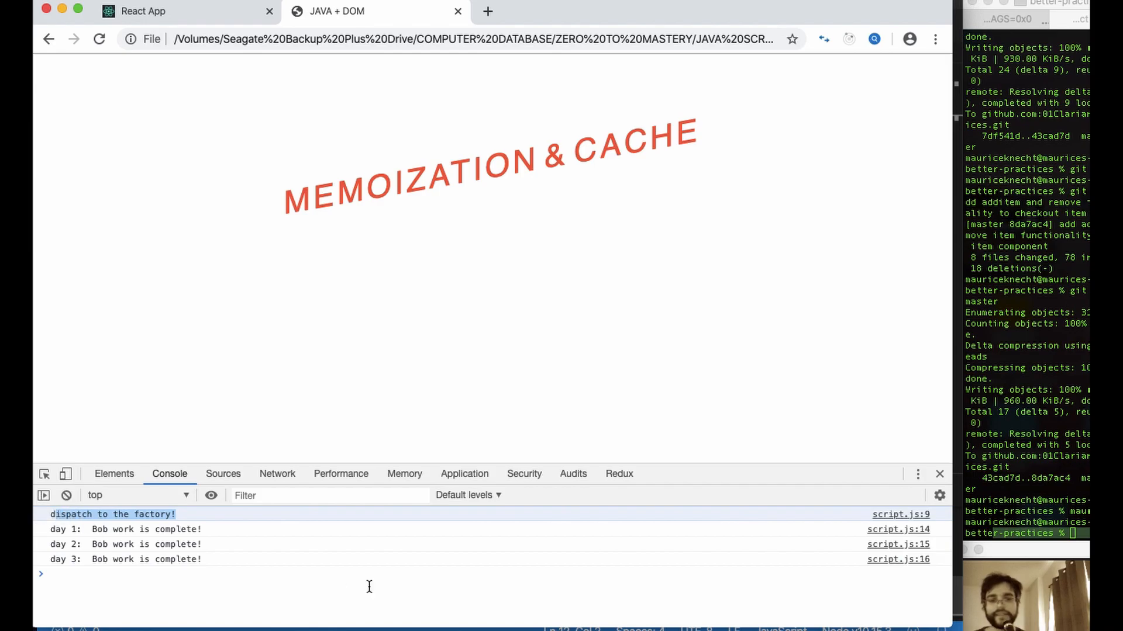
{"action": "mouse_move", "coordinate": [368, 591]}
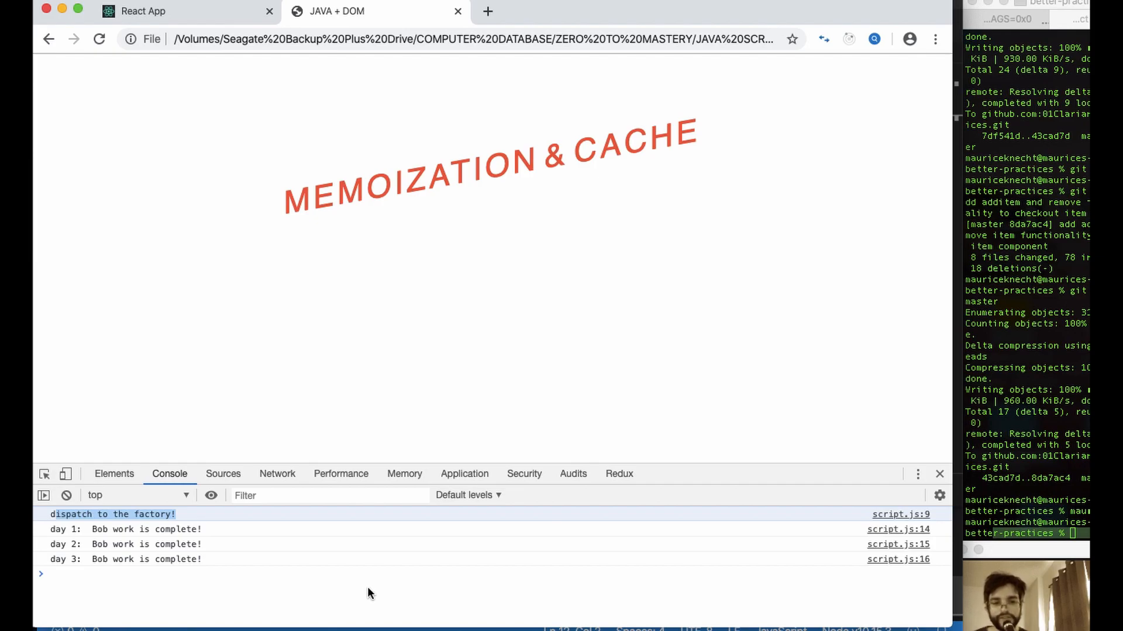
{"action": "mouse_move", "coordinate": [108, 537]}
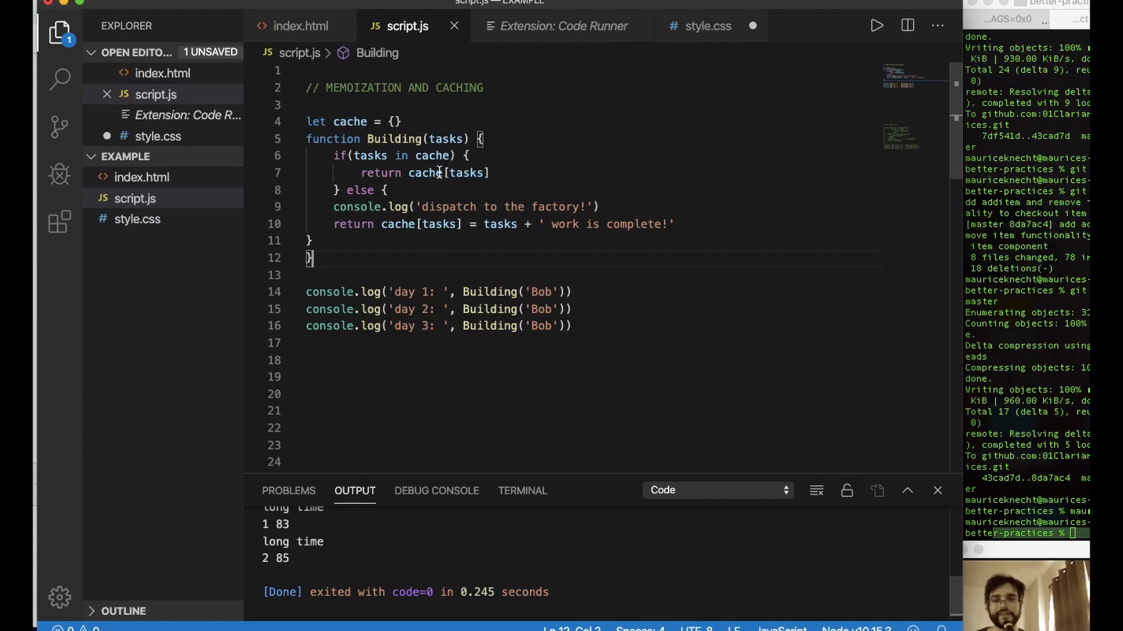
- Highlight the cache declaration, then change day 2's Building('Bob') to Suzy and save
{"action": "left_click_drag", "start_coordinate": [309, 121], "coordinate": [401, 121]}
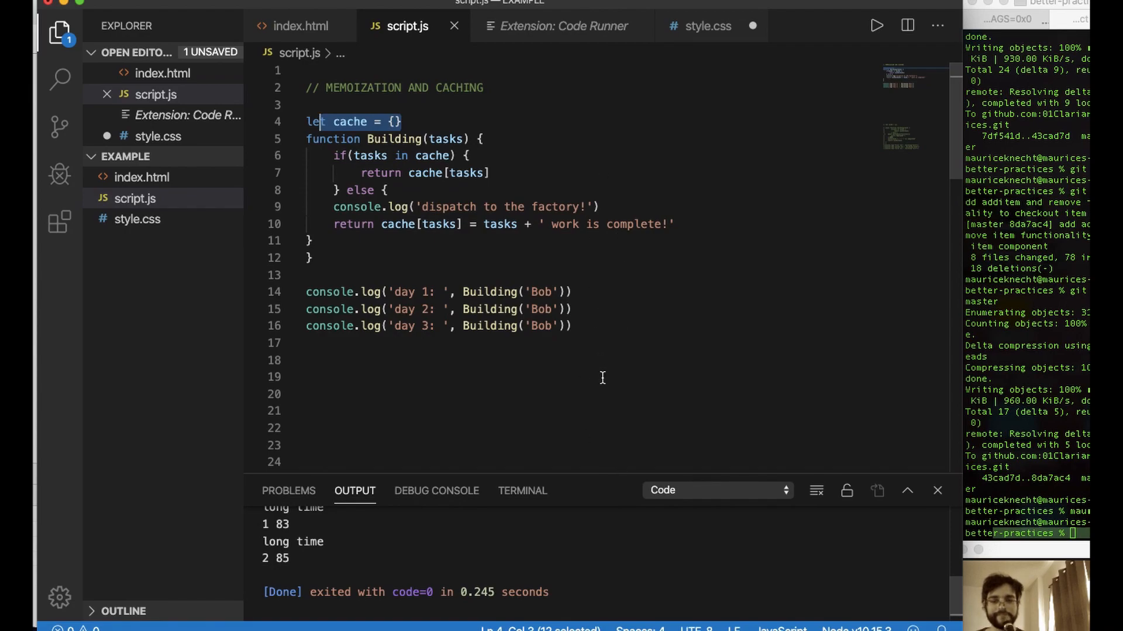
{"action": "left_click", "coordinate": [310, 360]}
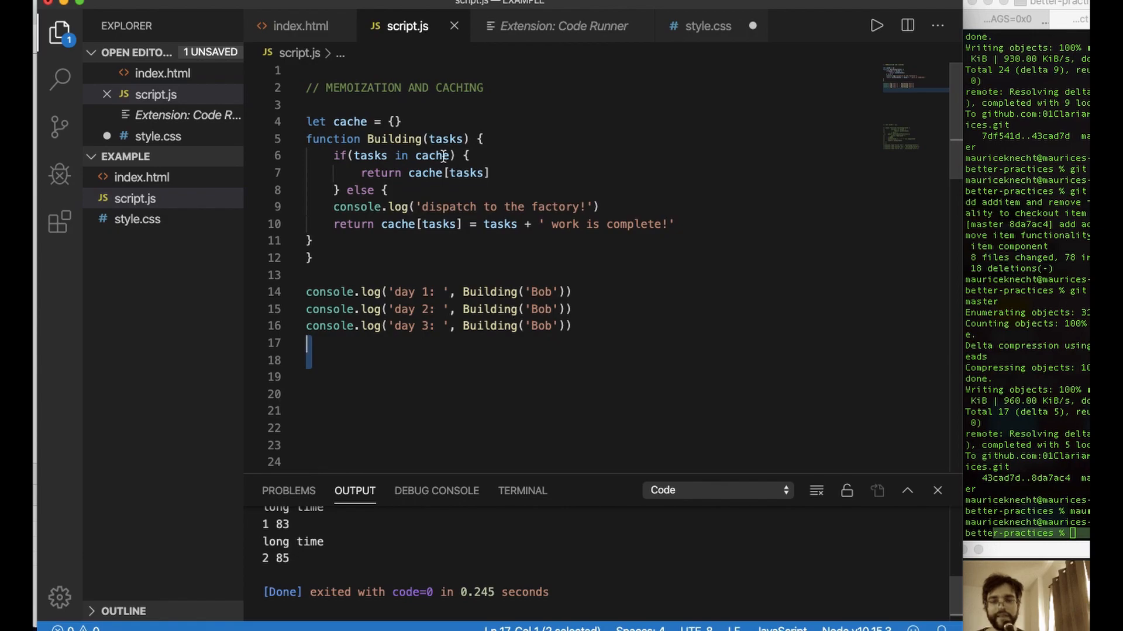
{"action": "mouse_move", "coordinate": [498, 309]}
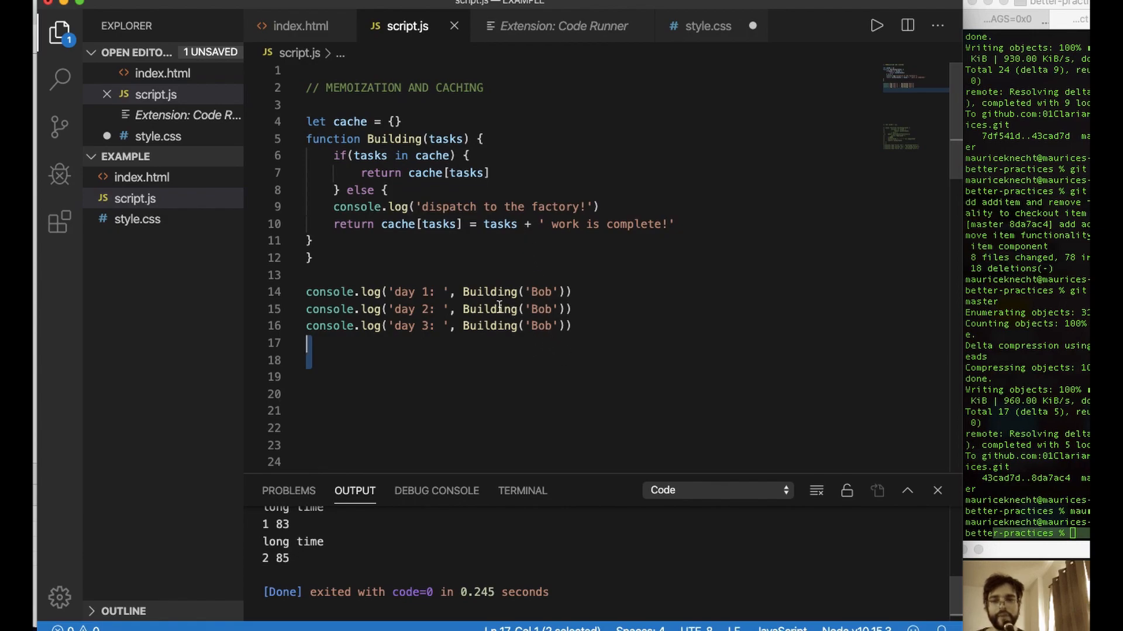
{"action": "double_click", "coordinate": [540, 292]}
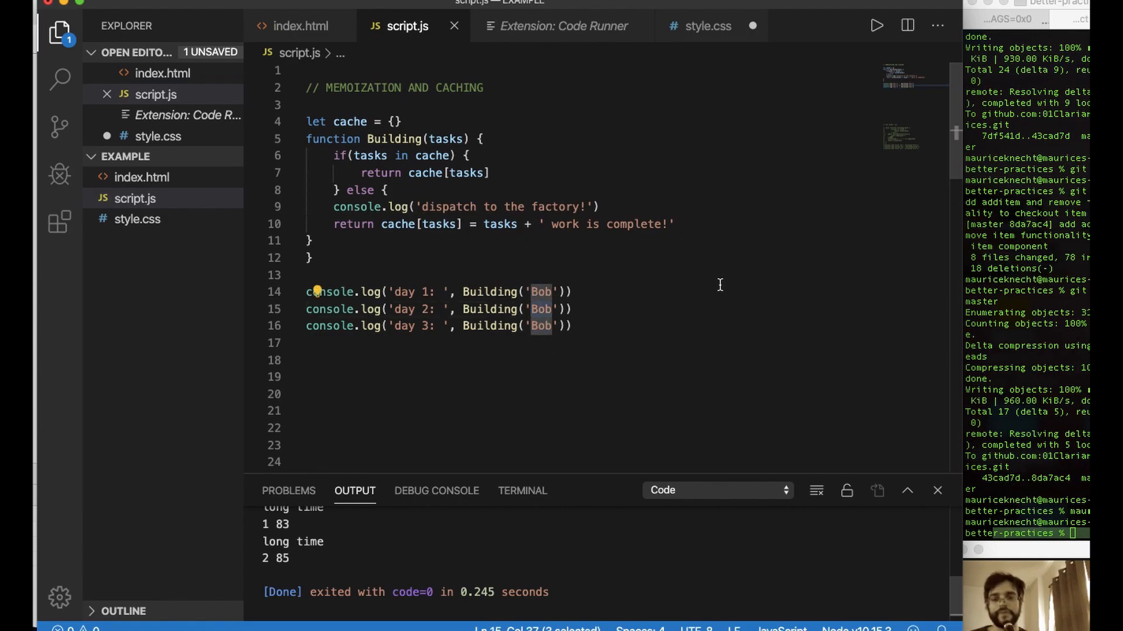
{"action": "type", "text": "Sus"}
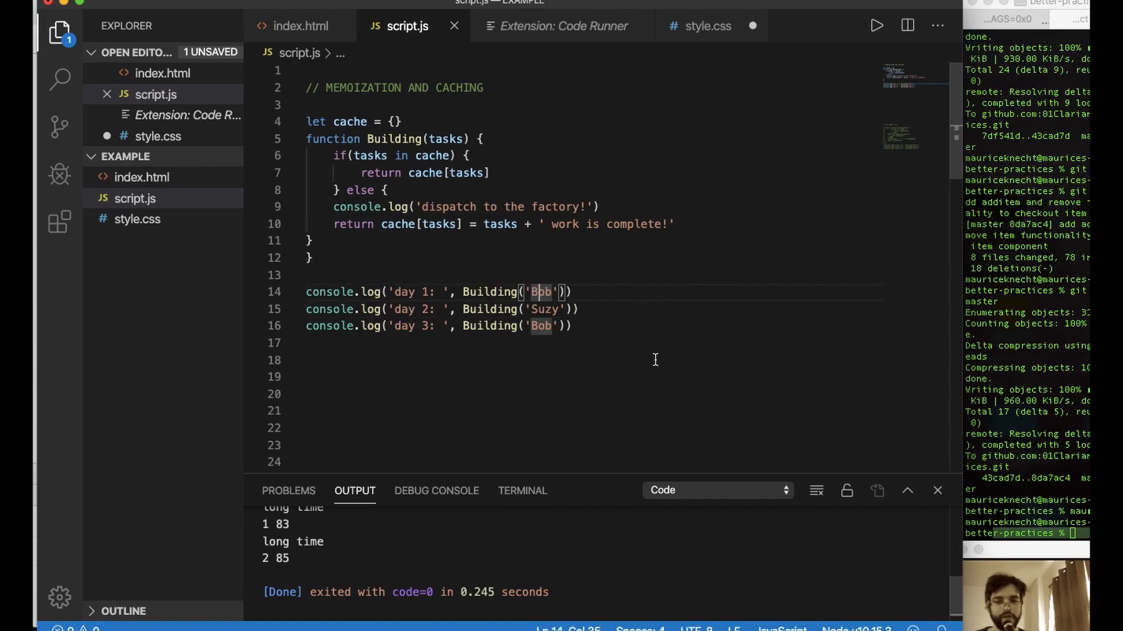
{"action": "key", "text": "Cmd+Tab"}
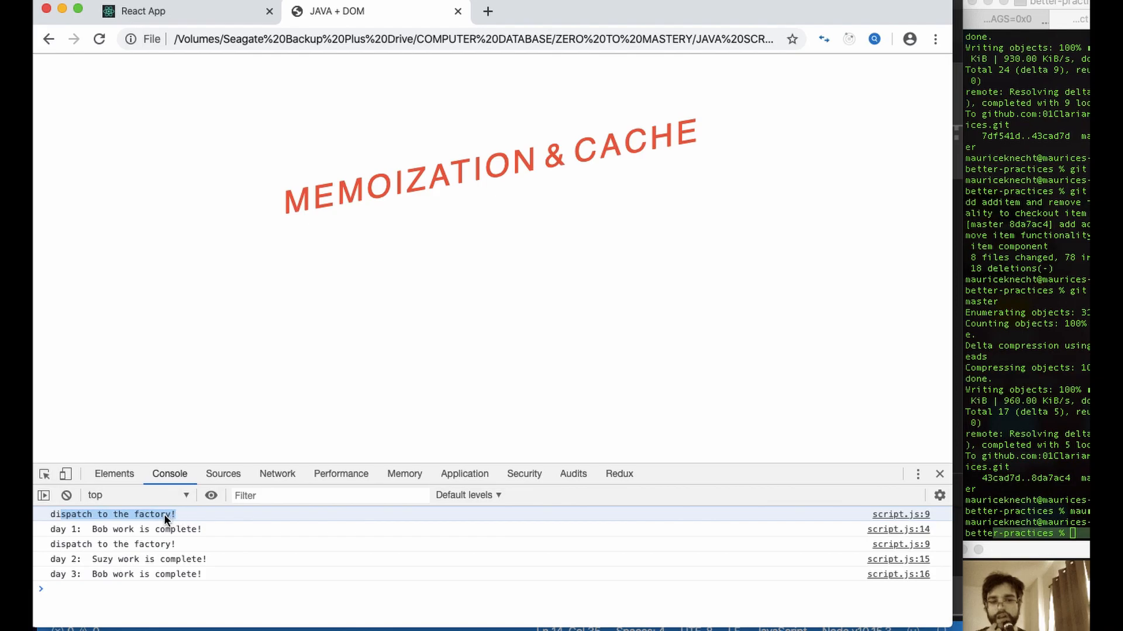
{"action": "mouse_move", "coordinate": [186, 516]}
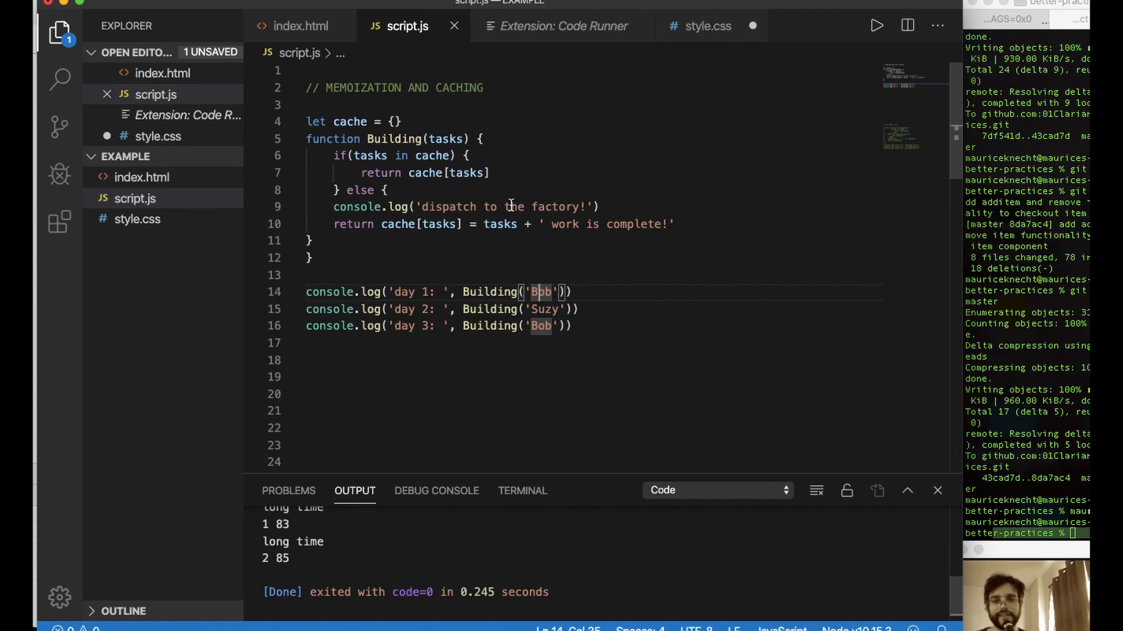
{"action": "mouse_move", "coordinate": [509, 173]}
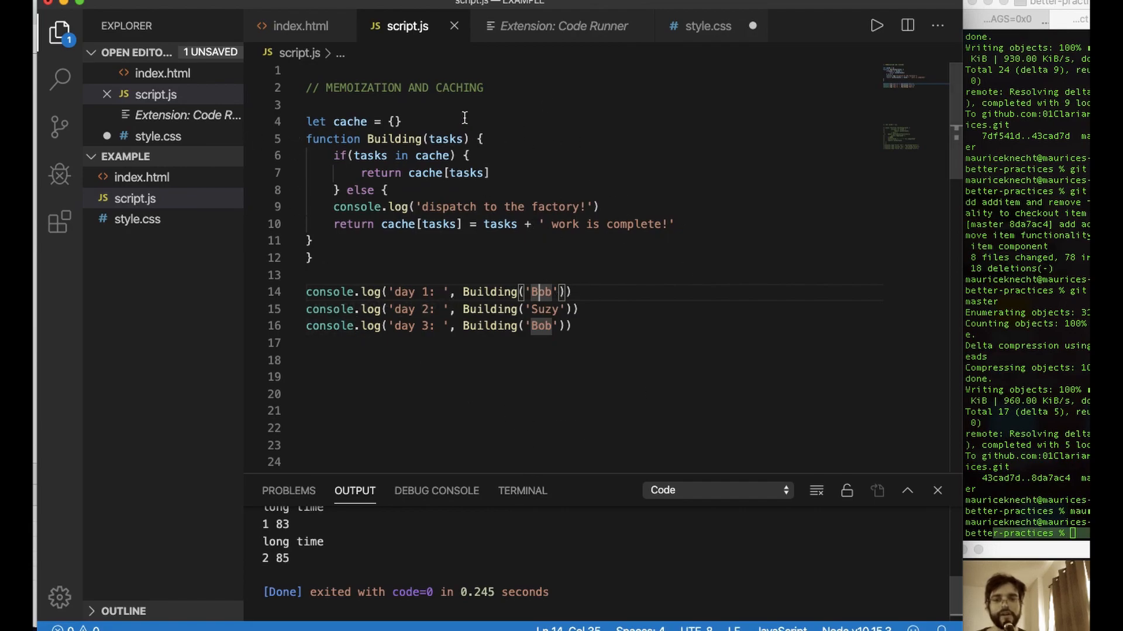
{"action": "mouse_move", "coordinate": [577, 273]}
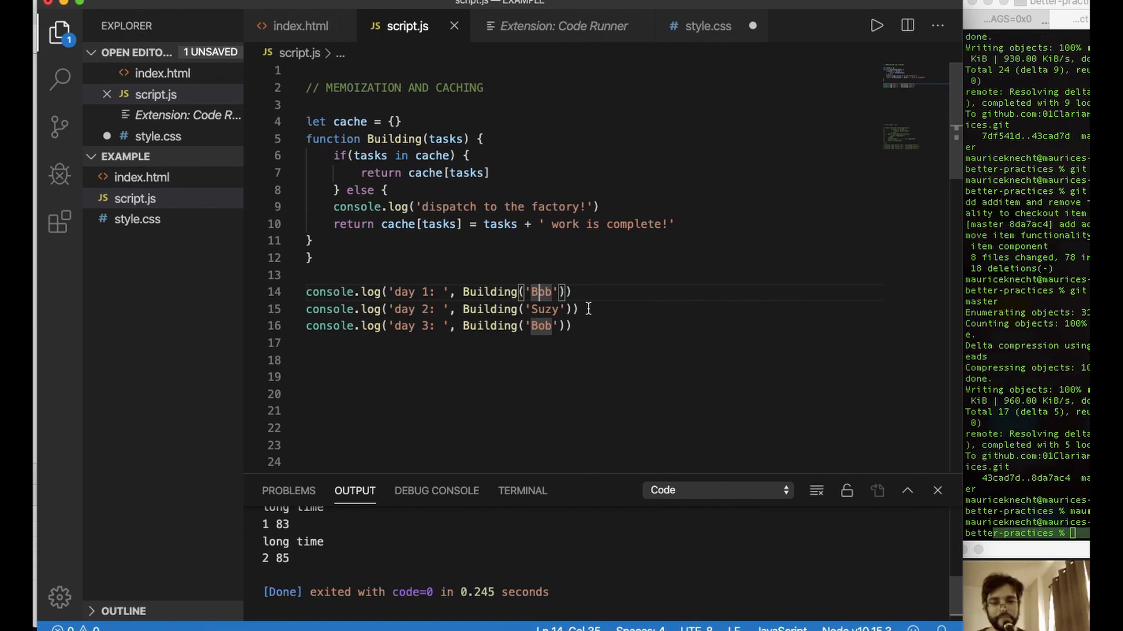
{"action": "mouse_move", "coordinate": [611, 187]}
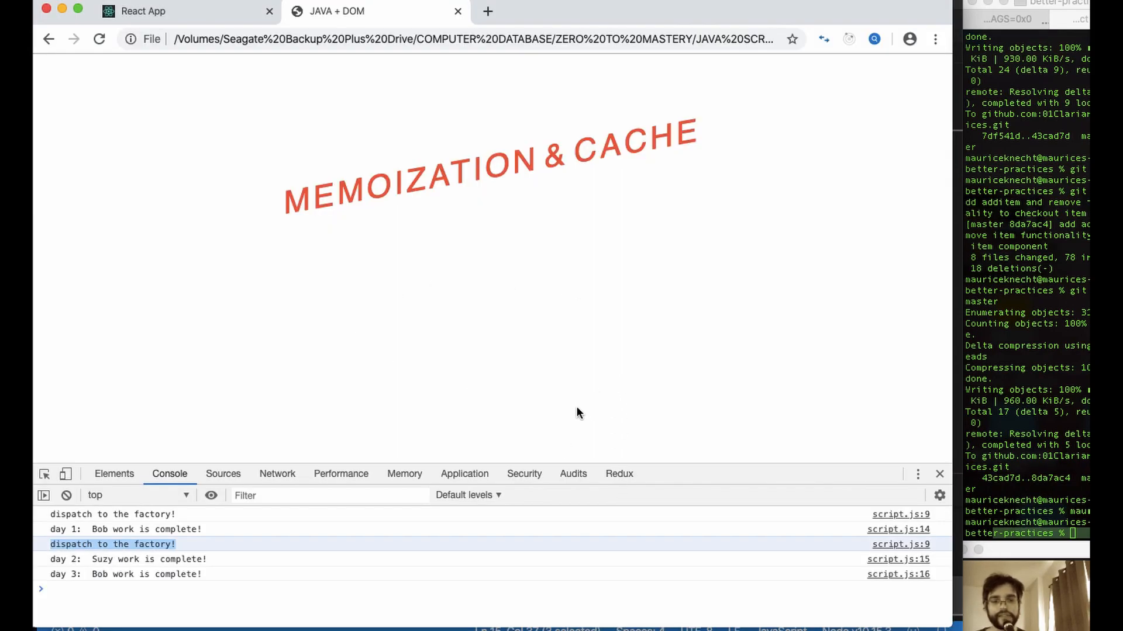
{"action": "mouse_move", "coordinate": [582, 338]}
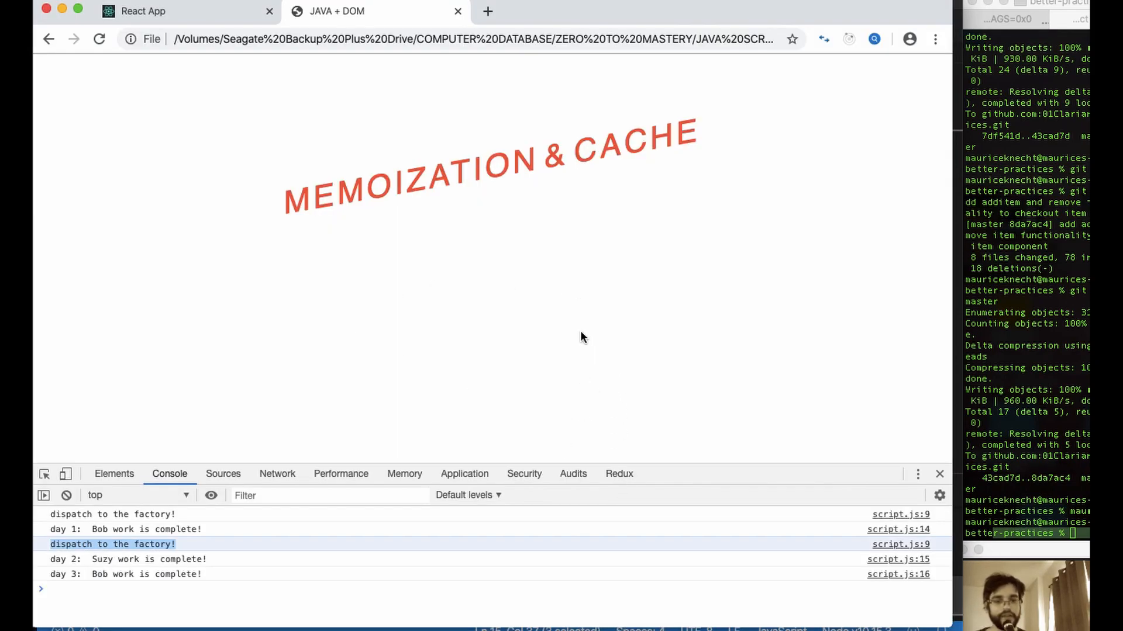
{"action": "mouse_move", "coordinate": [528, 234]}
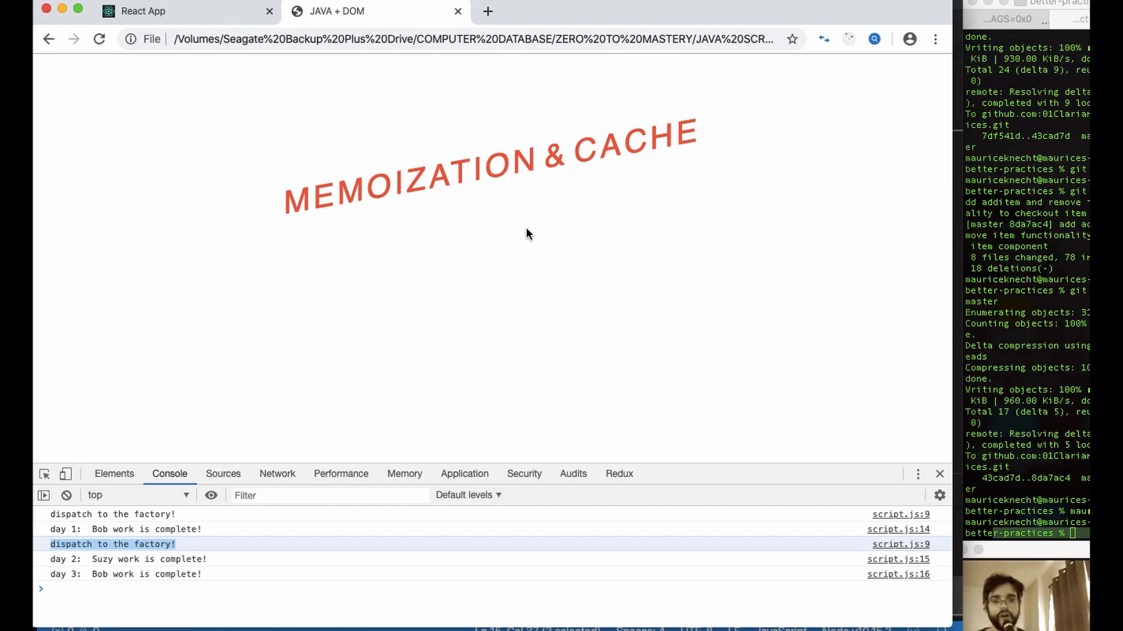
{"action": "mouse_move", "coordinate": [639, 134]}
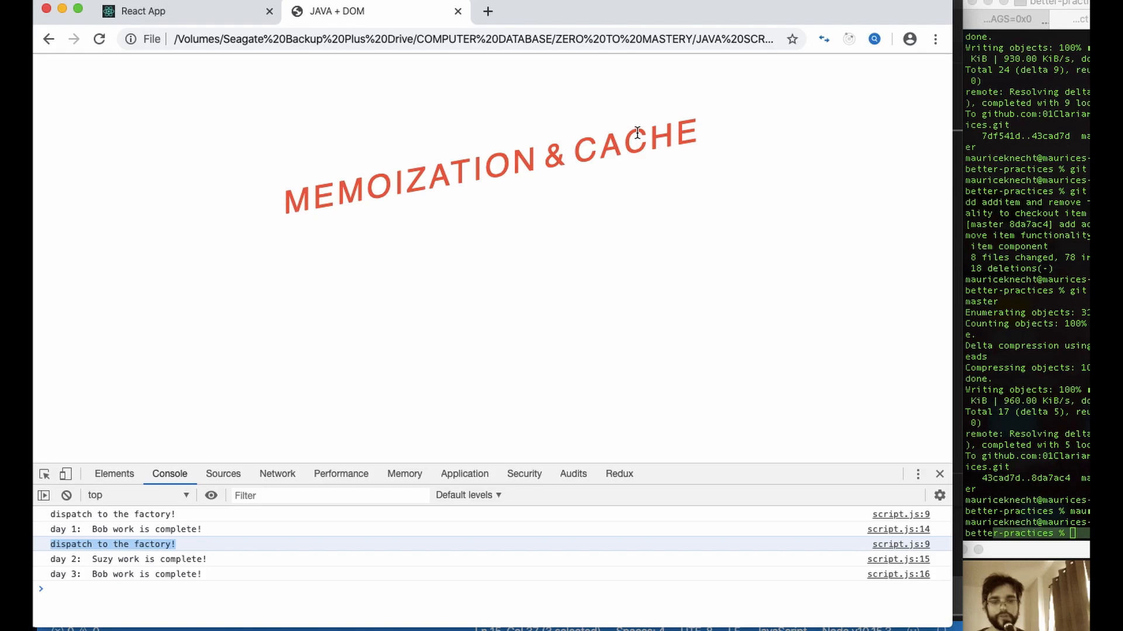
{"action": "mouse_move", "coordinate": [958, 20]}
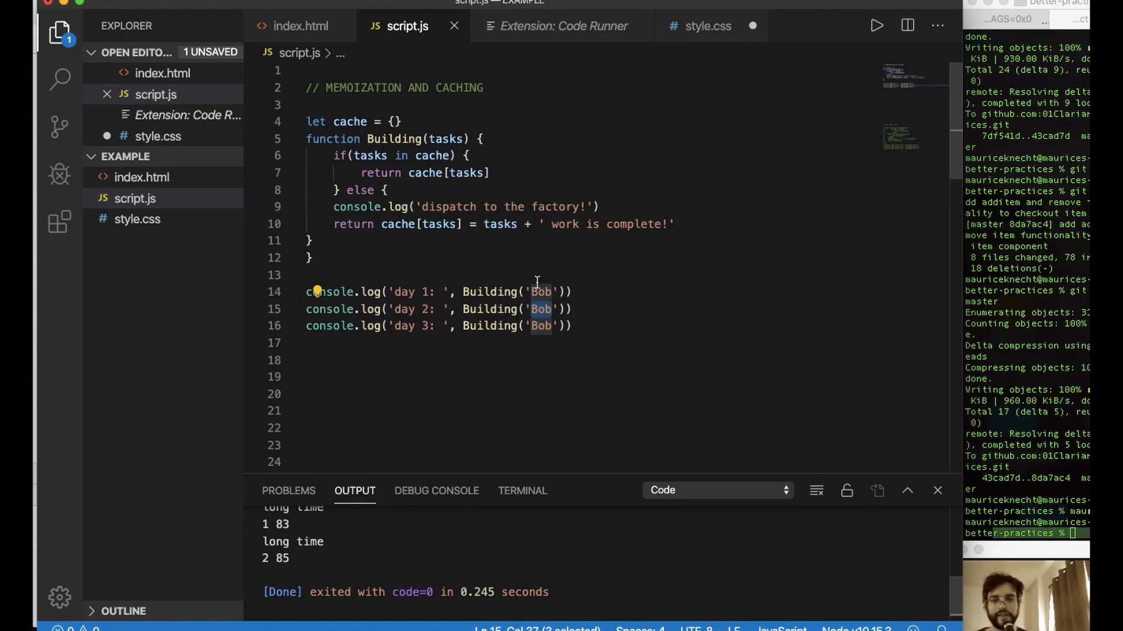
{"action": "mouse_move", "coordinate": [527, 207]}
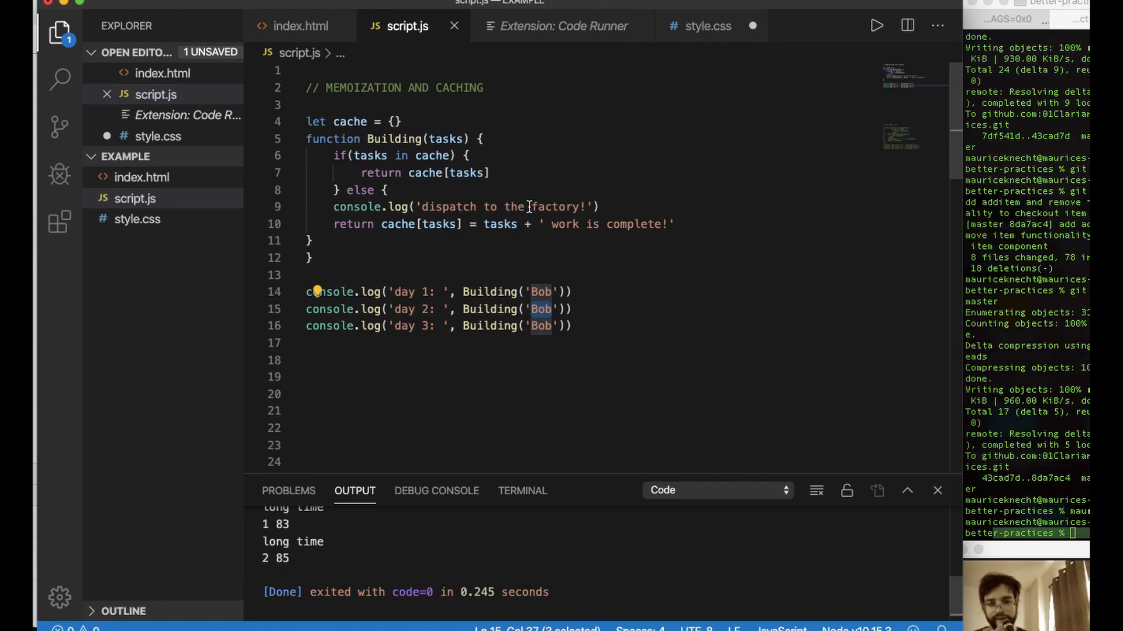
{"action": "mouse_move", "coordinate": [608, 47]}
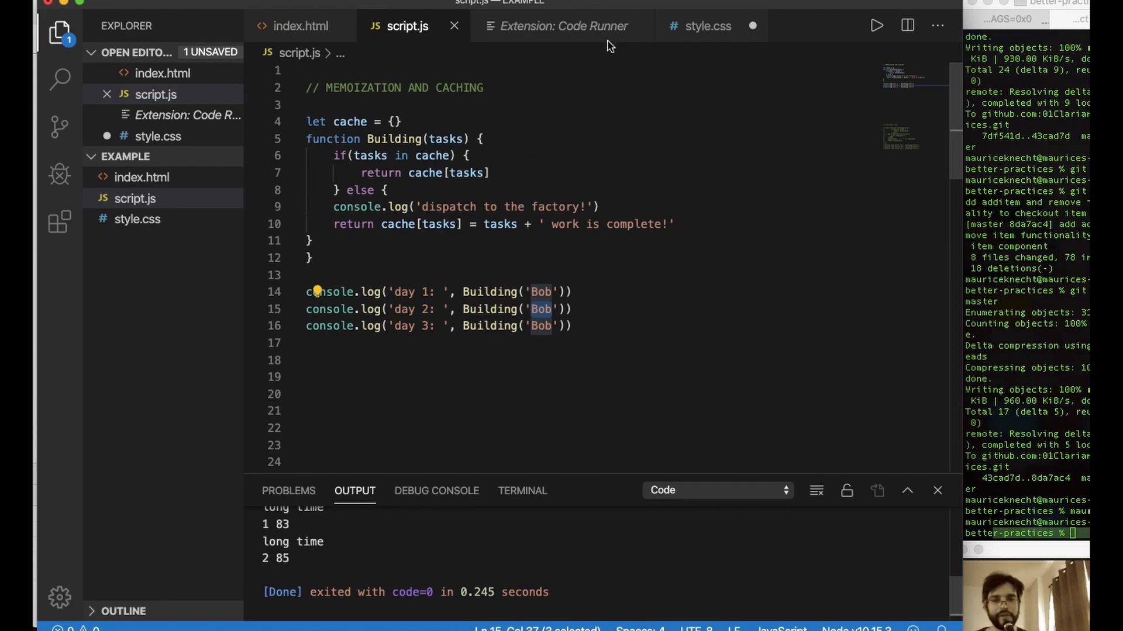